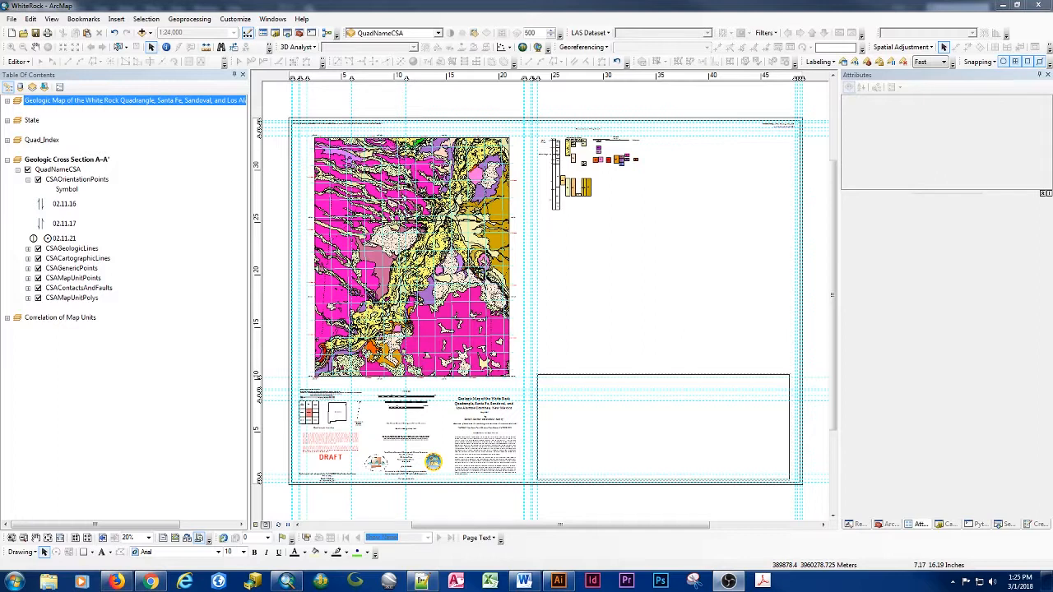
mouse_move(584, 164)
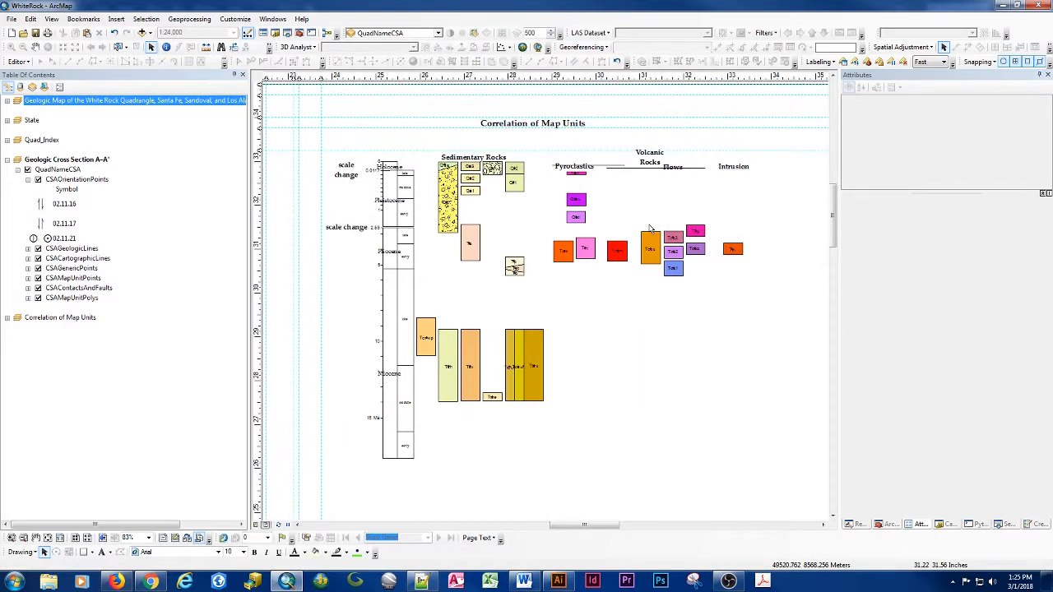
mouse_move(490, 215)
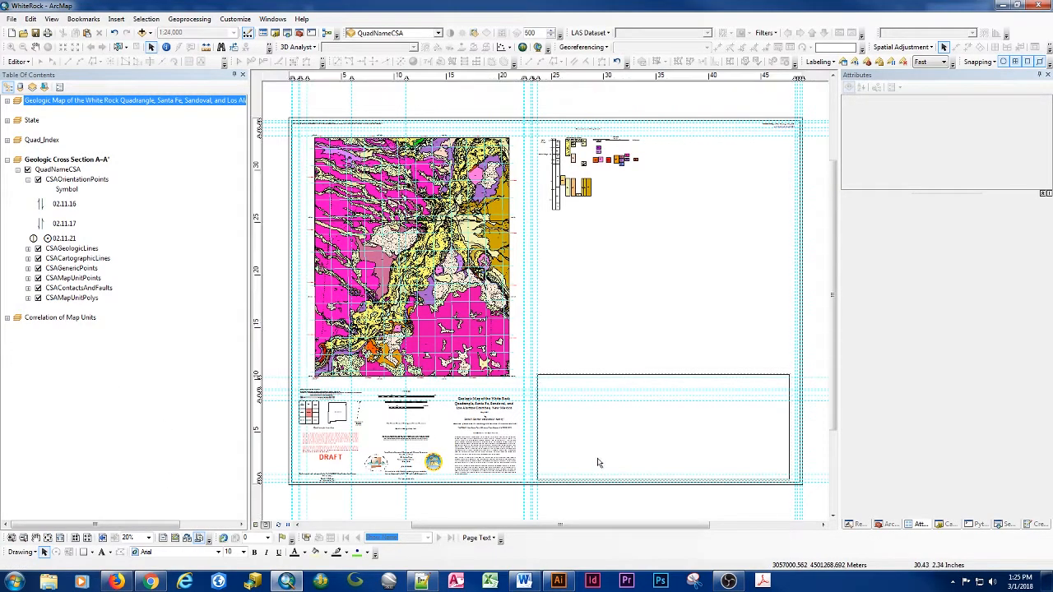
mouse_move(173, 33)
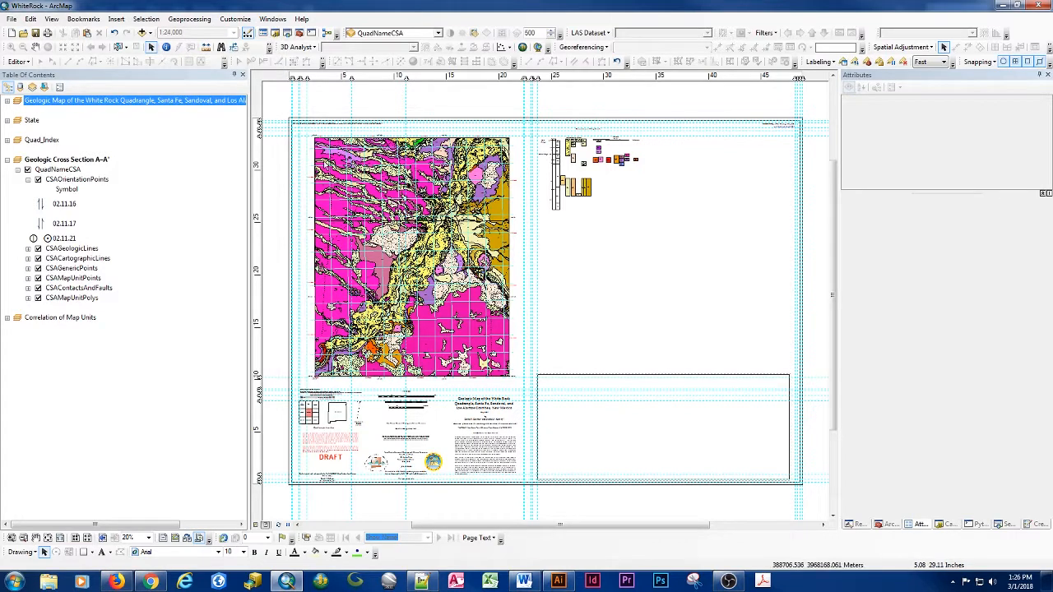
mouse_move(497, 394)
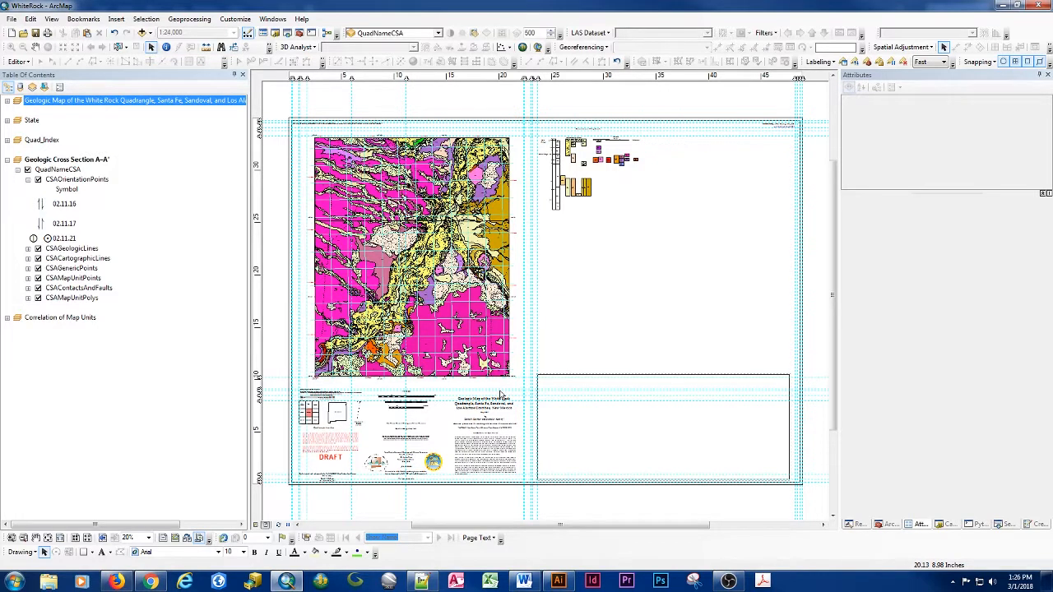
mouse_move(607, 380)
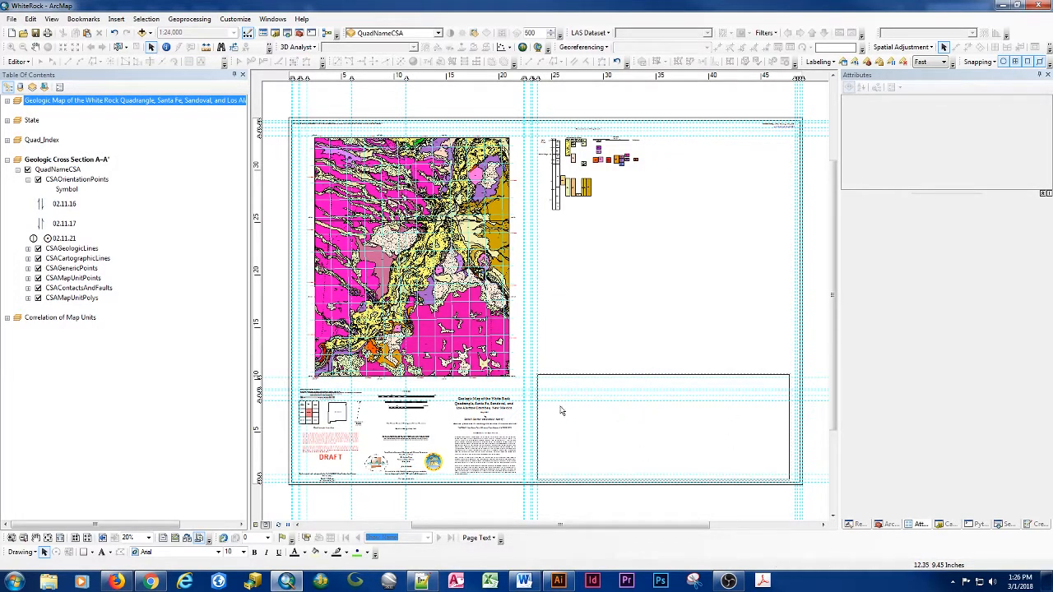
Zoom into the geologic map so the quadrangle's units and lines show in detail.
right_click(66, 158)
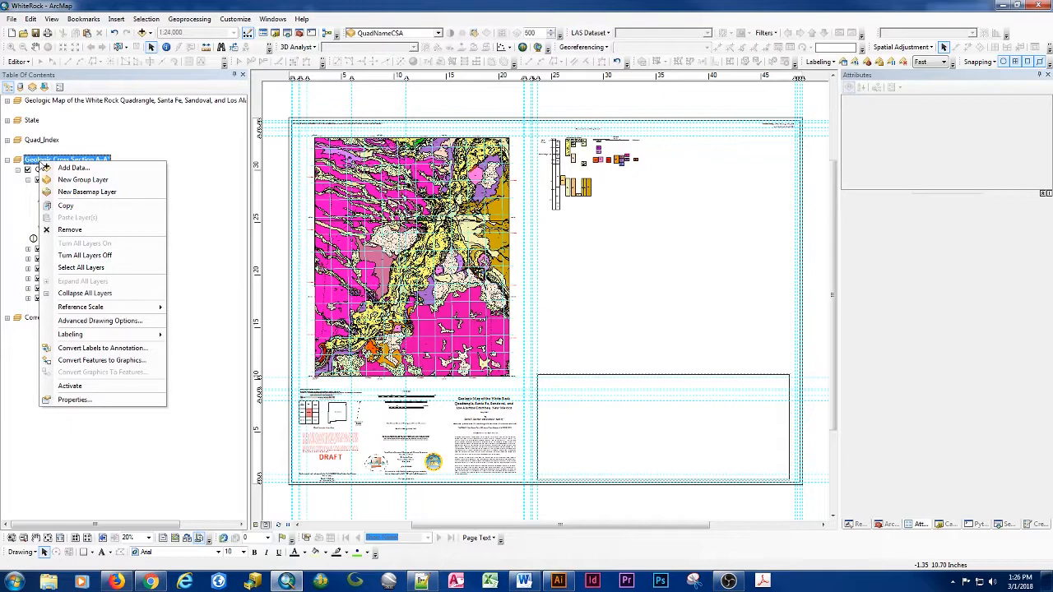
mouse_move(102, 349)
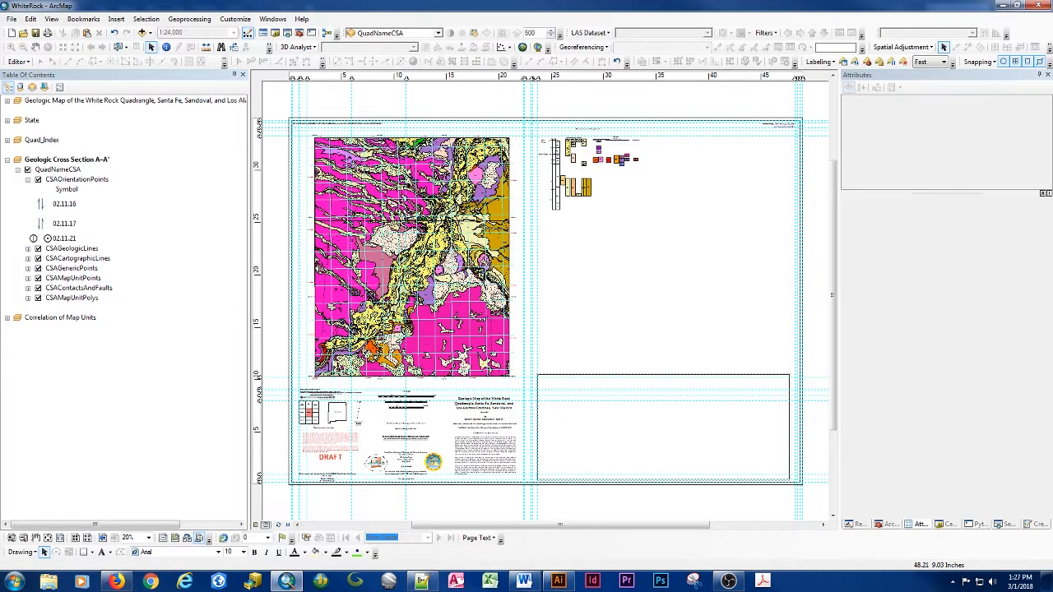
mouse_move(921, 369)
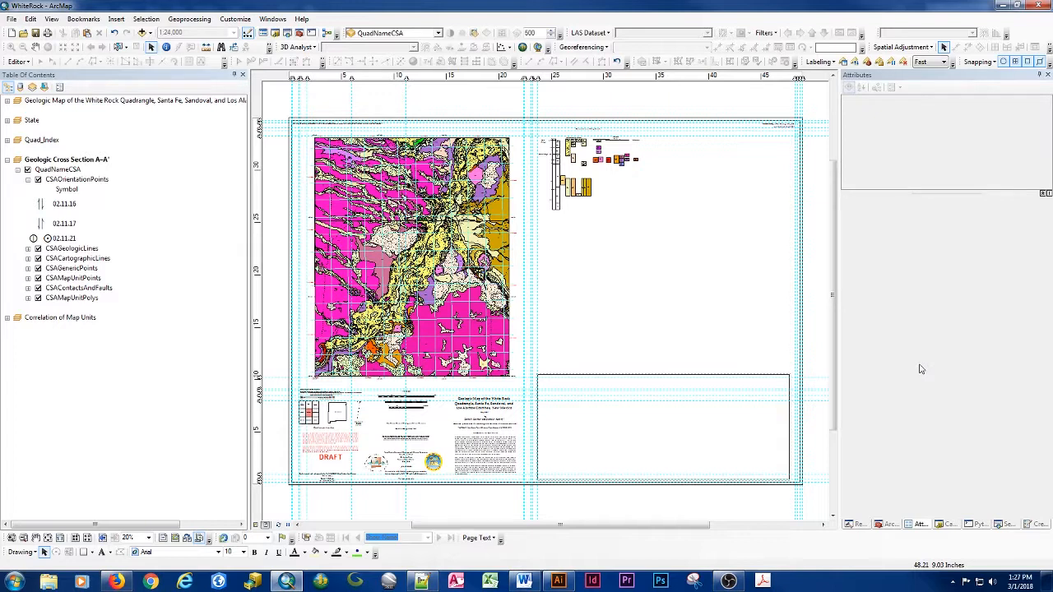
mouse_move(776, 375)
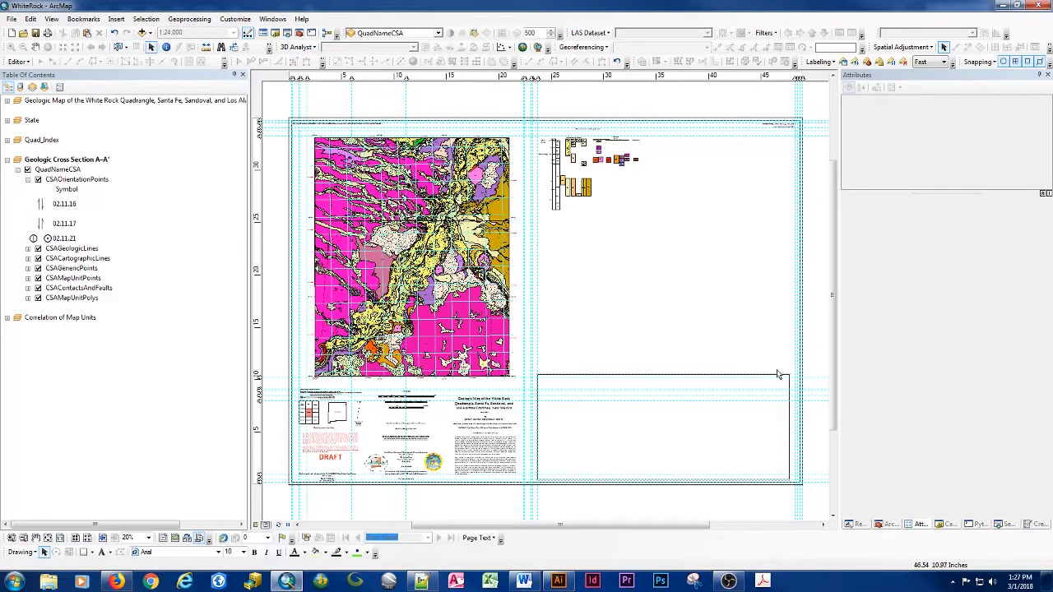
mouse_move(778, 375)
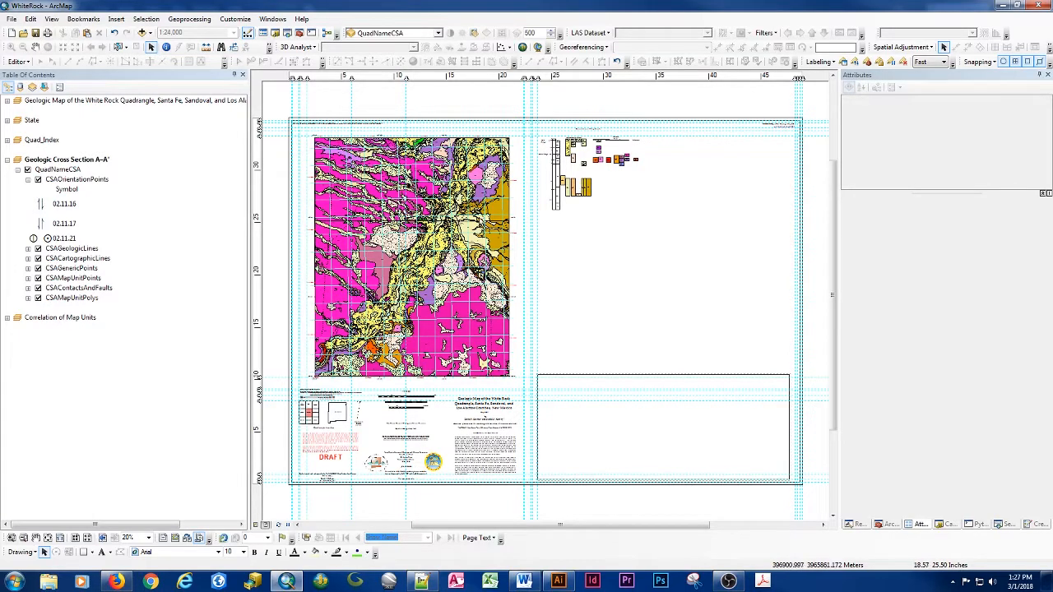
left_click_drag(294, 212, 541, 238)
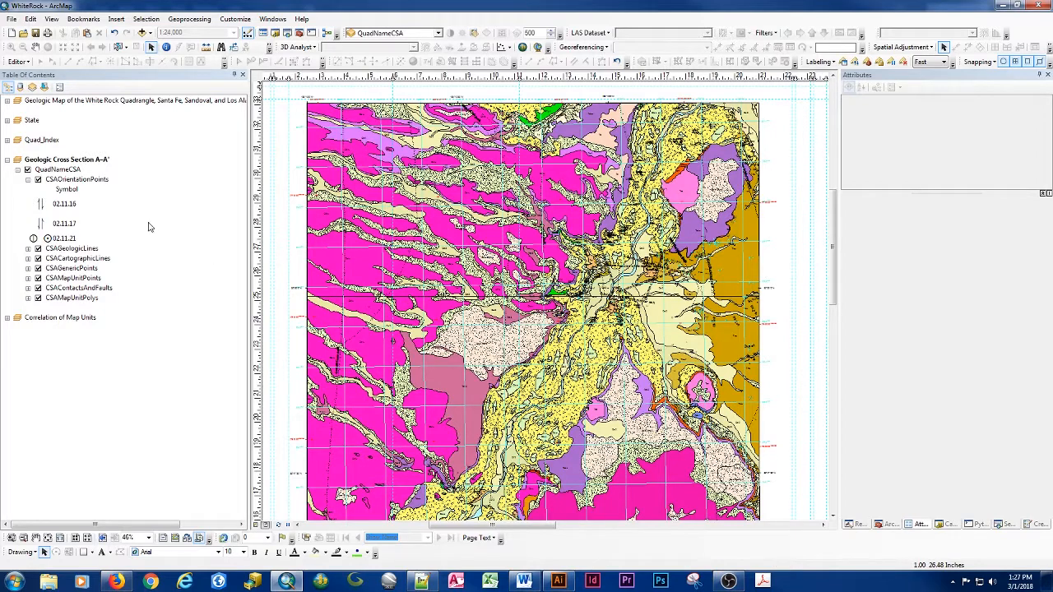
mouse_move(111, 301)
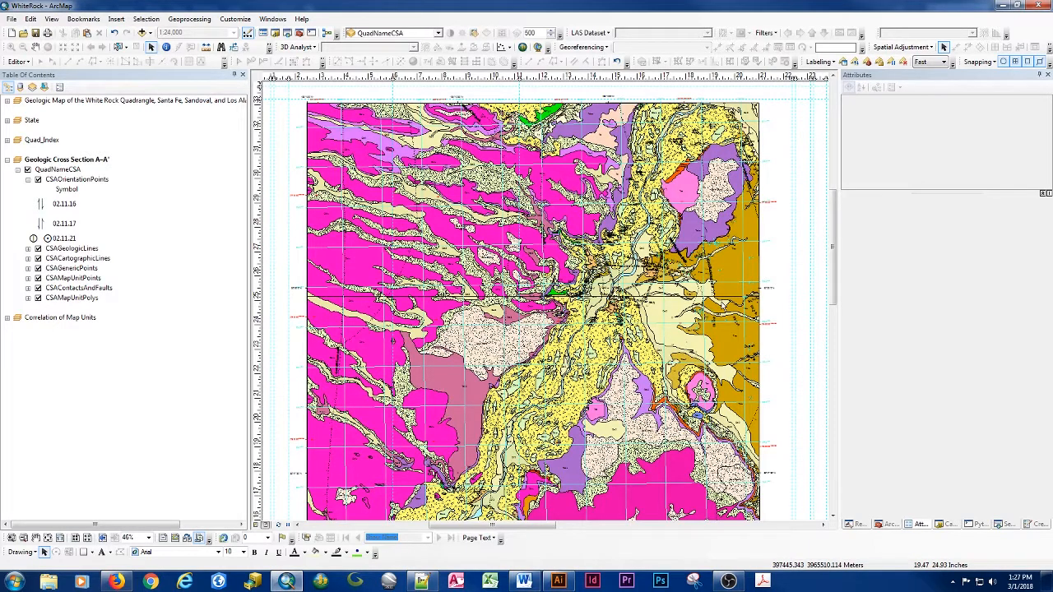
mouse_move(720, 306)
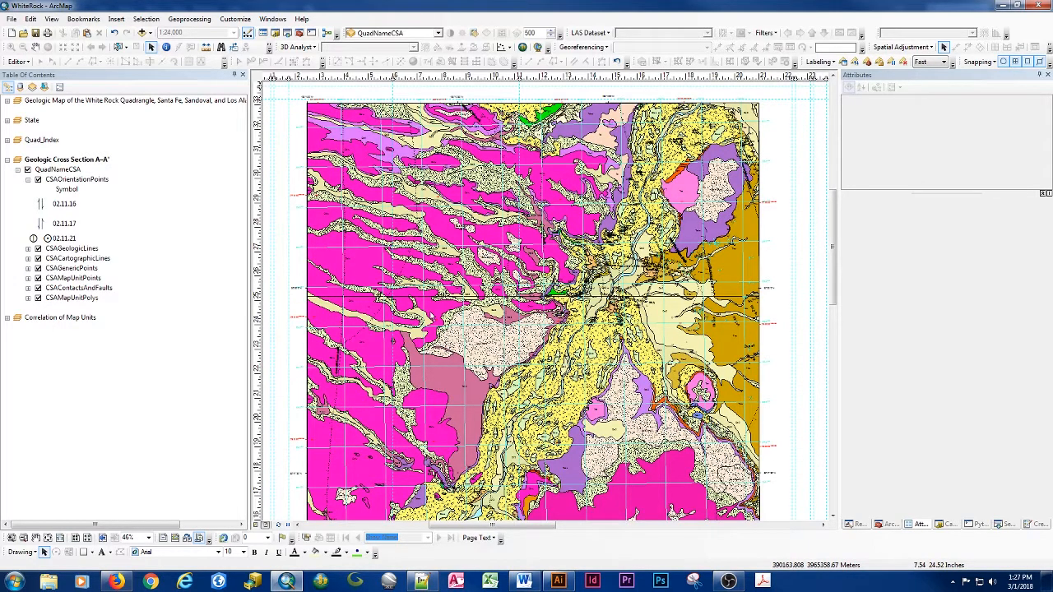
Review the Cross-Section A-A' artwork in Illustrator, then return to the ArcMap project.
left_click(558, 581)
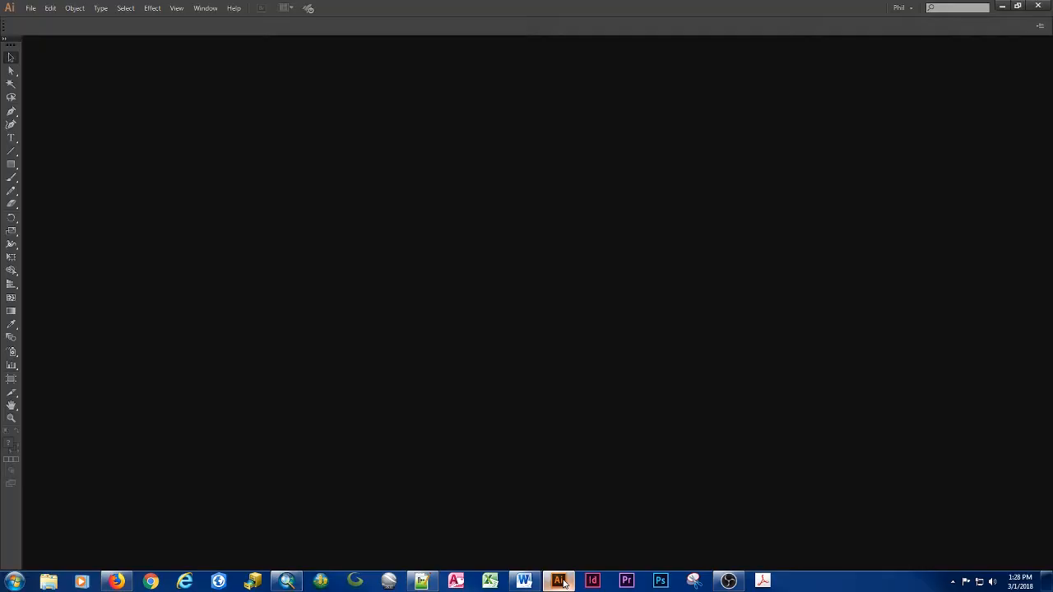
left_click(29, 9)
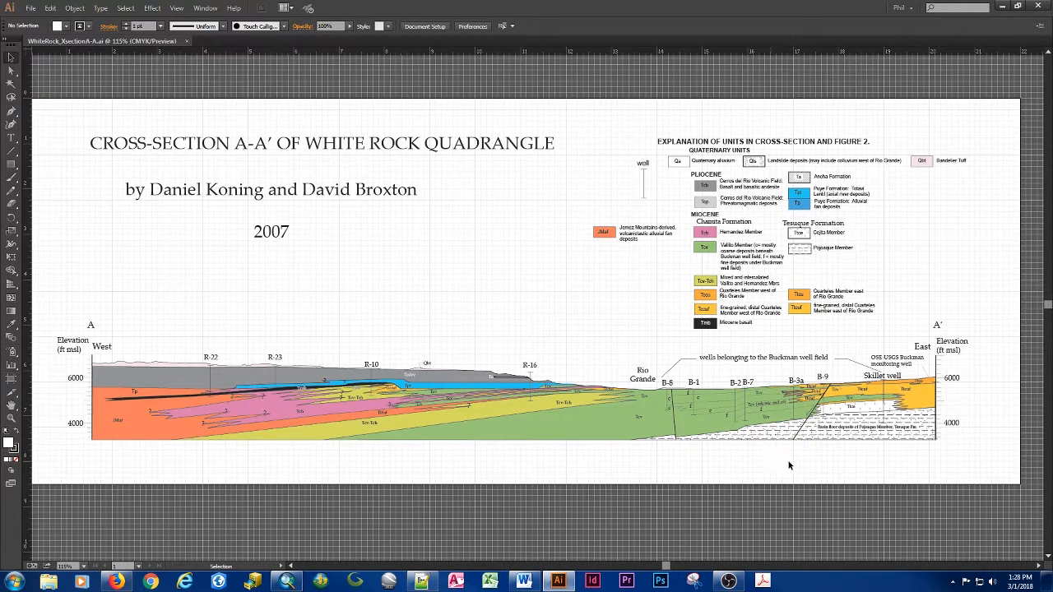
mouse_move(935, 455)
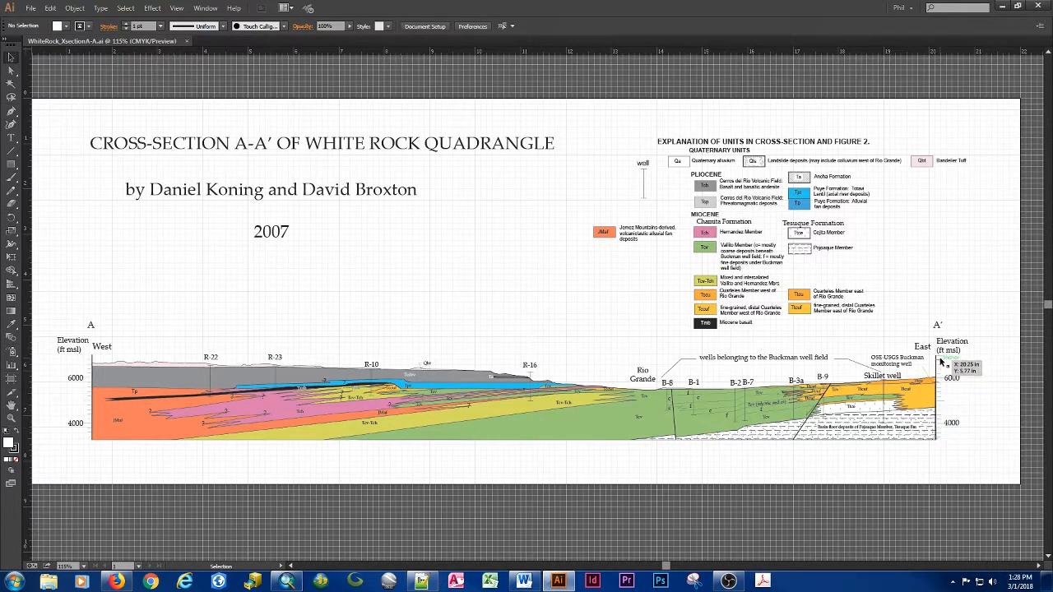
mouse_move(378, 449)
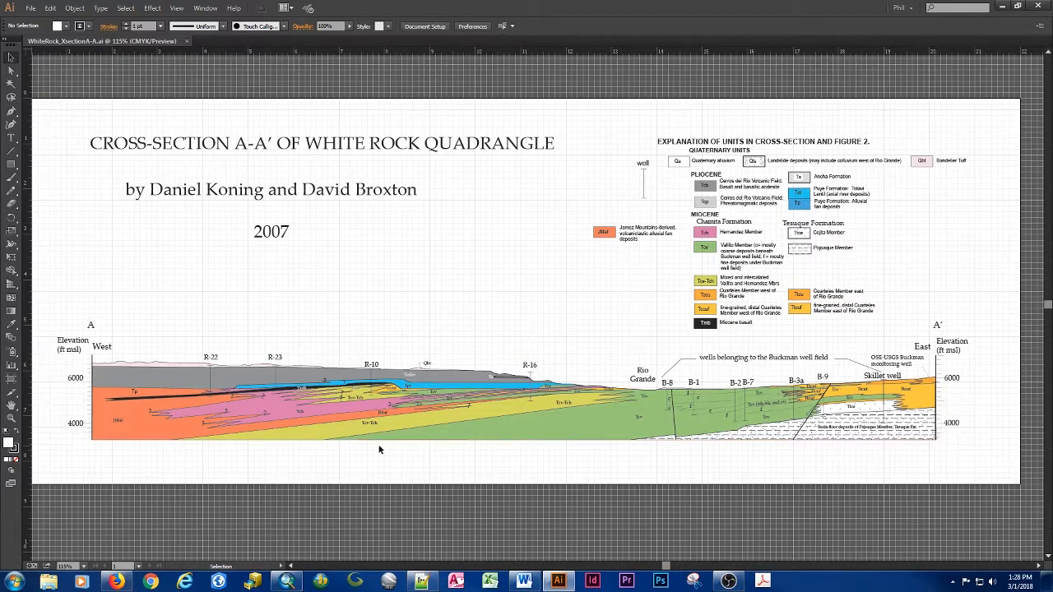
left_click(287, 583)
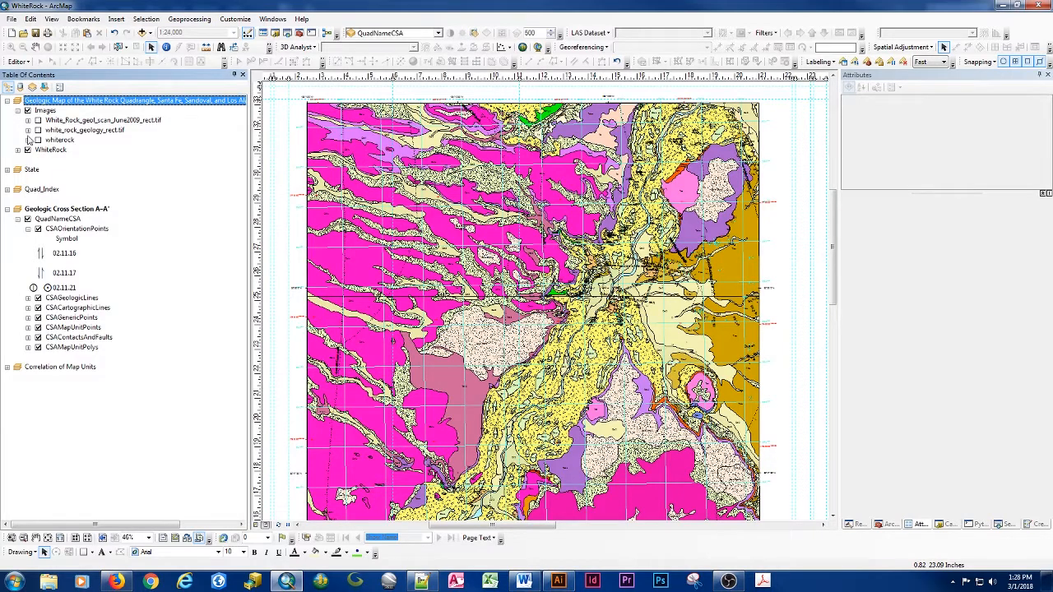
left_click(26, 150)
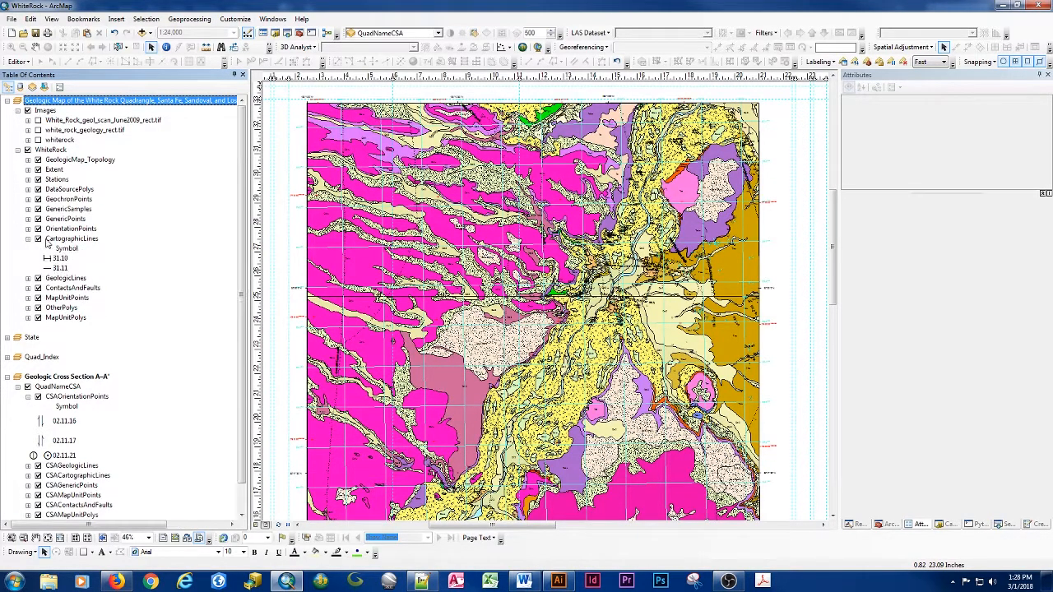
left_click(72, 238)
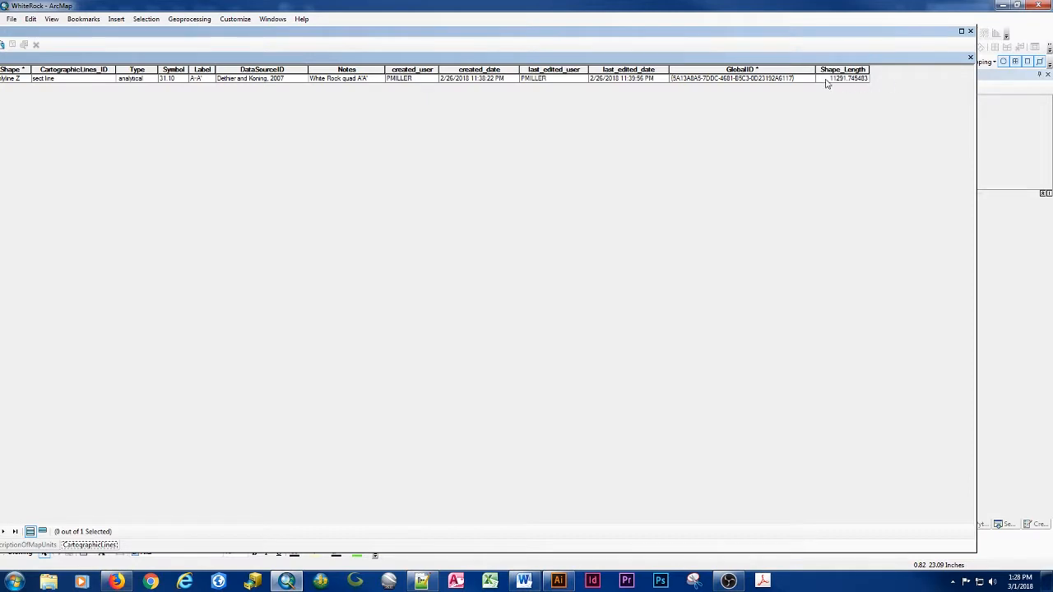
left_click(842, 79)
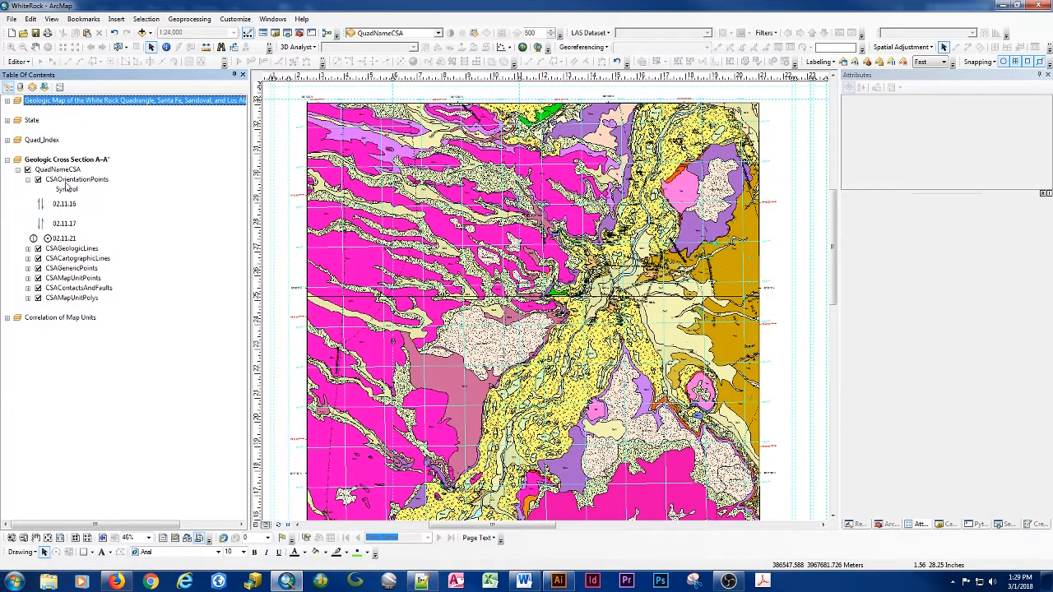
Select all cross-section A-A' layers for editing and choose the map boundary line template.
right_click(66, 158)
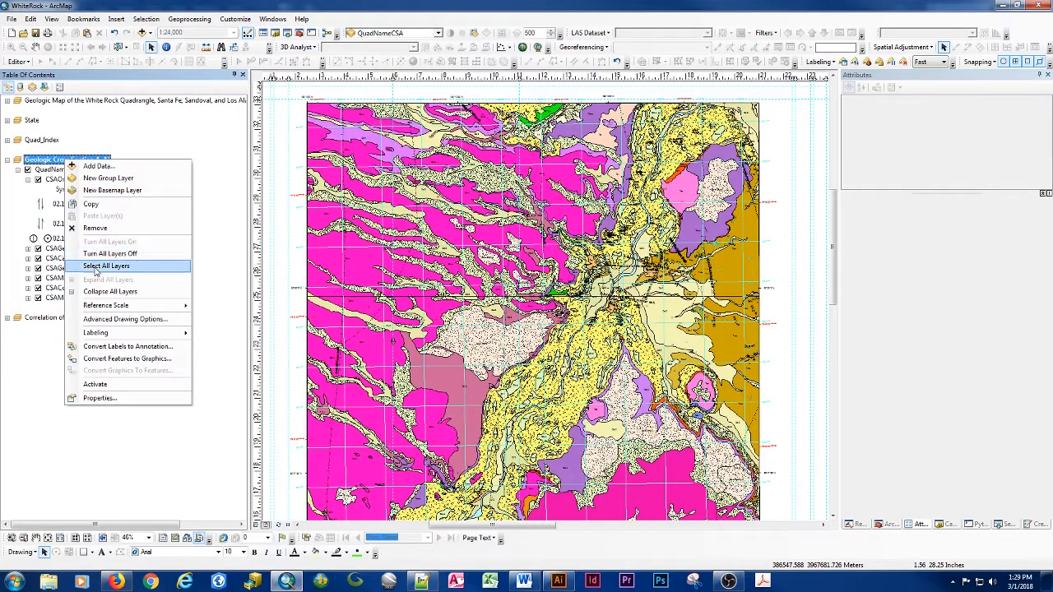
left_click(105, 266)
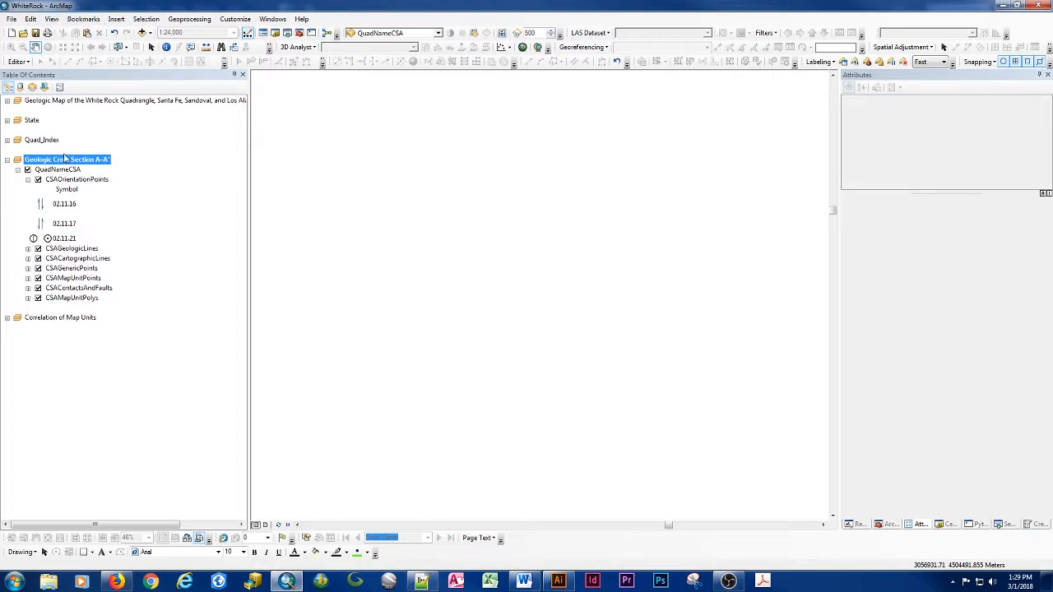
left_click(51, 18)
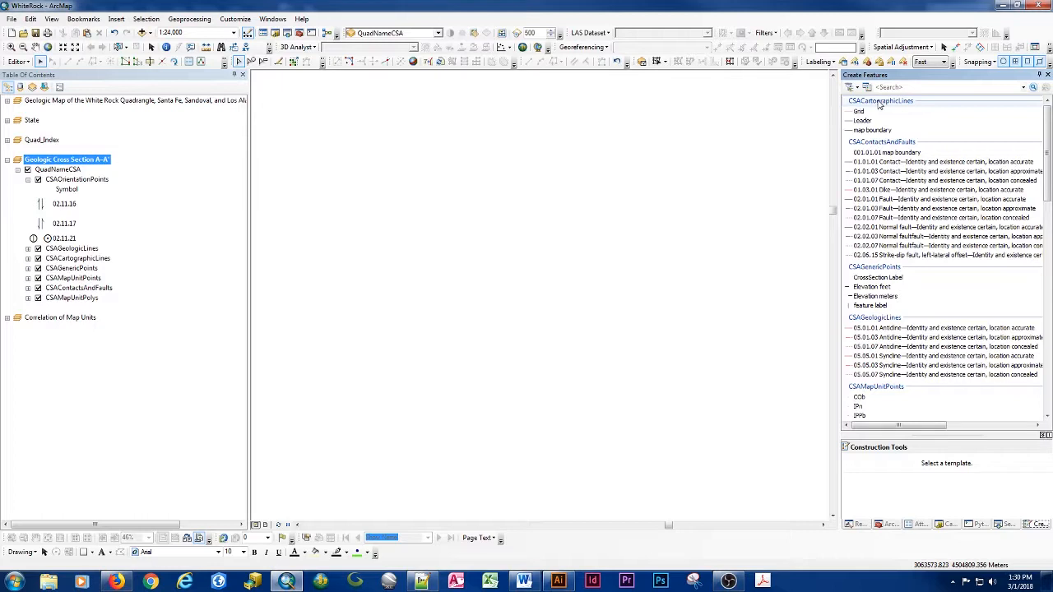
mouse_move(872, 130)
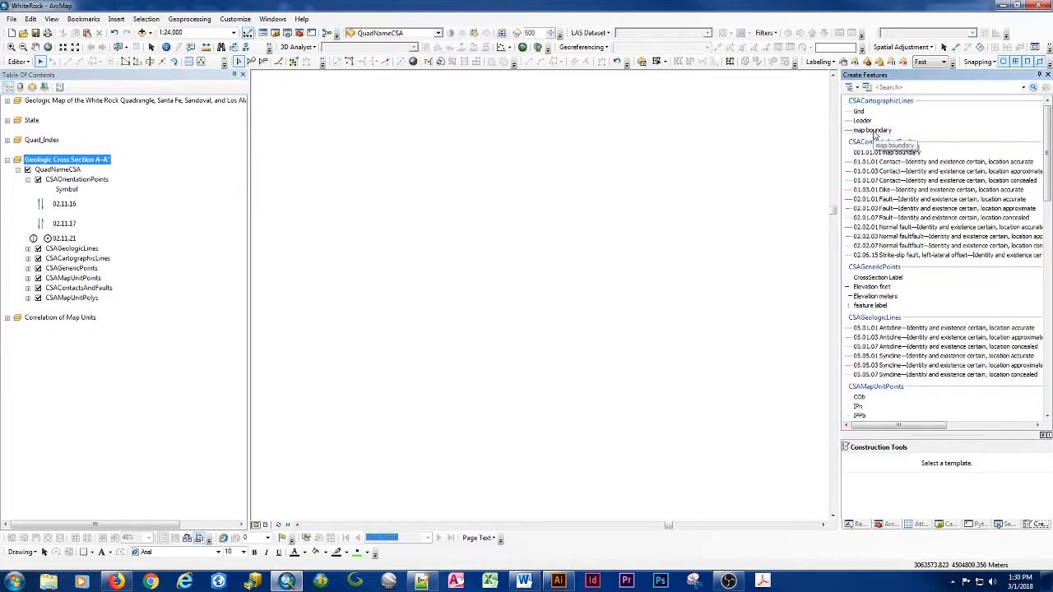
left_click(870, 130)
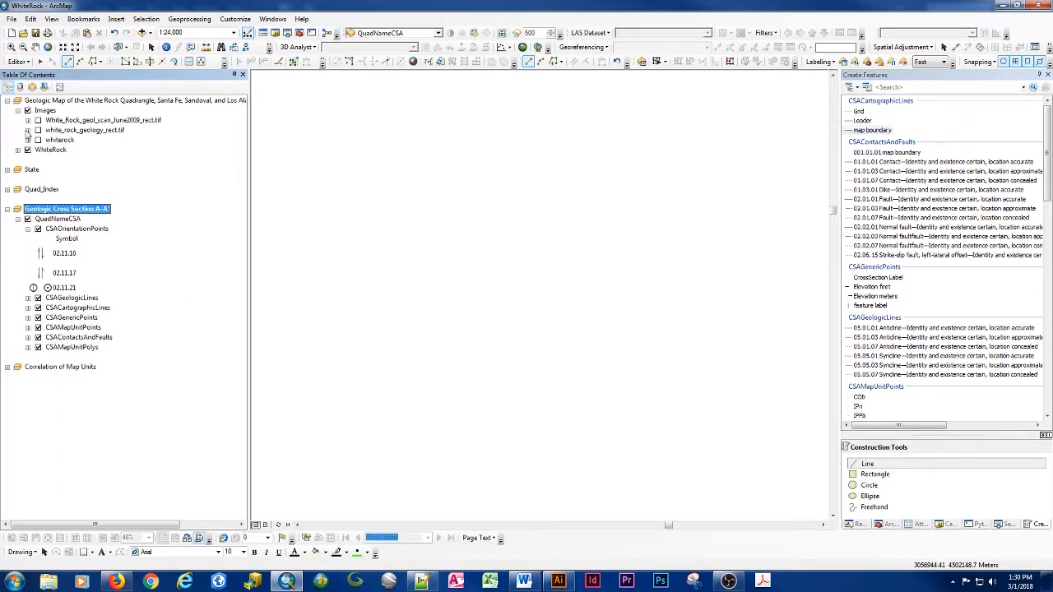
Open the CartographicLines attribute table and zoom the map to the A-A' section line.
left_click(17, 150)
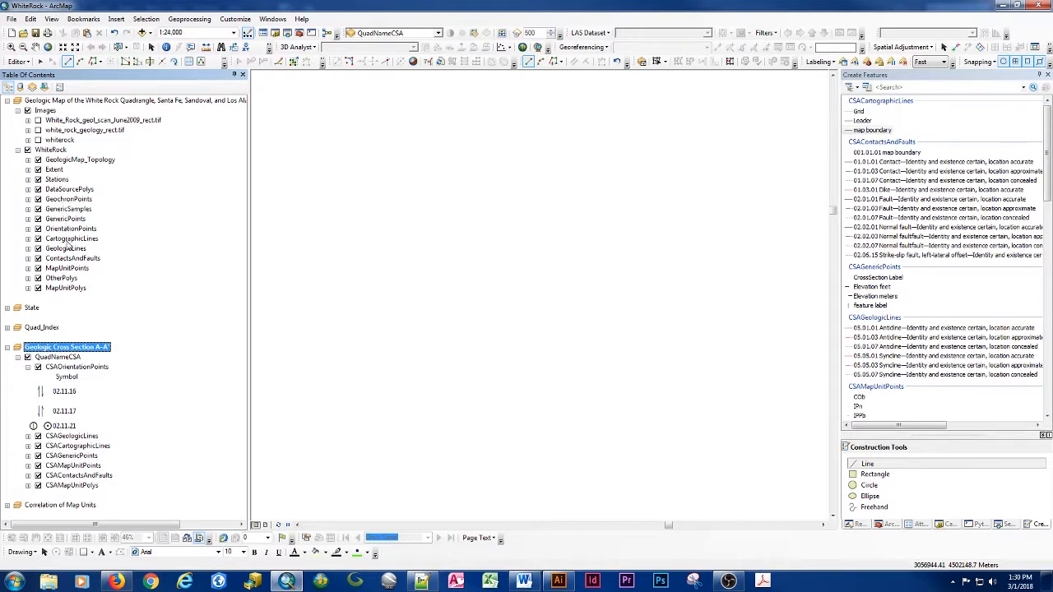
left_click(73, 238)
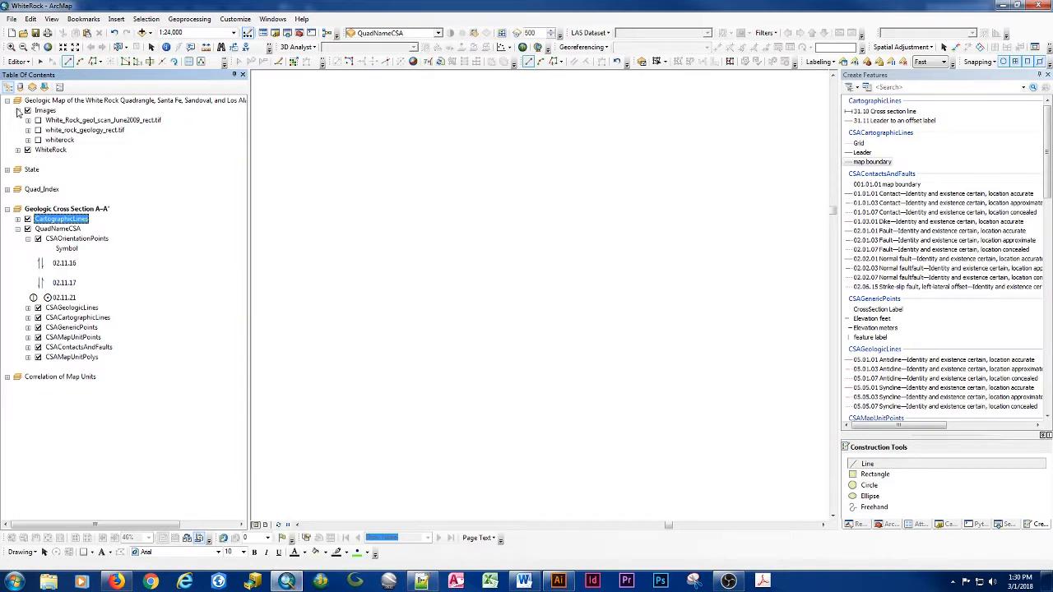
right_click(61, 187)
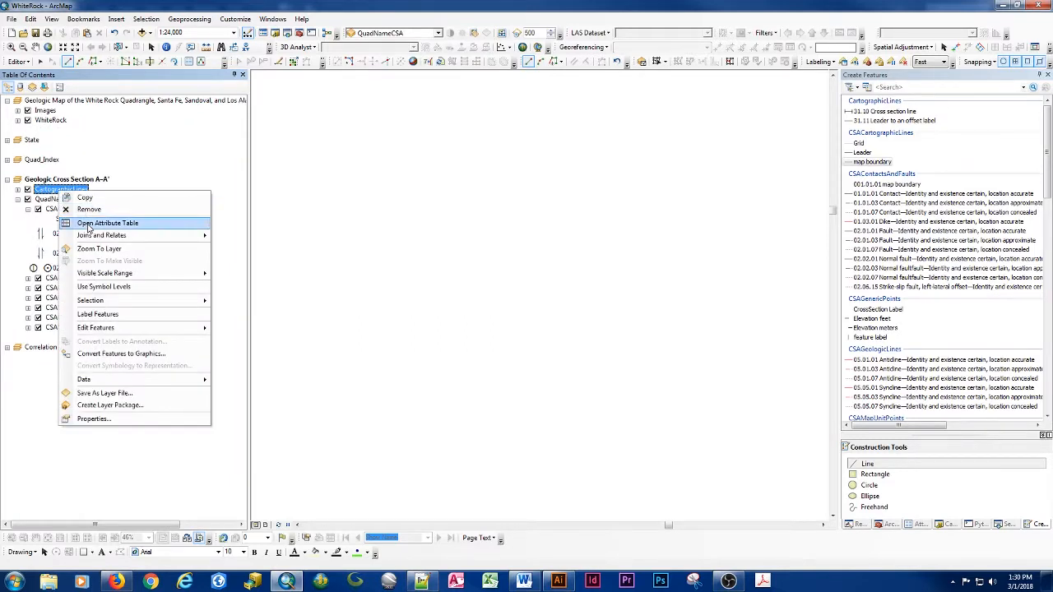
left_click(107, 224)
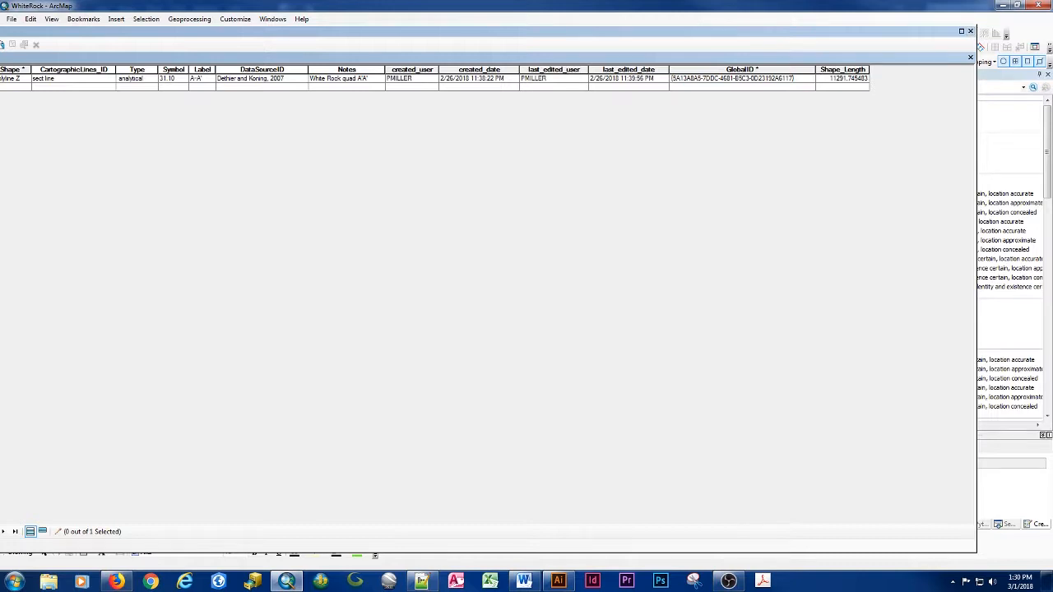
left_click(23, 45)
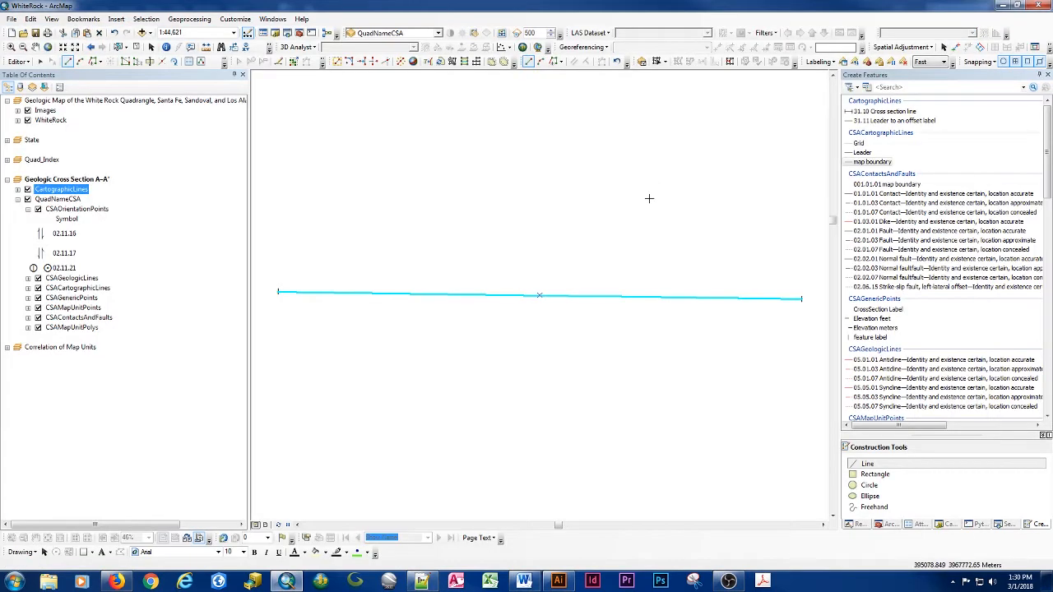
mouse_move(662, 321)
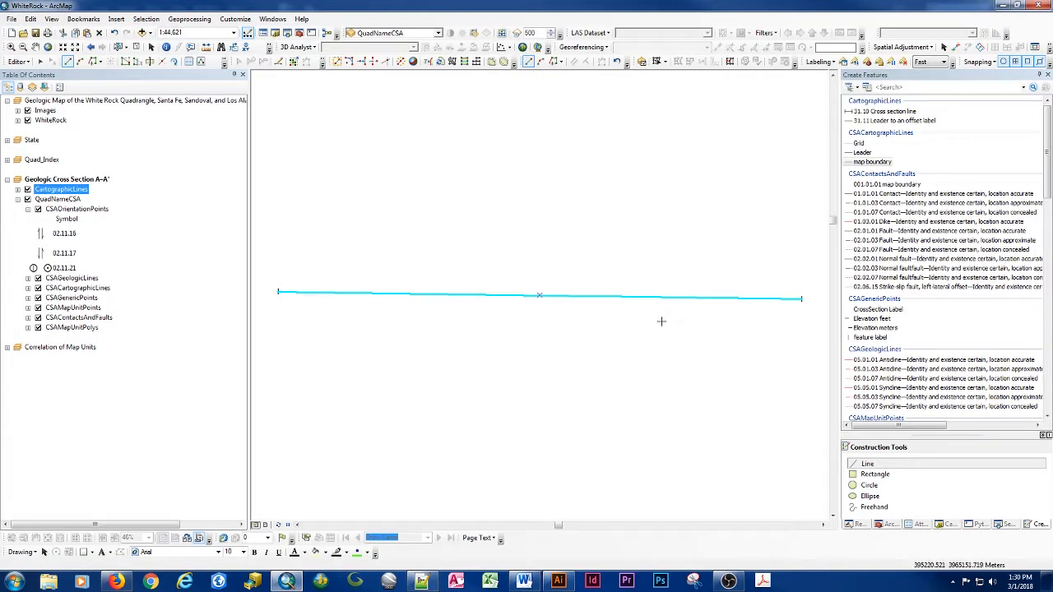
mouse_move(431, 309)
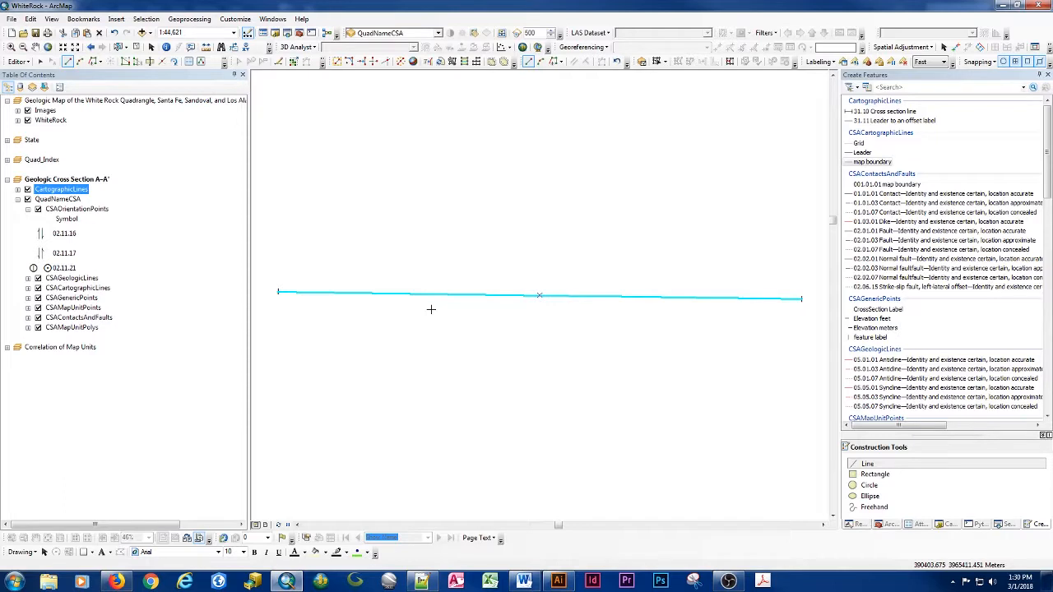
mouse_move(400, 296)
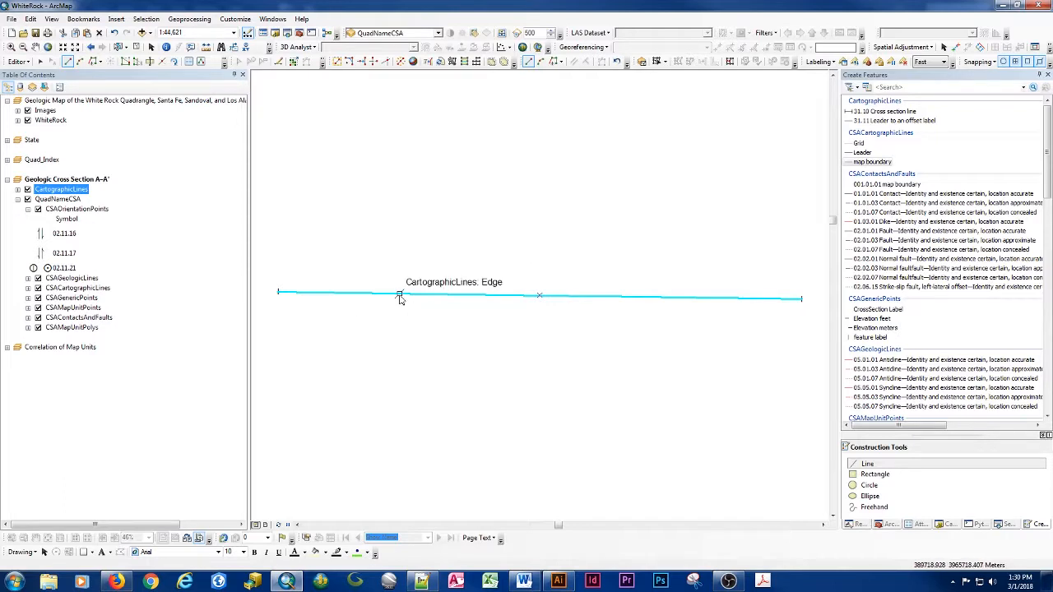
mouse_move(278, 293)
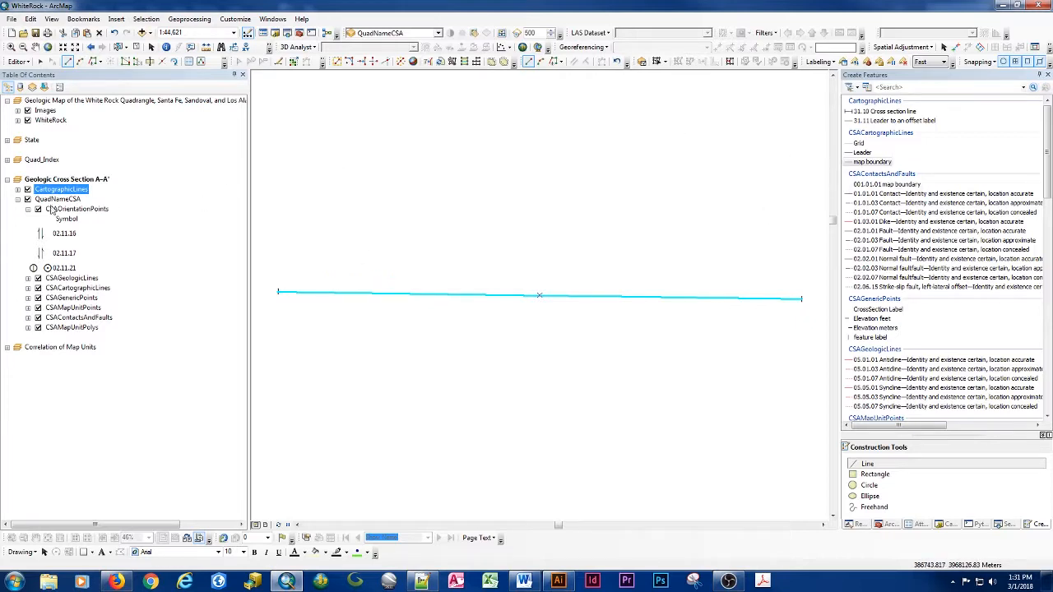
mouse_move(280, 293)
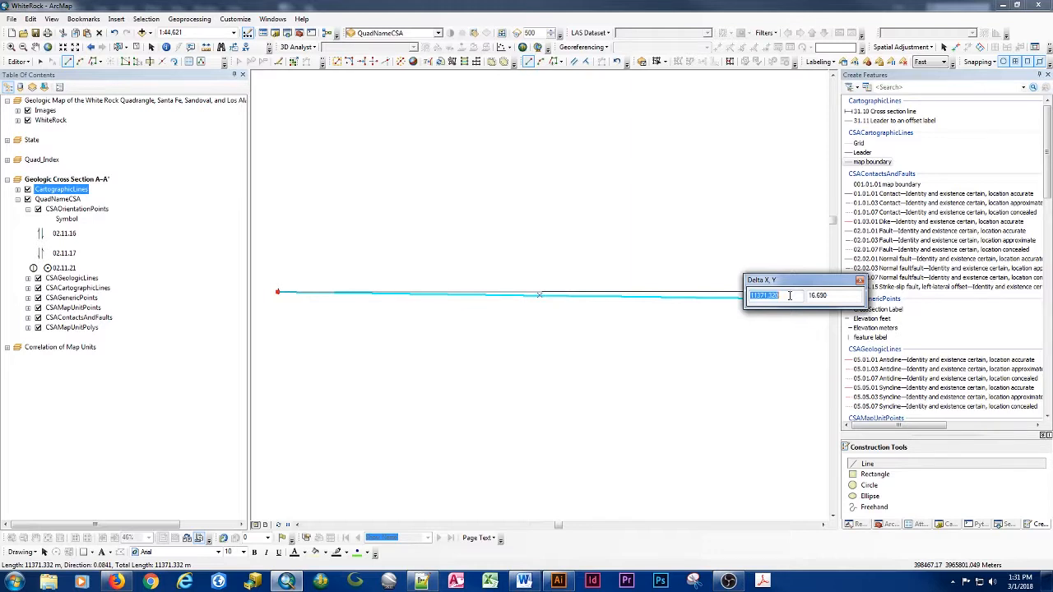
Sketch a horizontal line of length 11291 and 0 Y offset from the west endpoint.
type("11")
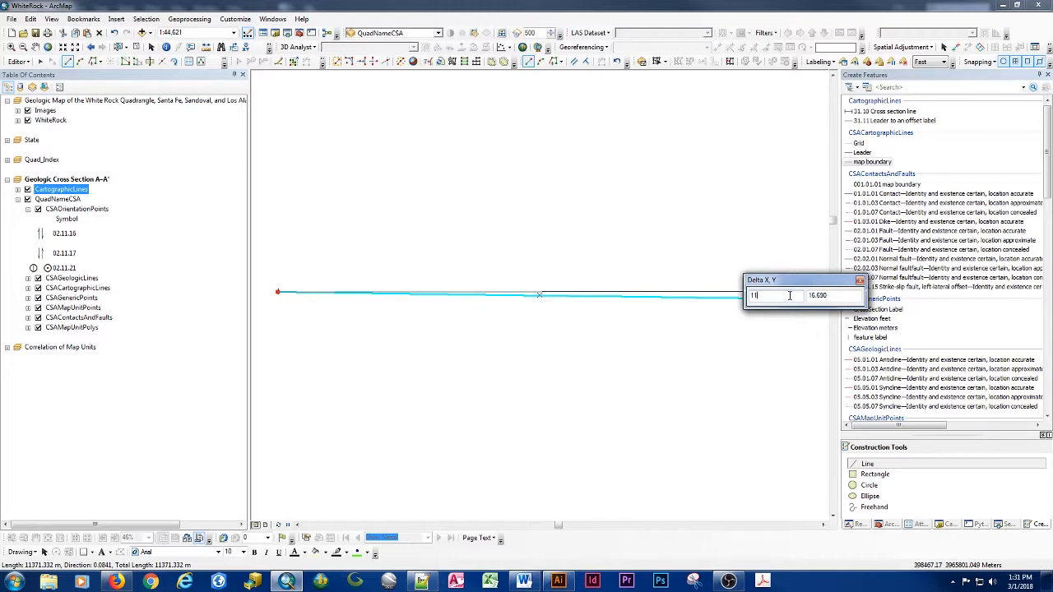
type("1291.745483")
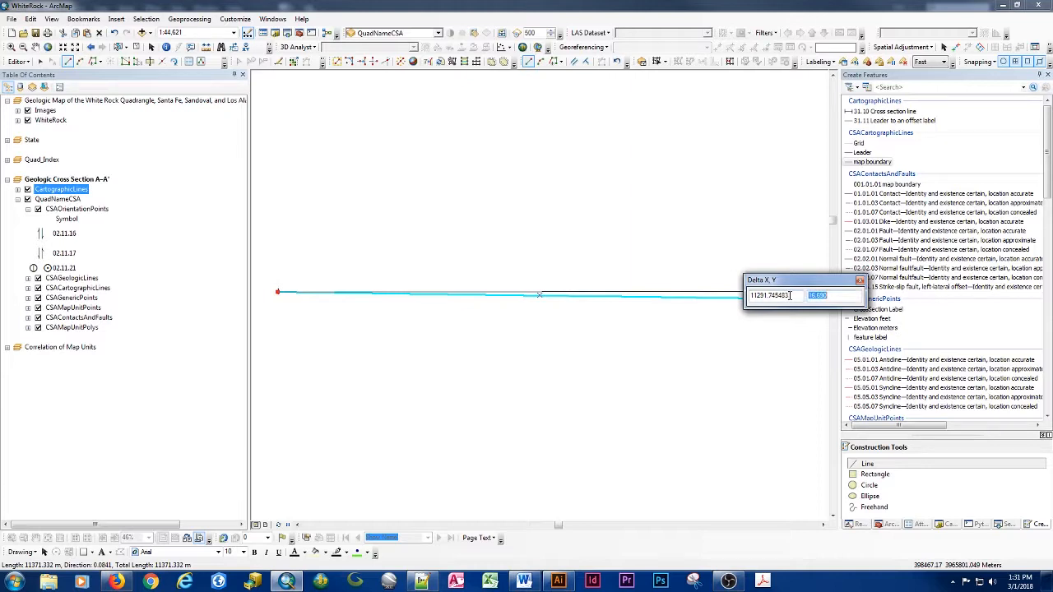
type("0")
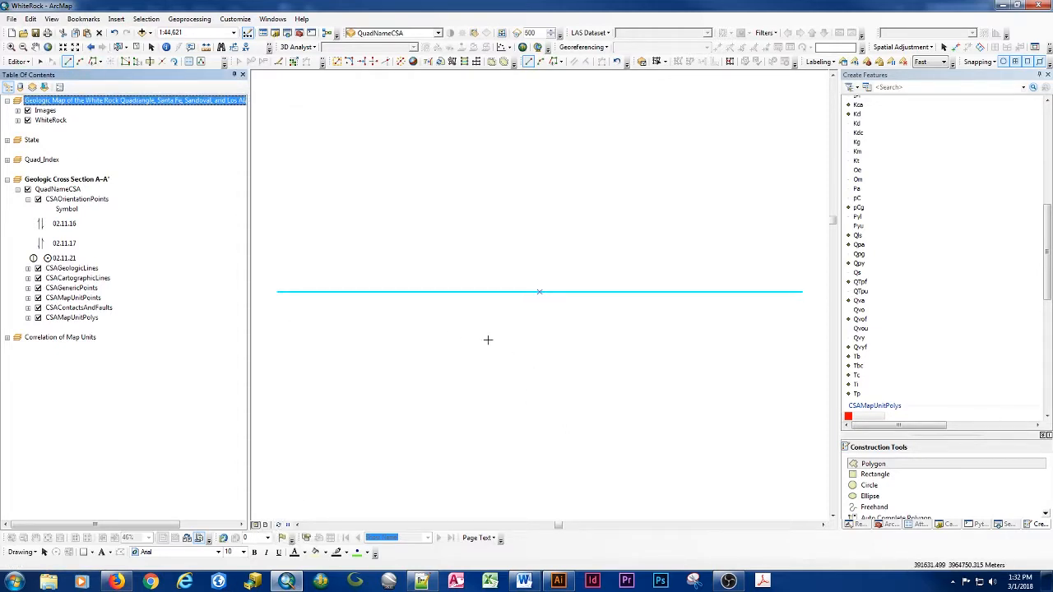
left_click(559, 583)
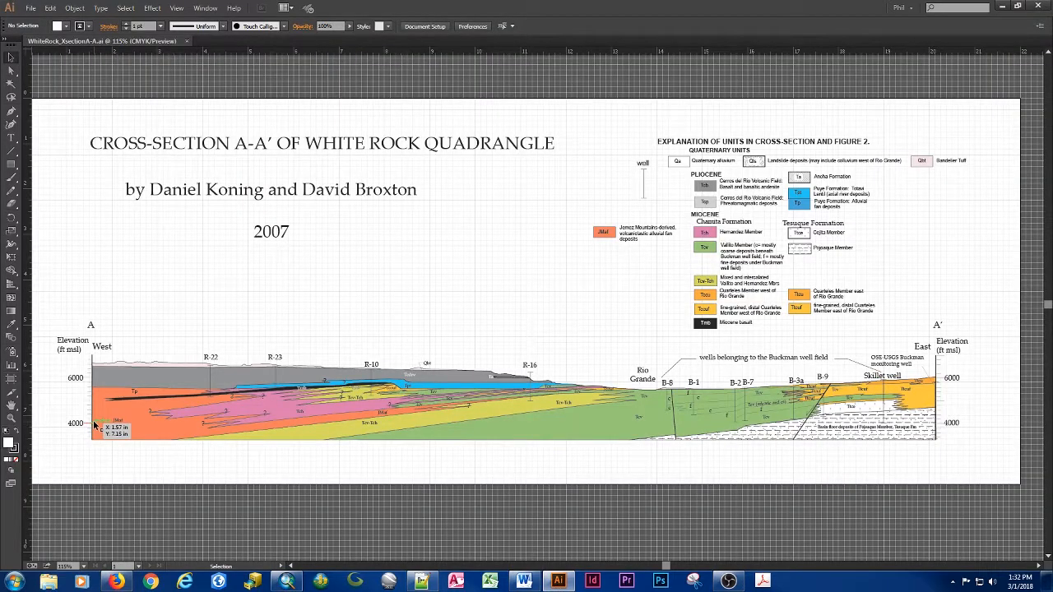
mouse_move(88, 410)
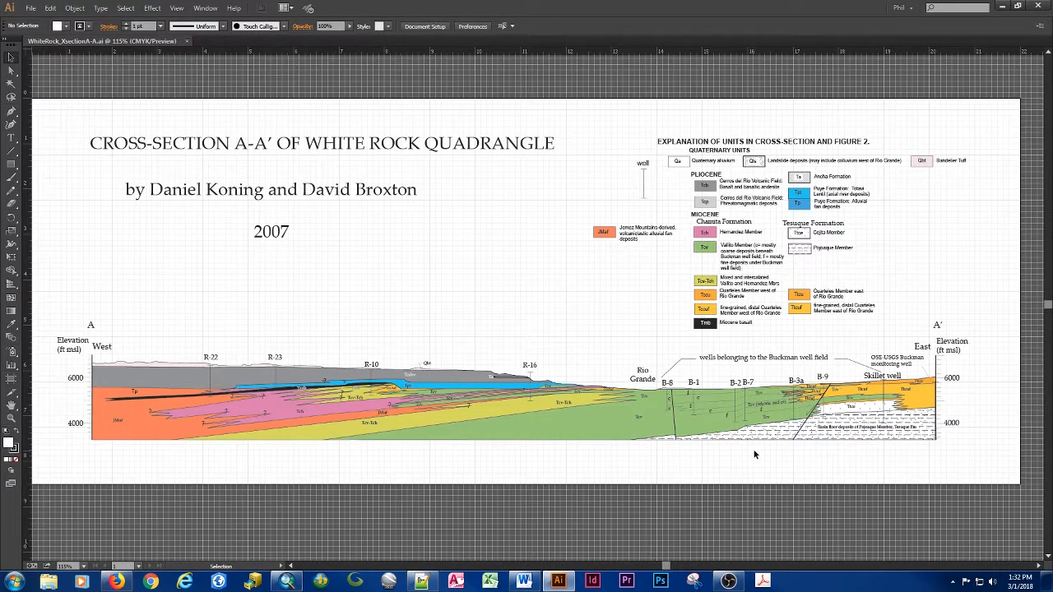
mouse_move(368, 214)
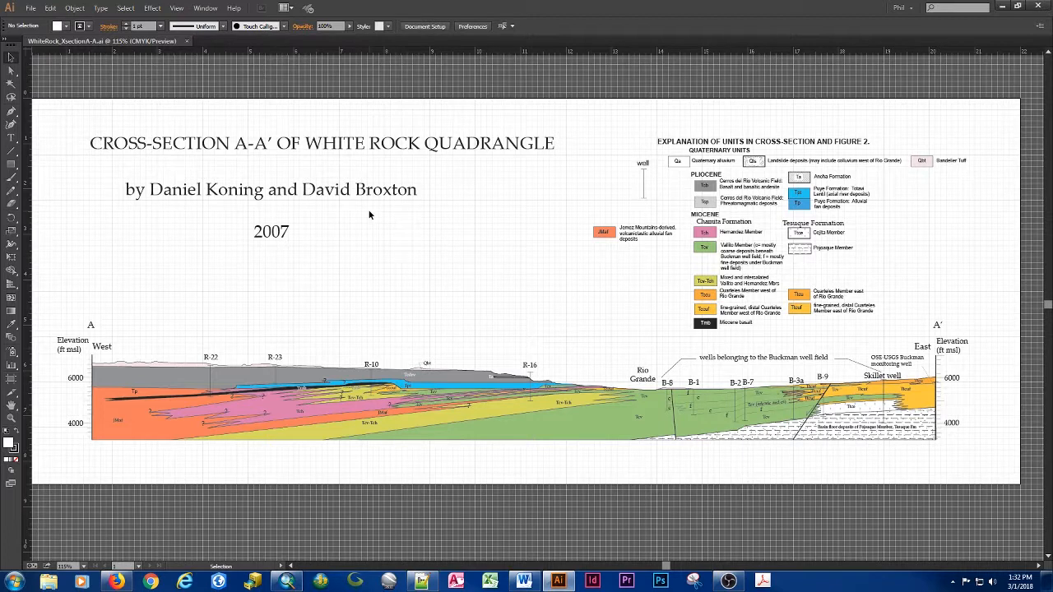
mouse_move(161, 296)
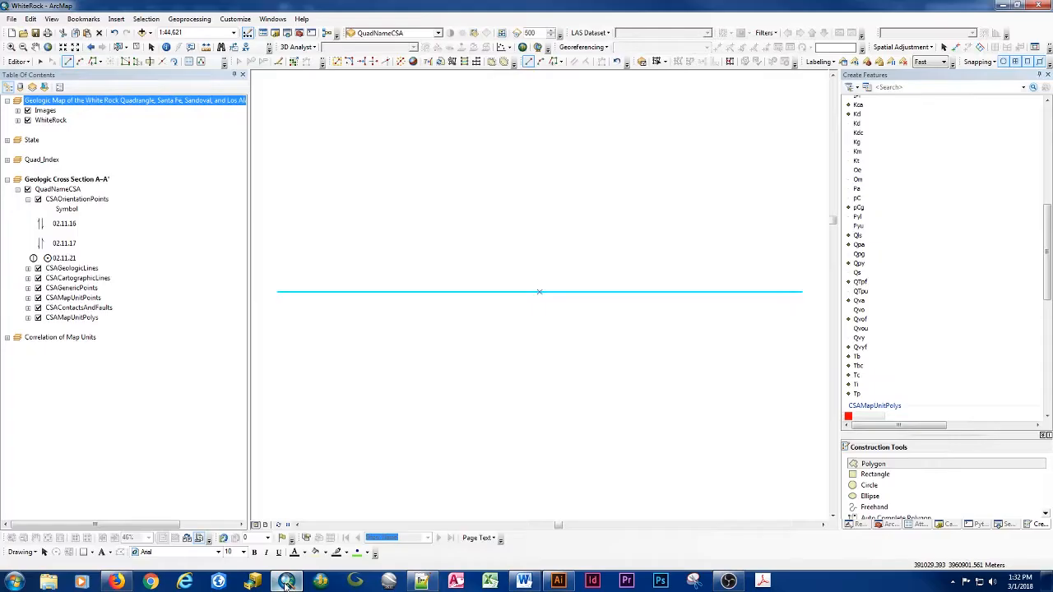
mouse_move(288, 368)
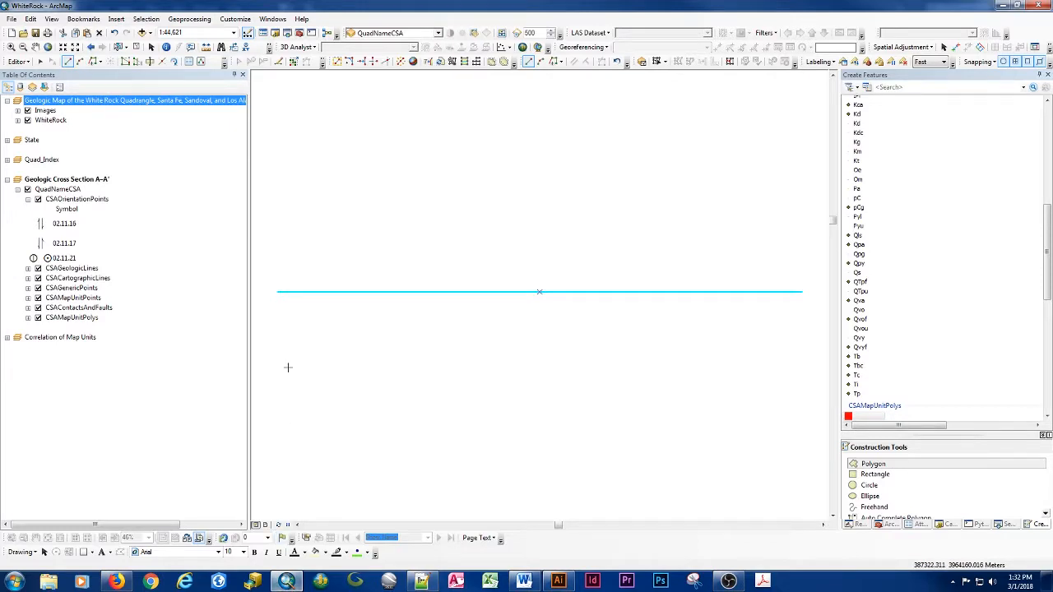
mouse_move(279, 309)
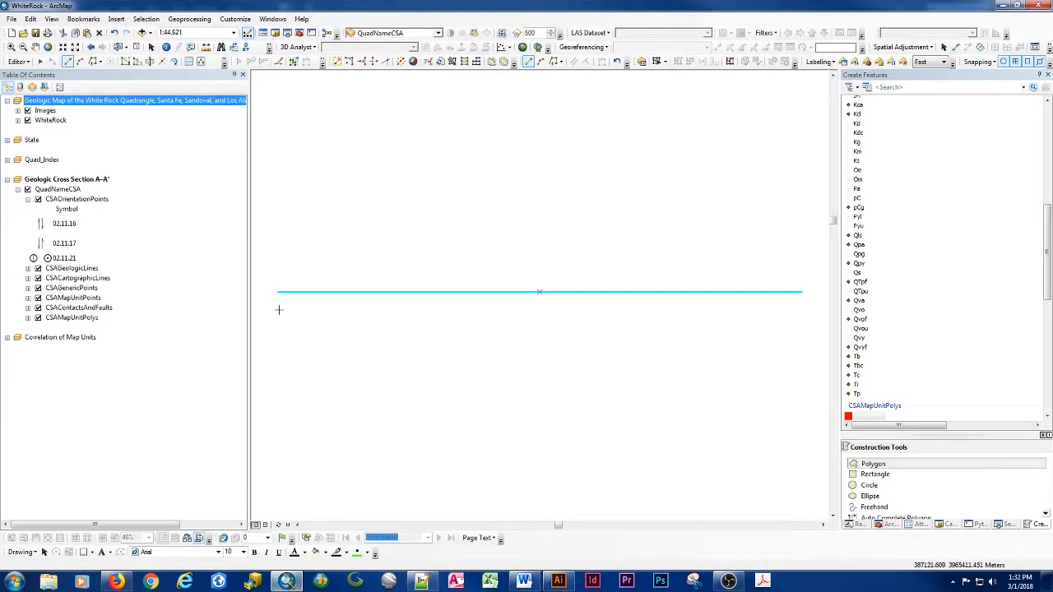
mouse_move(279, 243)
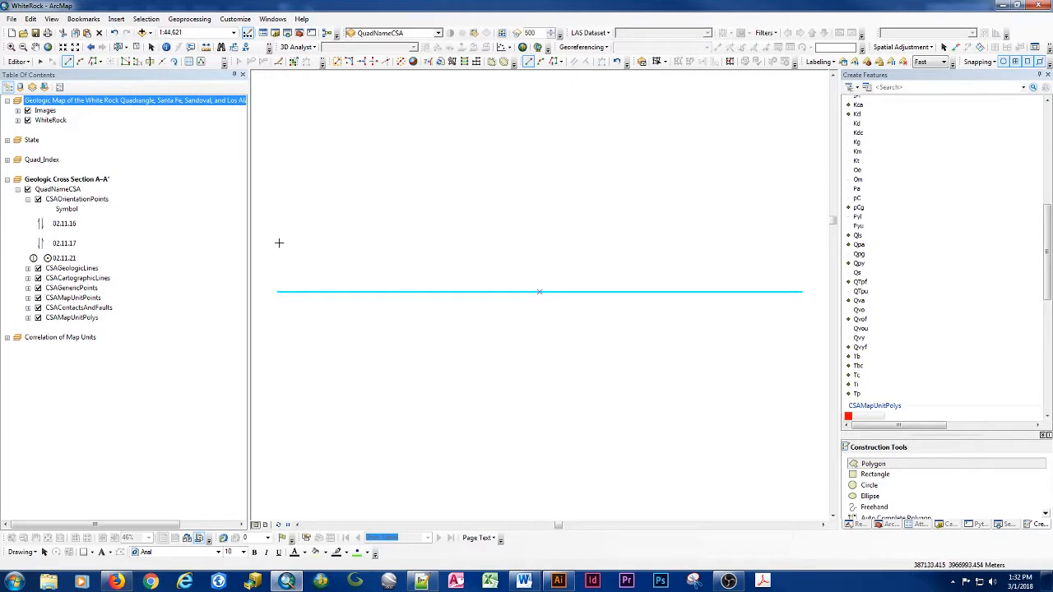
mouse_move(279, 199)
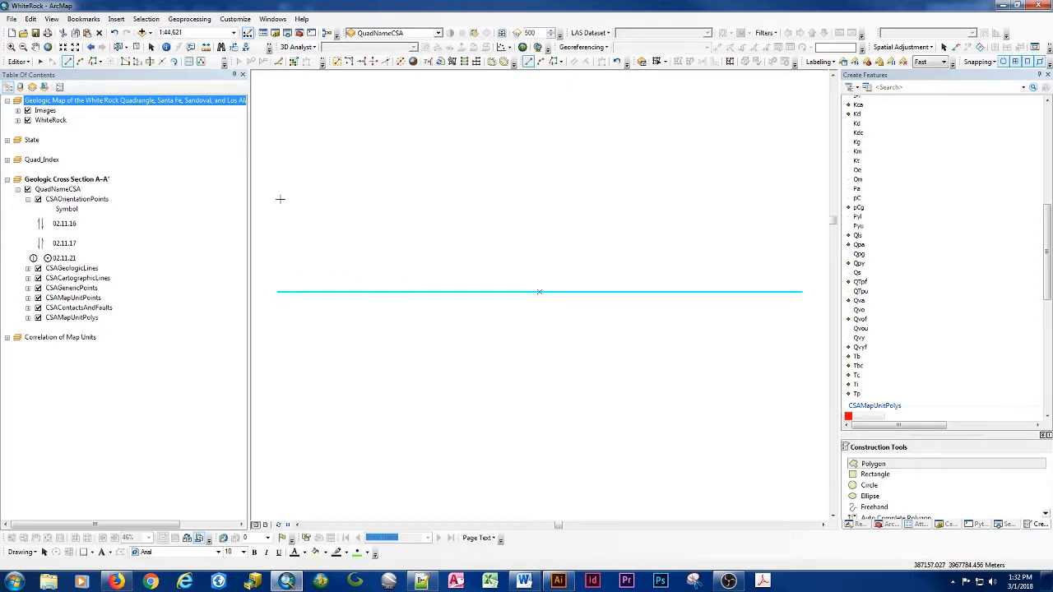
mouse_move(285, 293)
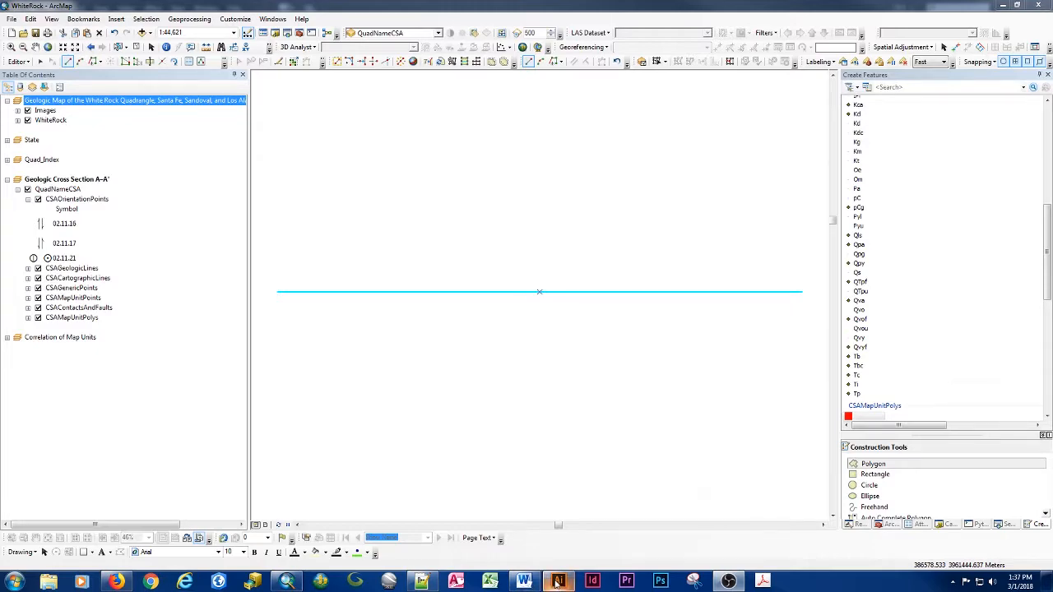
Choose a CSACartographicLines template with the Line construction tool.
left_click(557, 582)
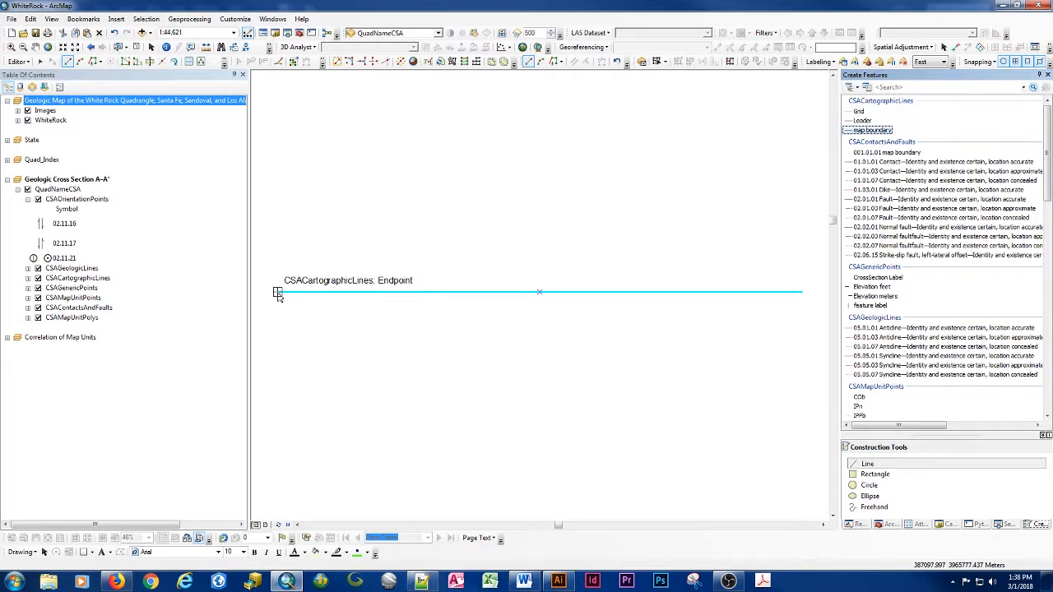
Draw 1219.2-metre vertical lines from the west and east ends of the section line.
left_click(278, 191)
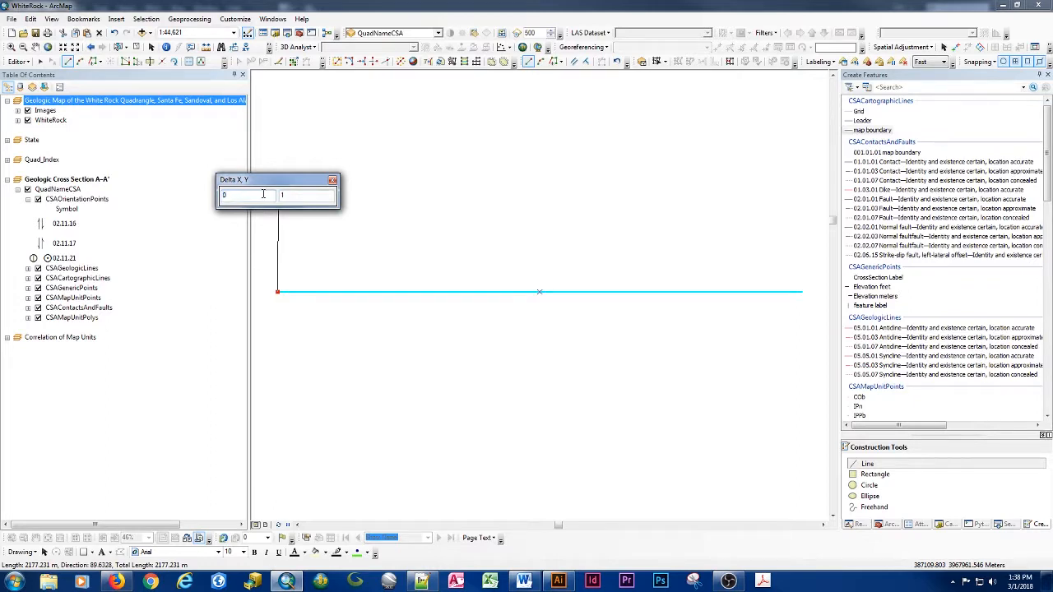
type("1219.2")
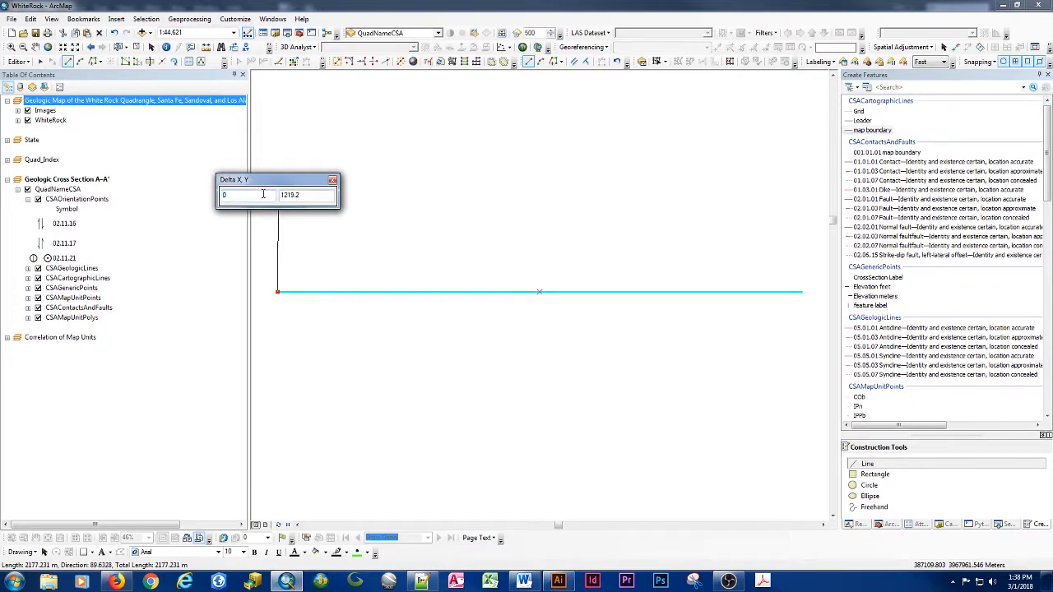
key("enter")
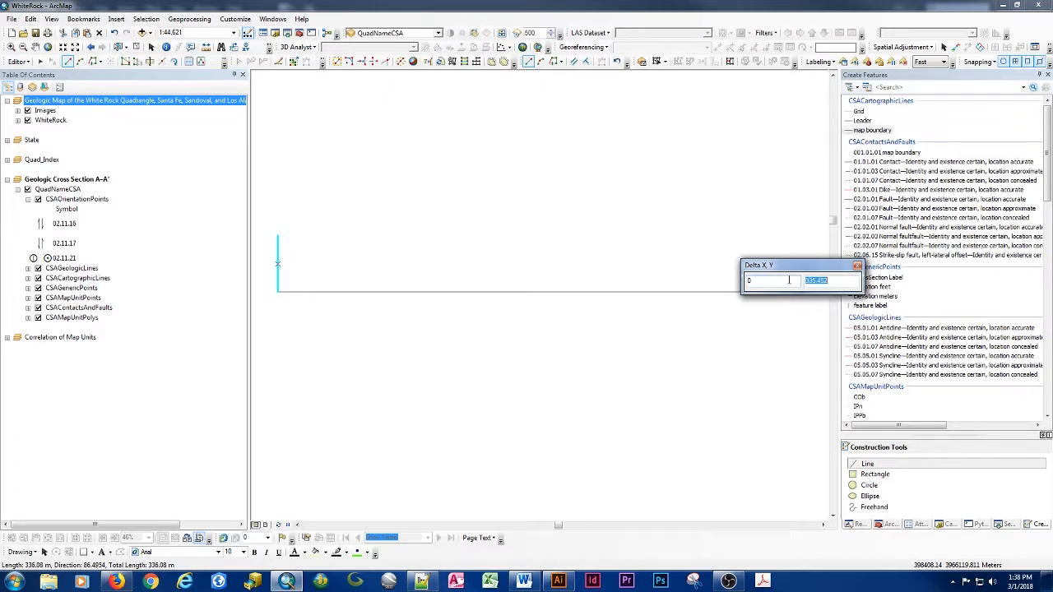
type("1219.2")
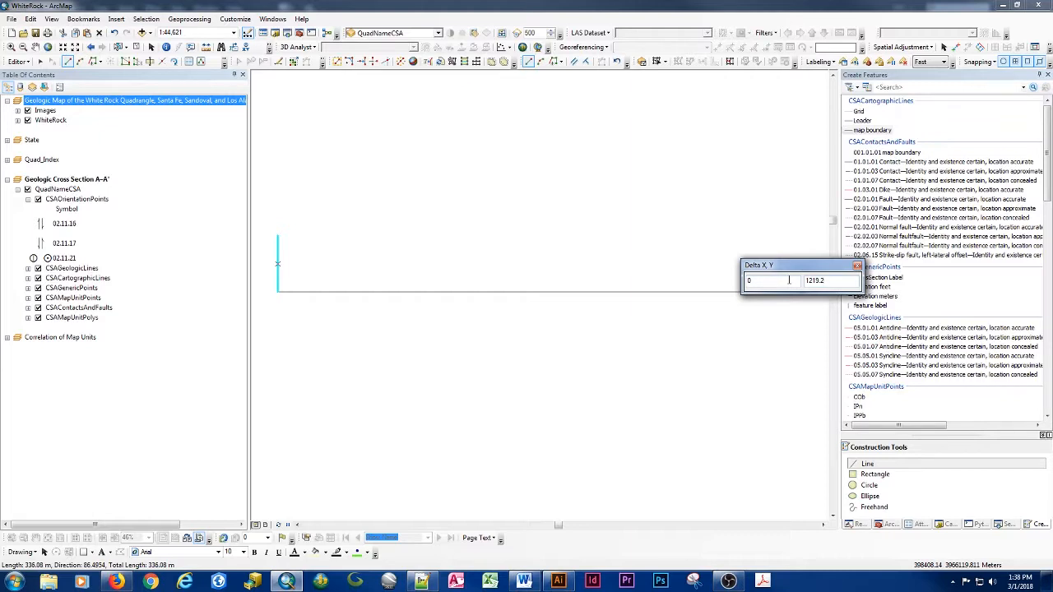
key("Enter")
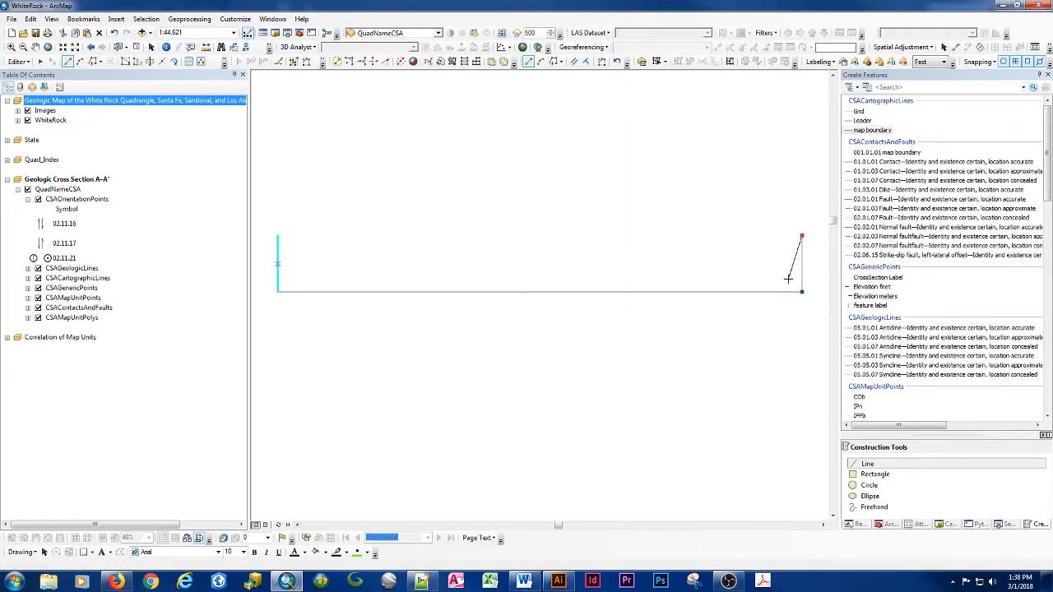
left_click(801, 263)
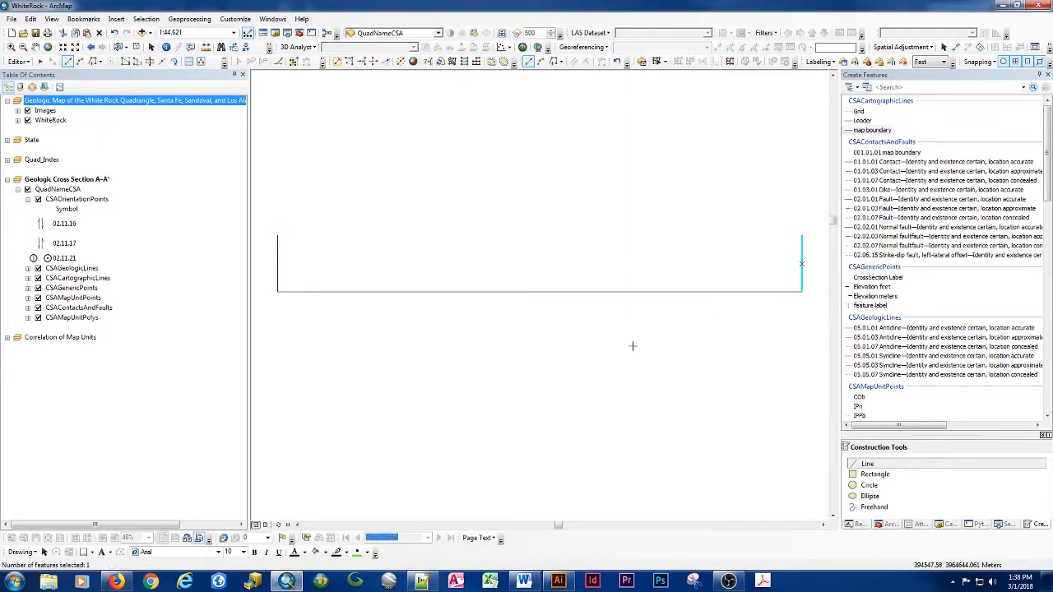
mouse_move(352, 293)
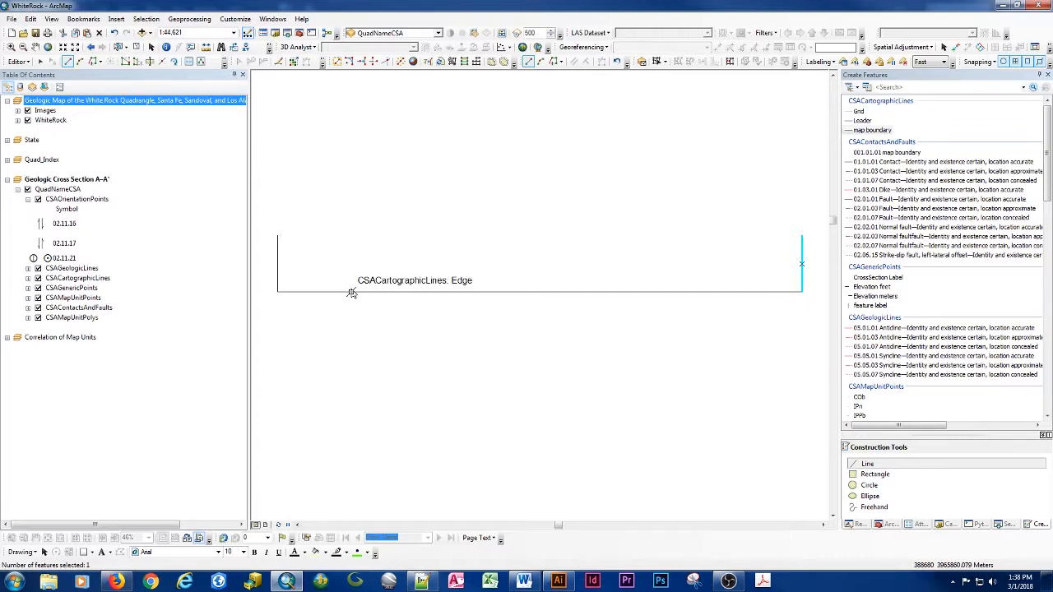
mouse_move(41, 61)
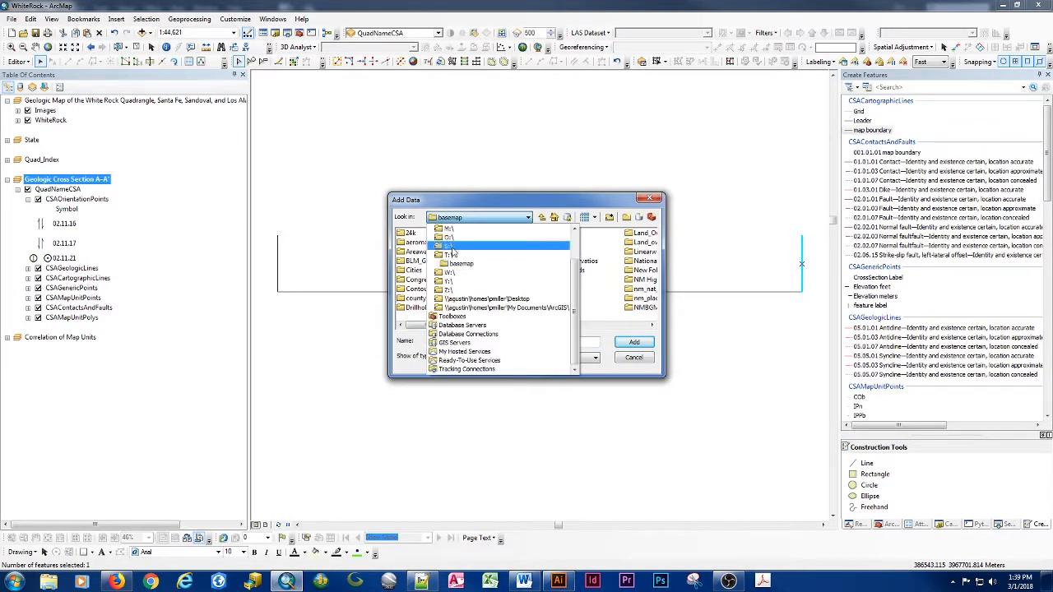
Add the White Rock cross-section image from Repository > Figures and zoom to the layer.
left_click(447, 246)
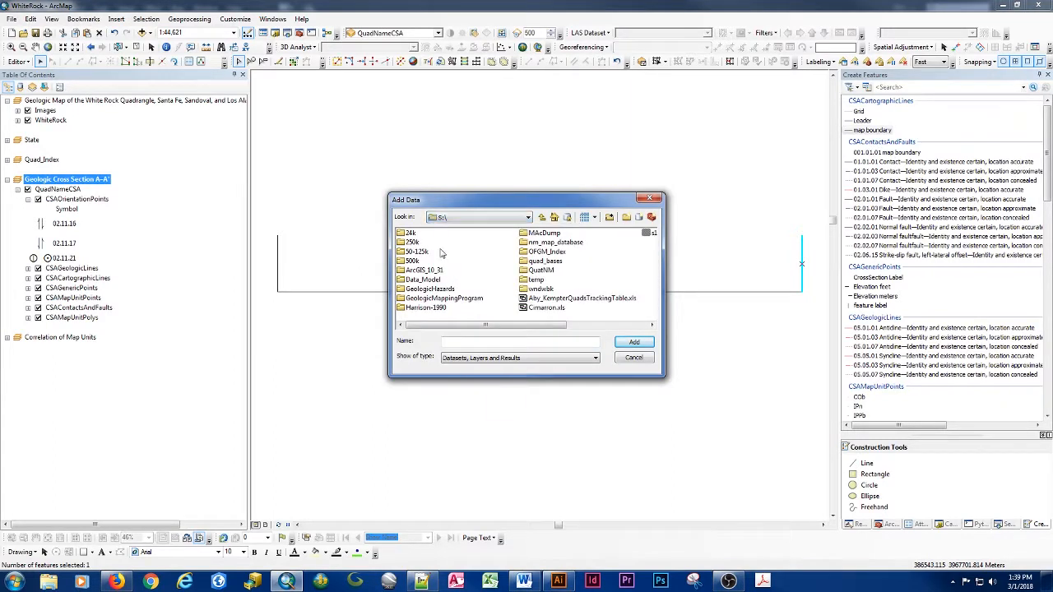
double_click(412, 233)
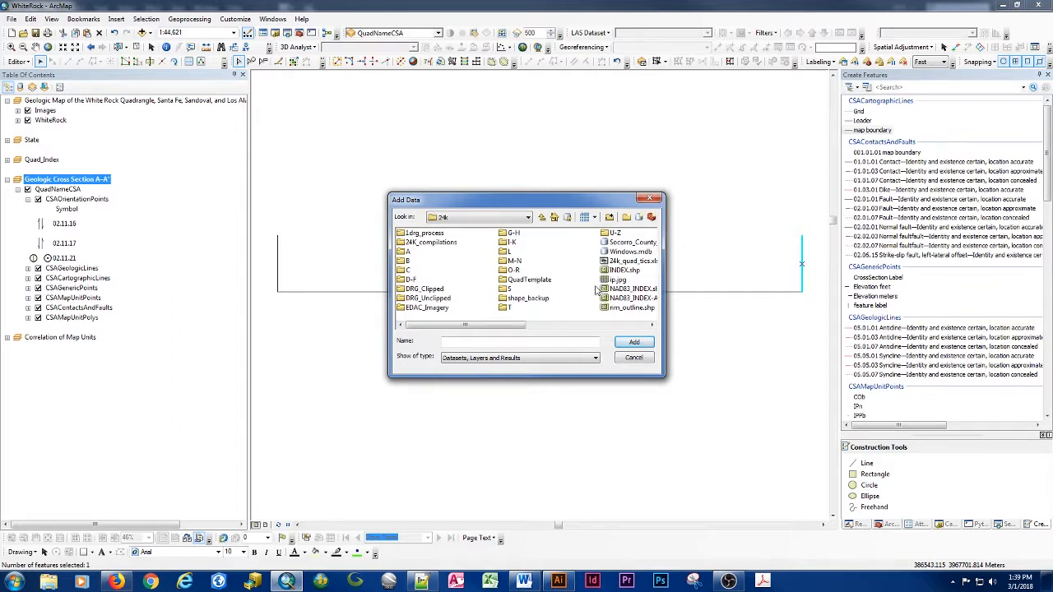
left_click(611, 233)
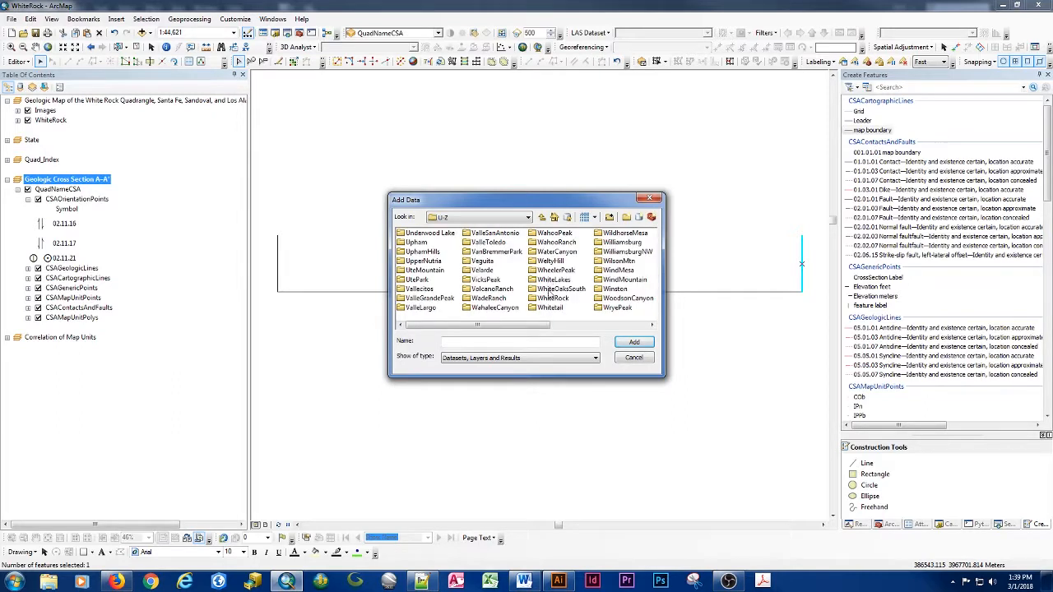
left_click(541, 218)
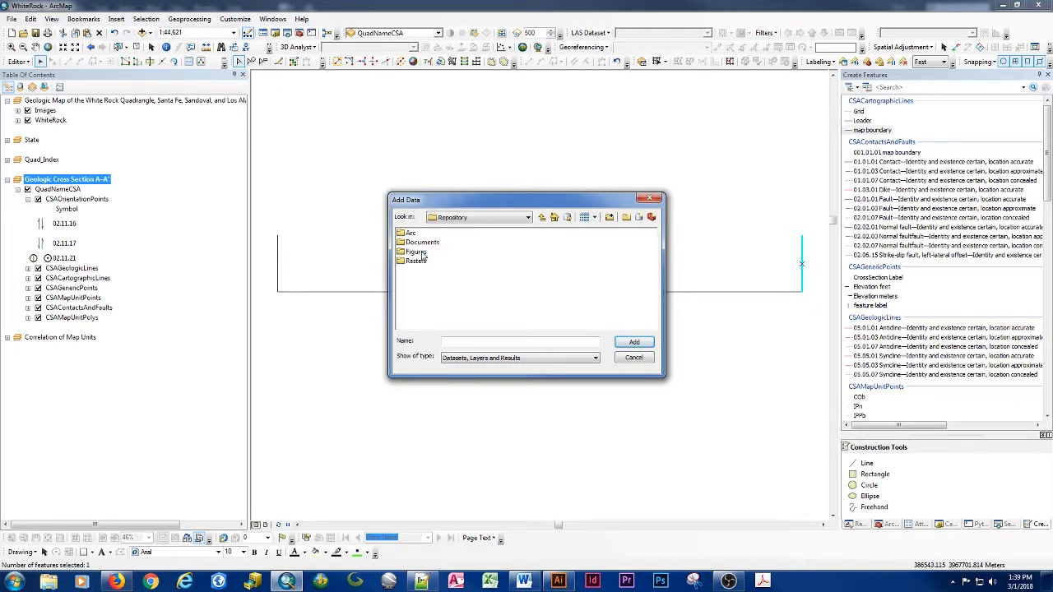
double_click(414, 251)
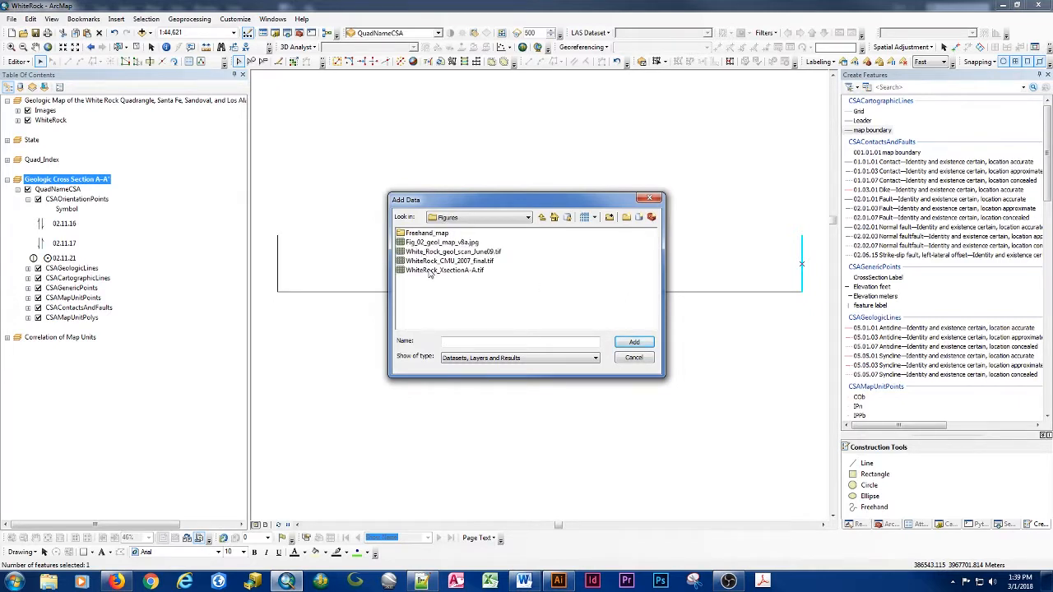
left_click(633, 341)
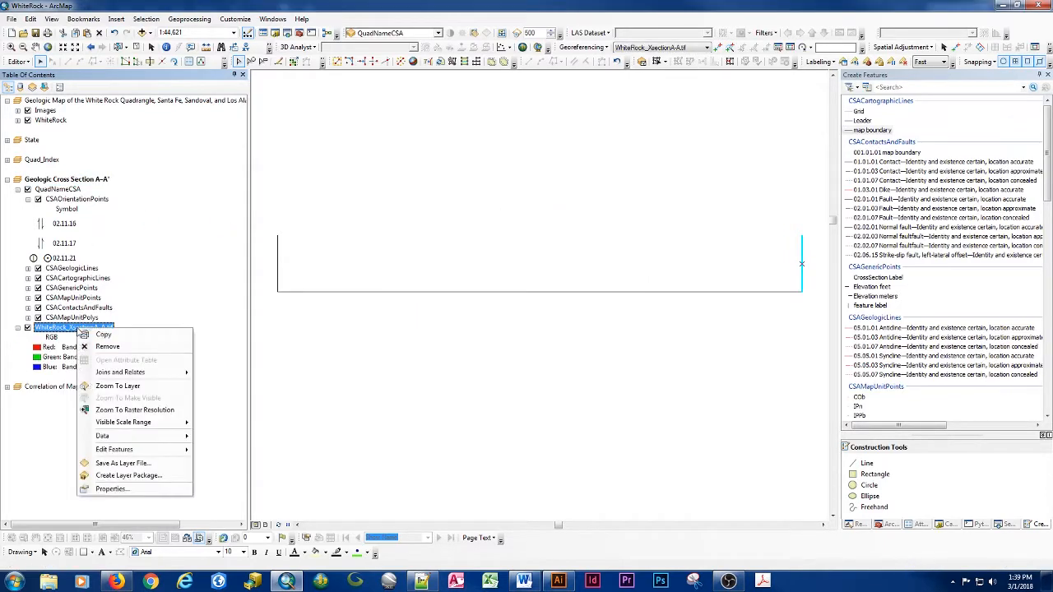
left_click(118, 385)
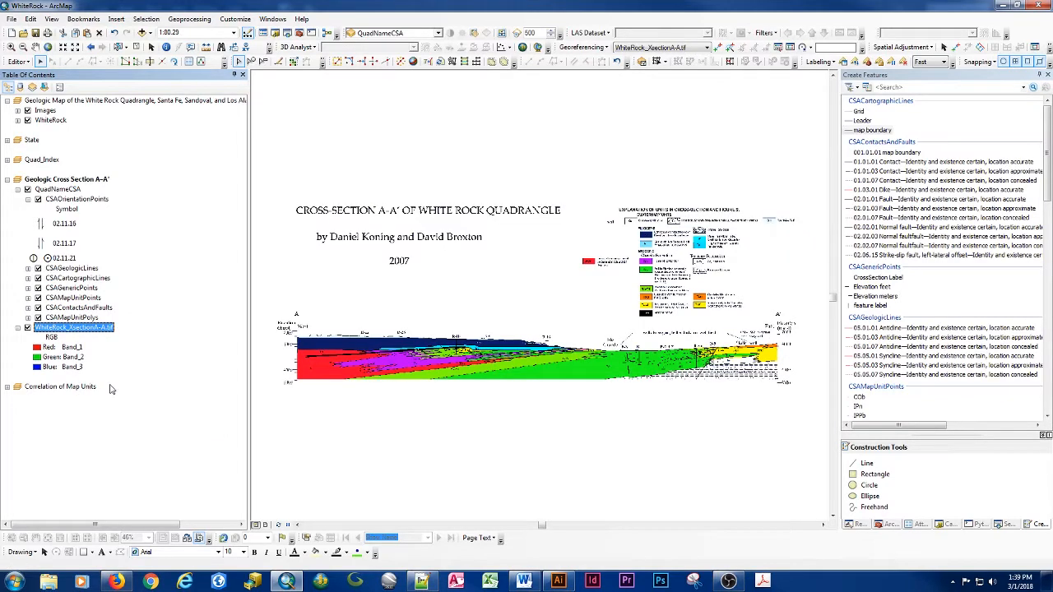
Zoom to the lower elevation tick and place a control point linking it to the frame corner.
left_click_drag(271, 345, 329, 395)
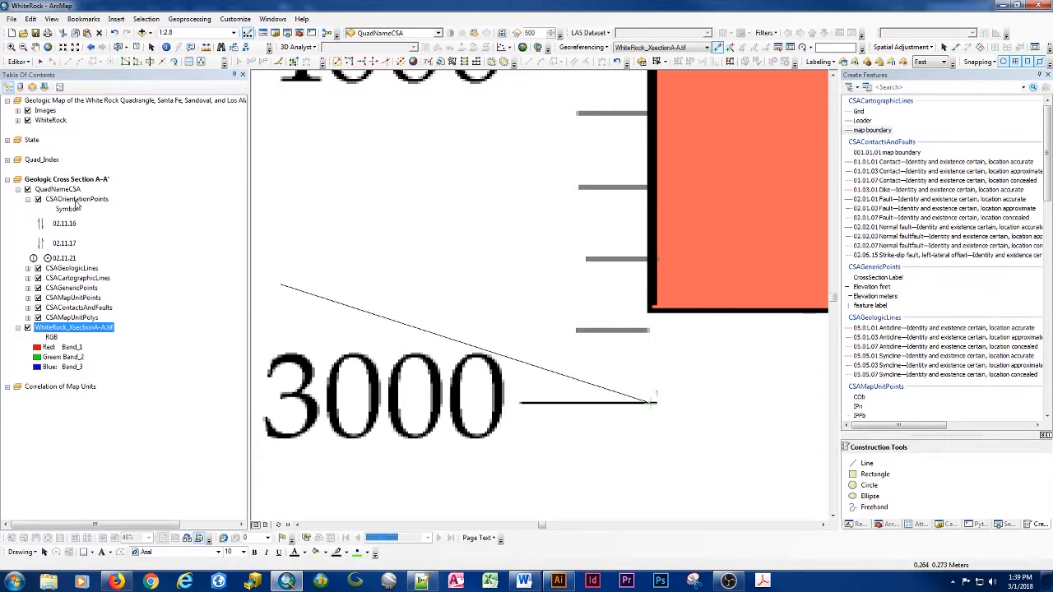
right_click(79, 307)
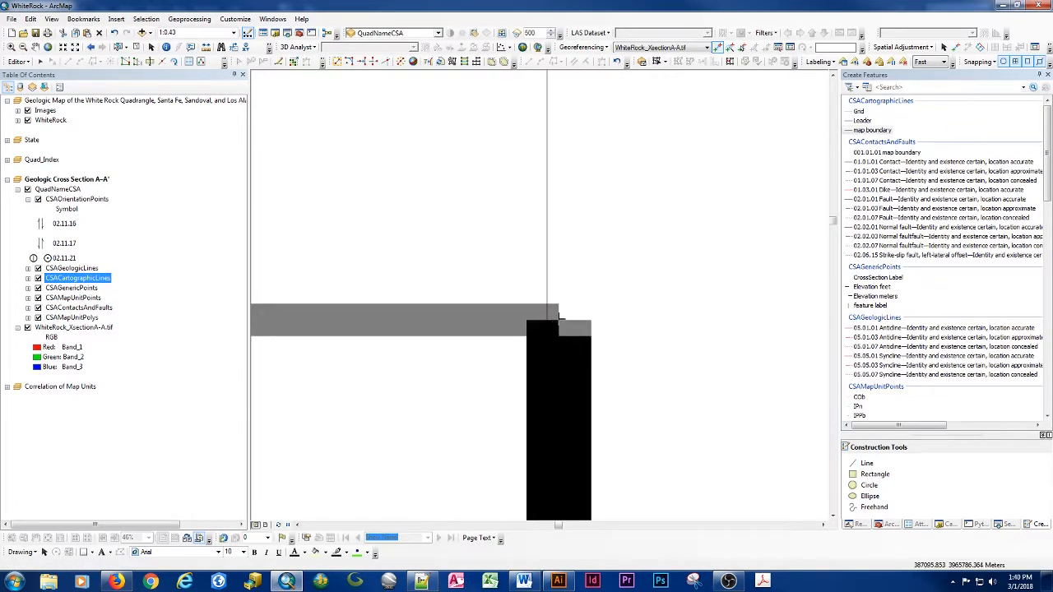
left_click(447, 389)
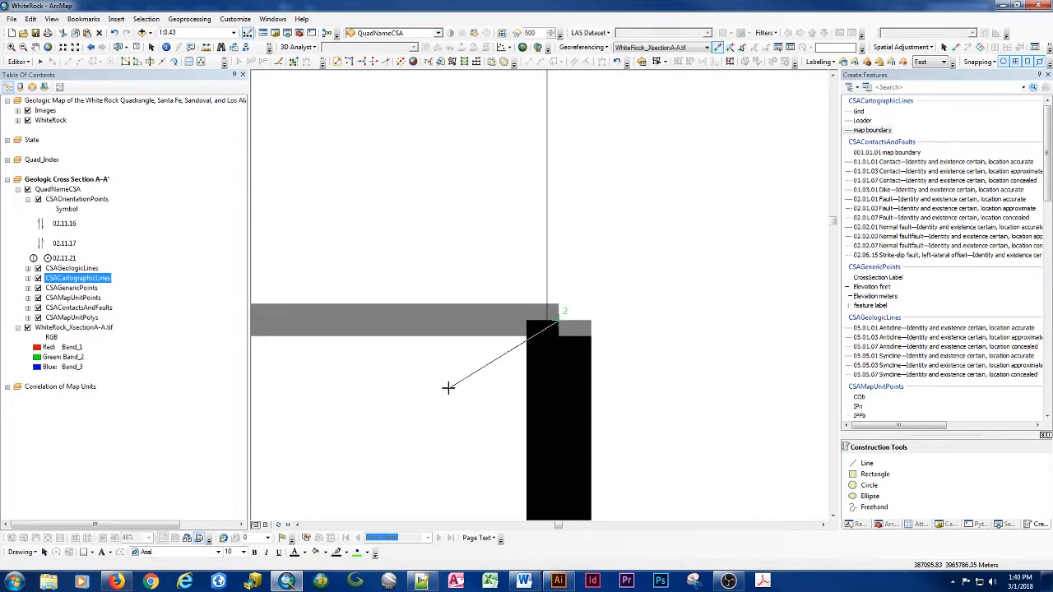
right_click(75, 278)
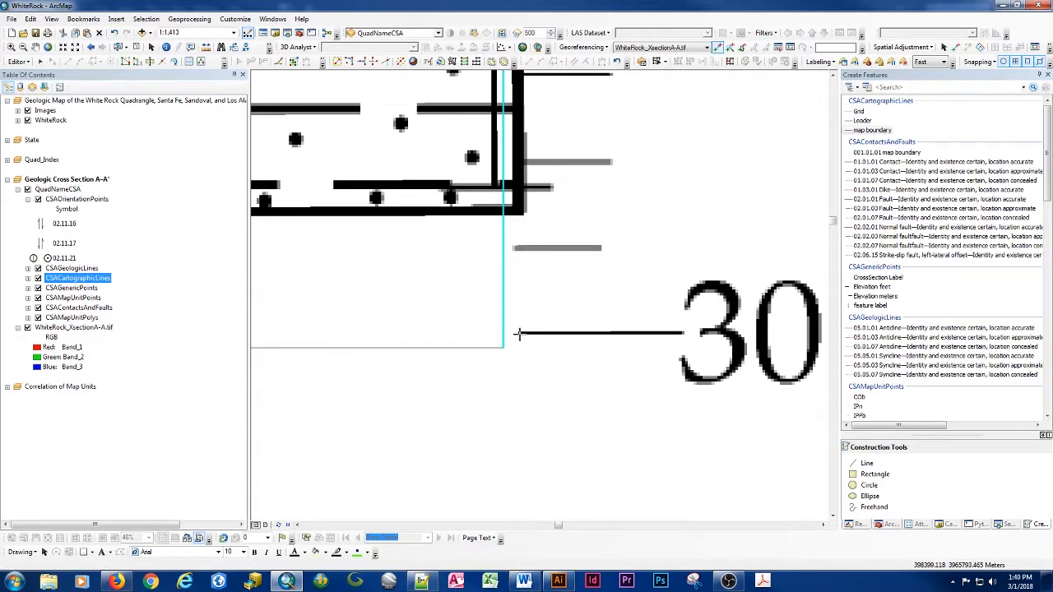
mouse_move(520, 336)
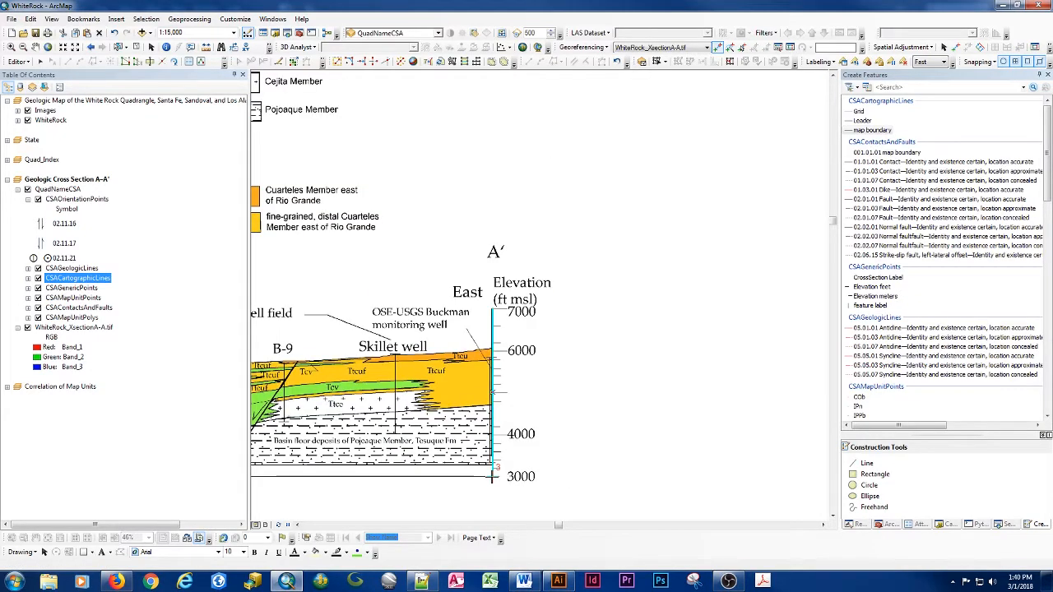
mouse_move(492, 468)
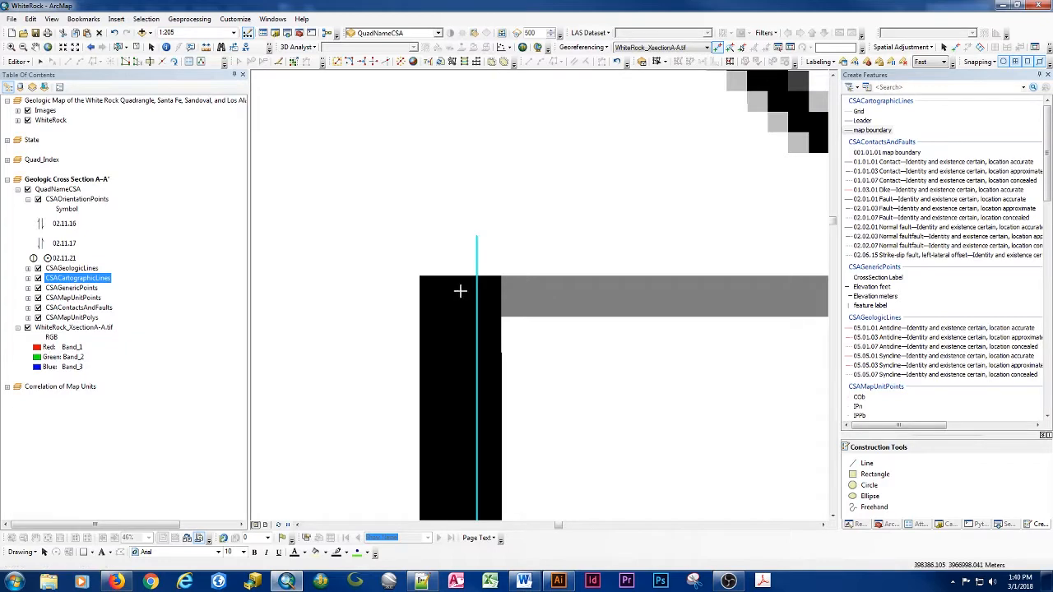
mouse_move(460, 299)
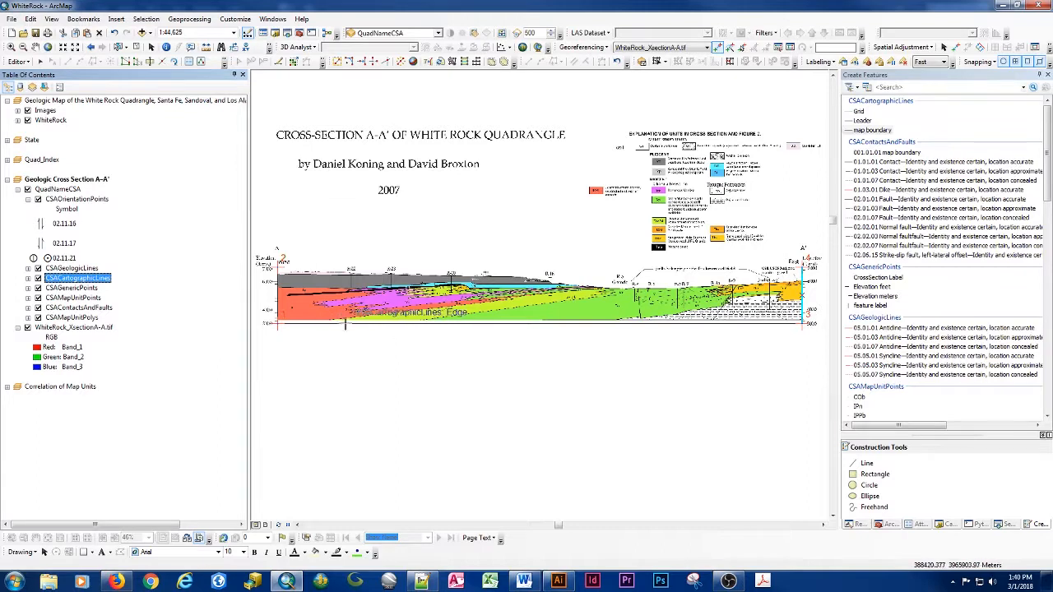
mouse_move(444, 372)
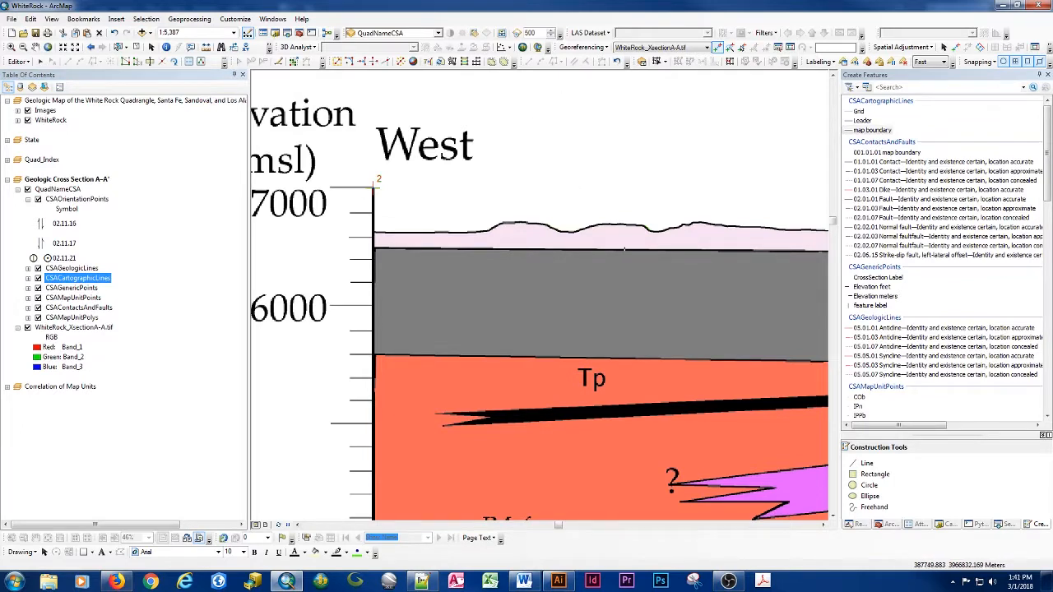
Rectify the georeferenced image as an LZW-compressed TIFF into Repository\Rasters.
left_click(583, 46)
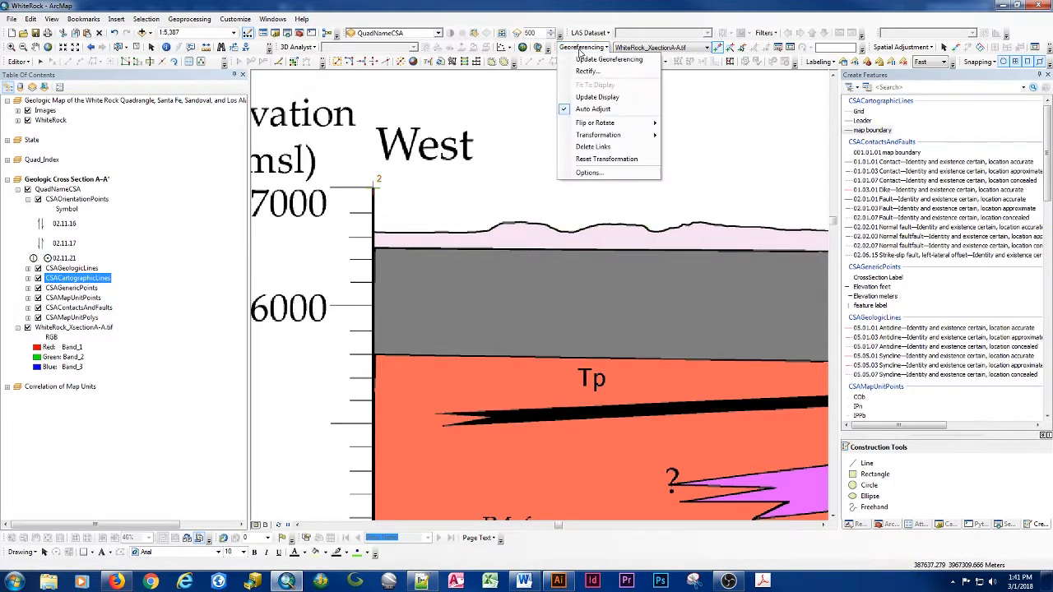
left_click(587, 73)
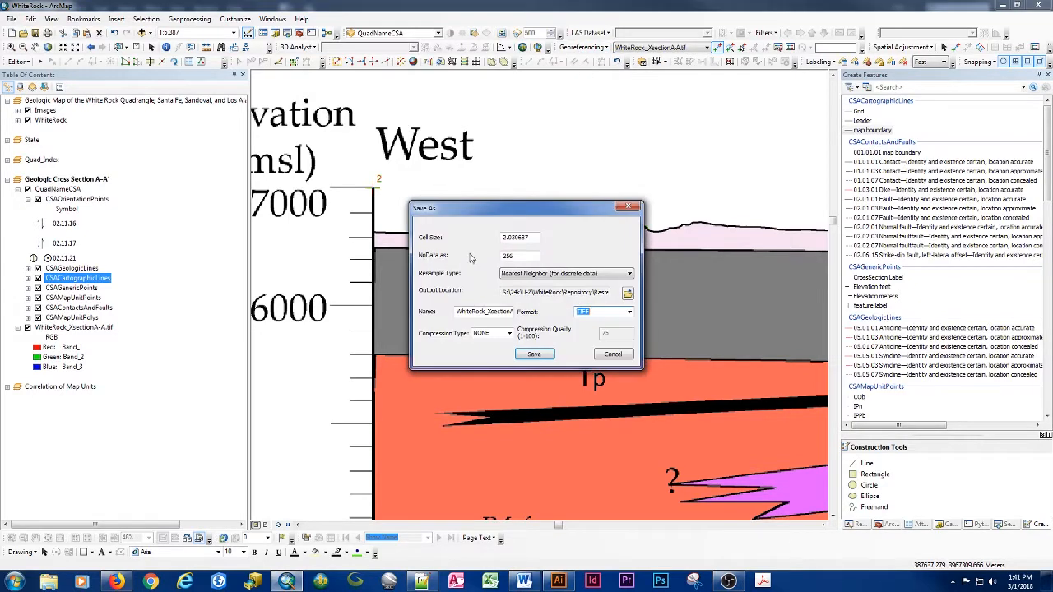
left_click(483, 310)
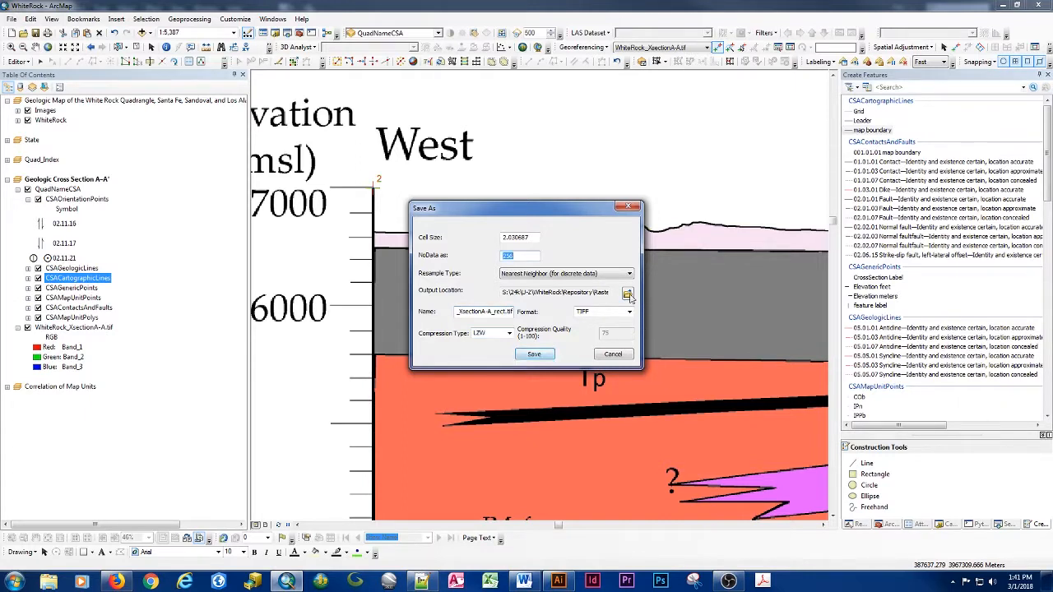
left_click(628, 292)
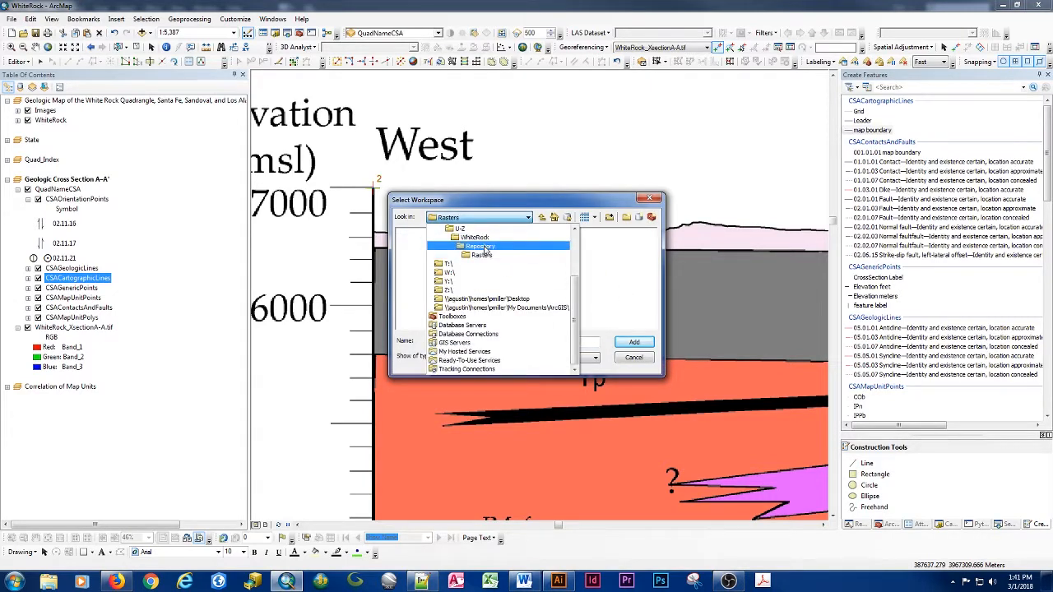
double_click(475, 246)
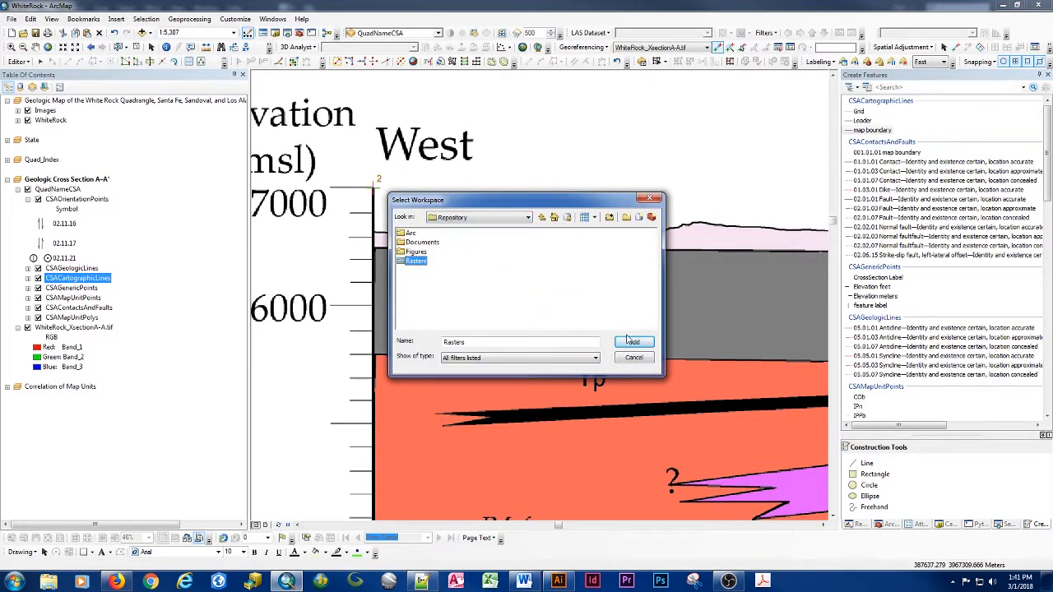
left_click(633, 340)
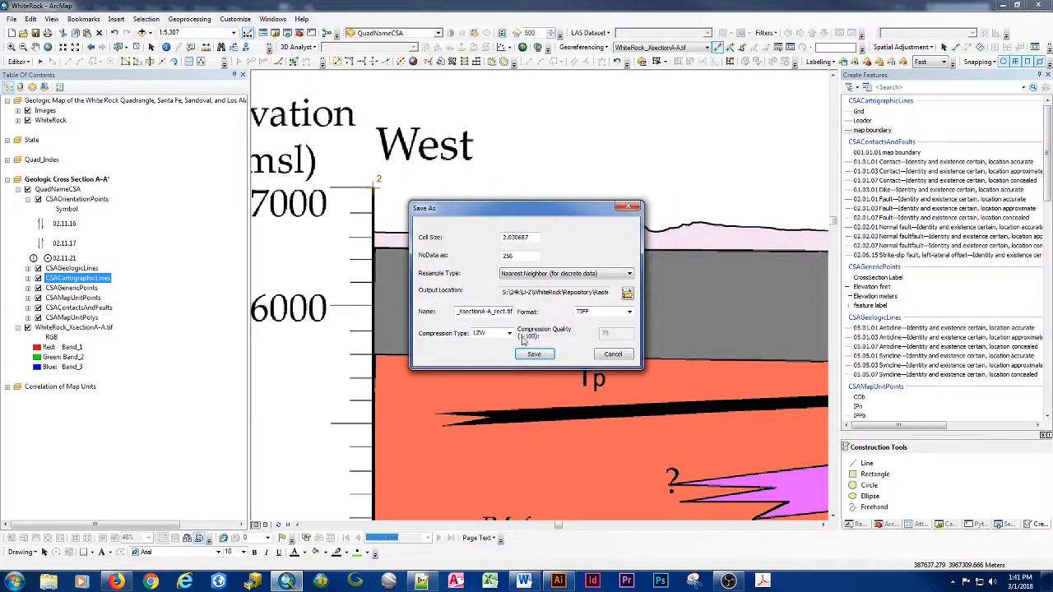
left_click(533, 353)
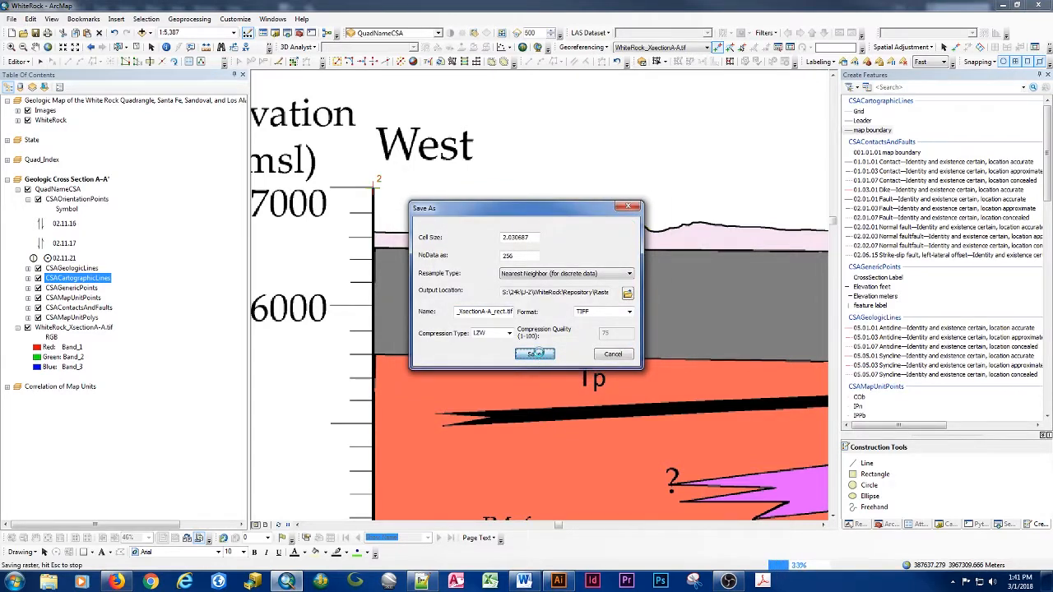
left_click(534, 354)
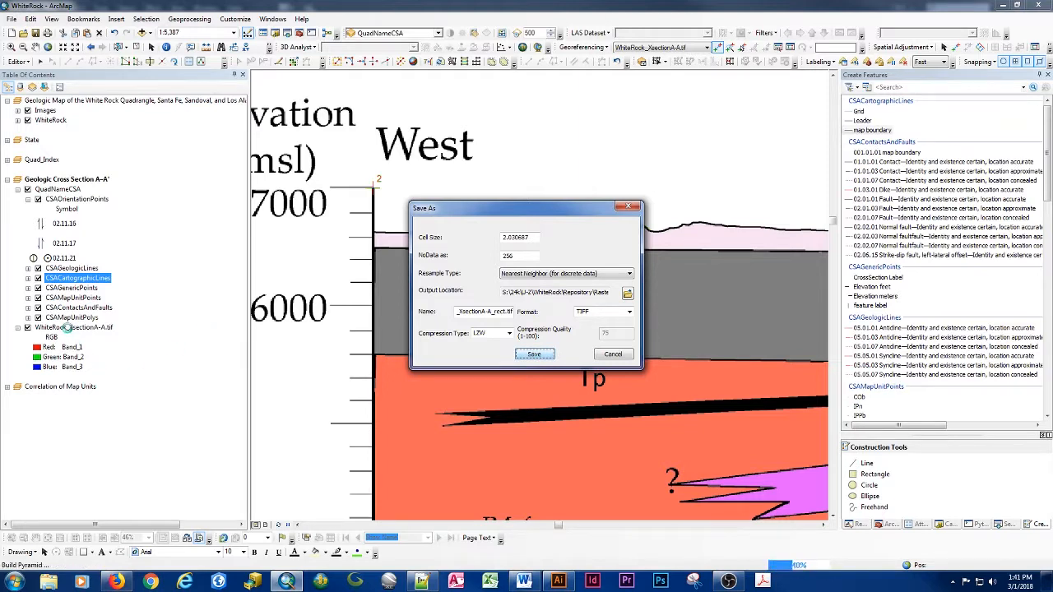
right_click(74, 327)
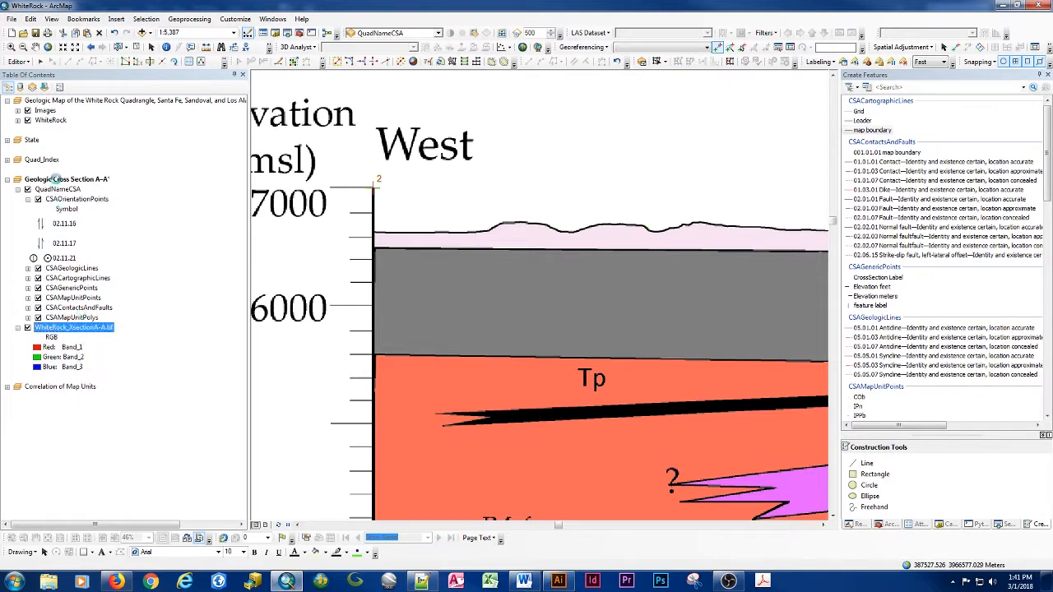
Add the rectified cross-section TIF from the section images folder to the map.
left_click(135, 46)
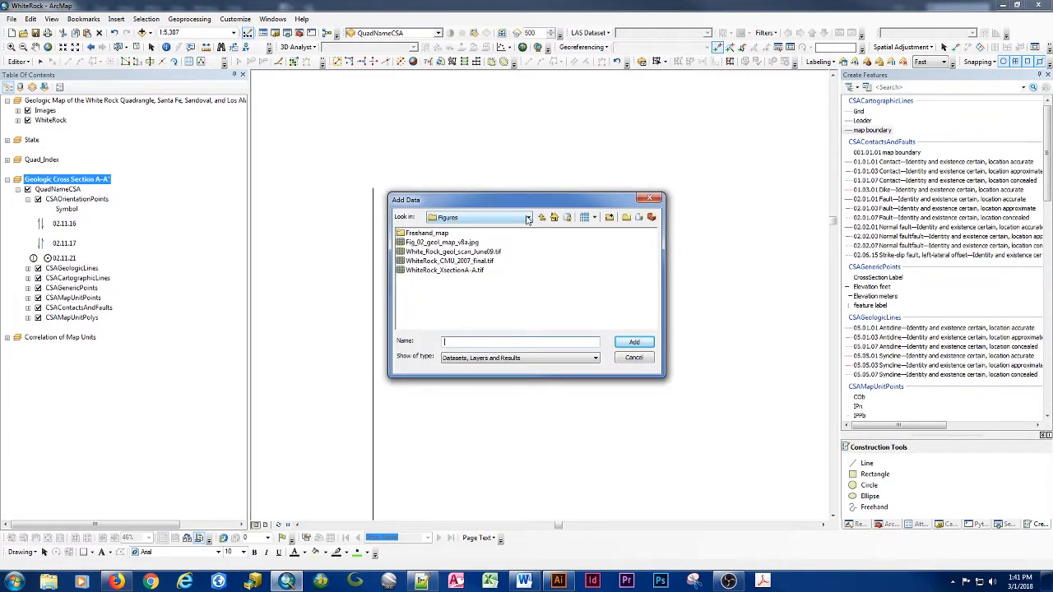
left_click(526, 217)
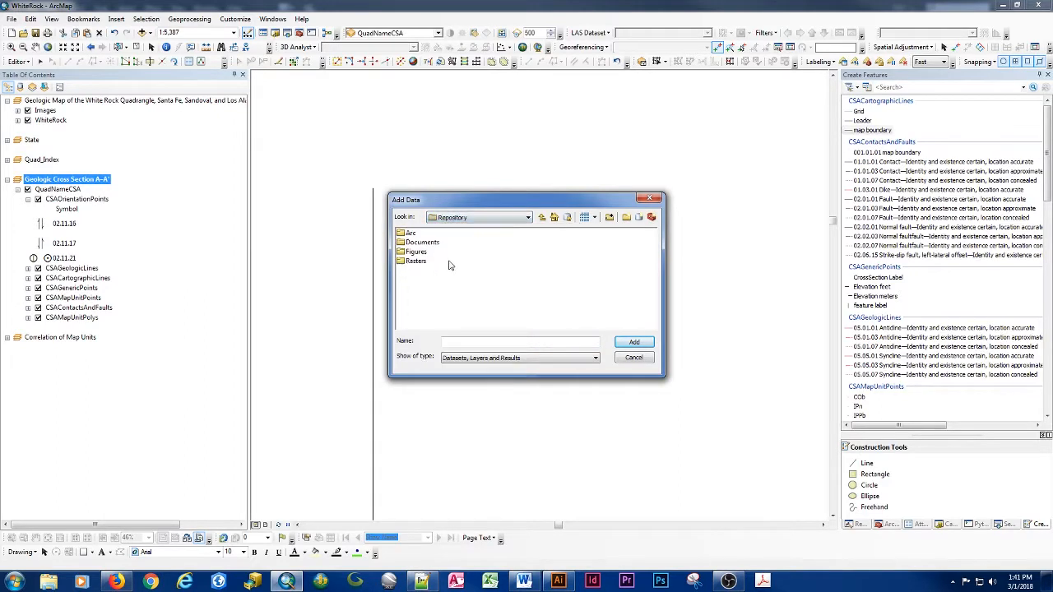
double_click(416, 260)
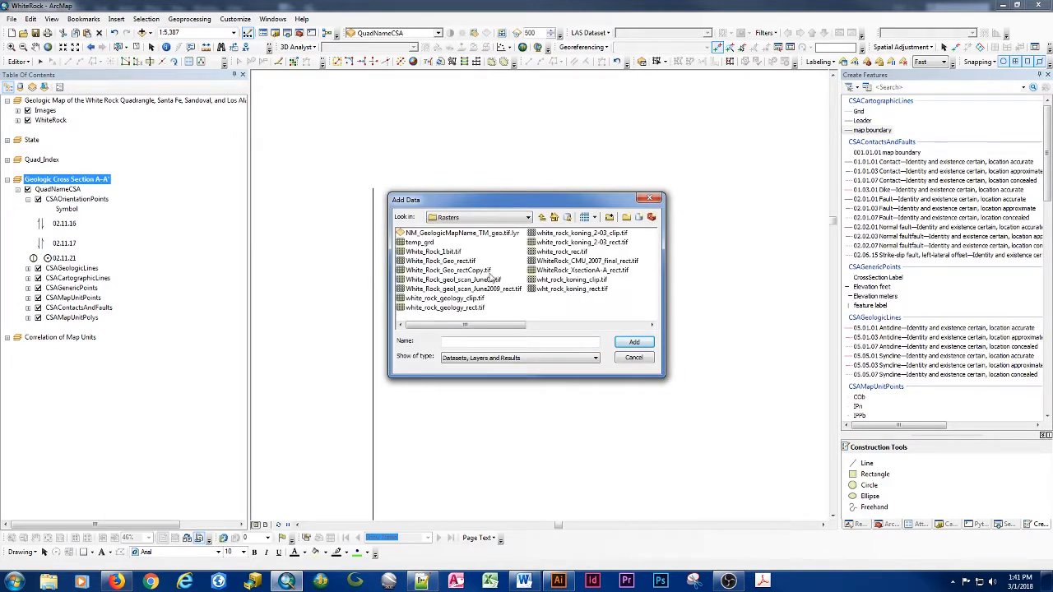
left_click(581, 270)
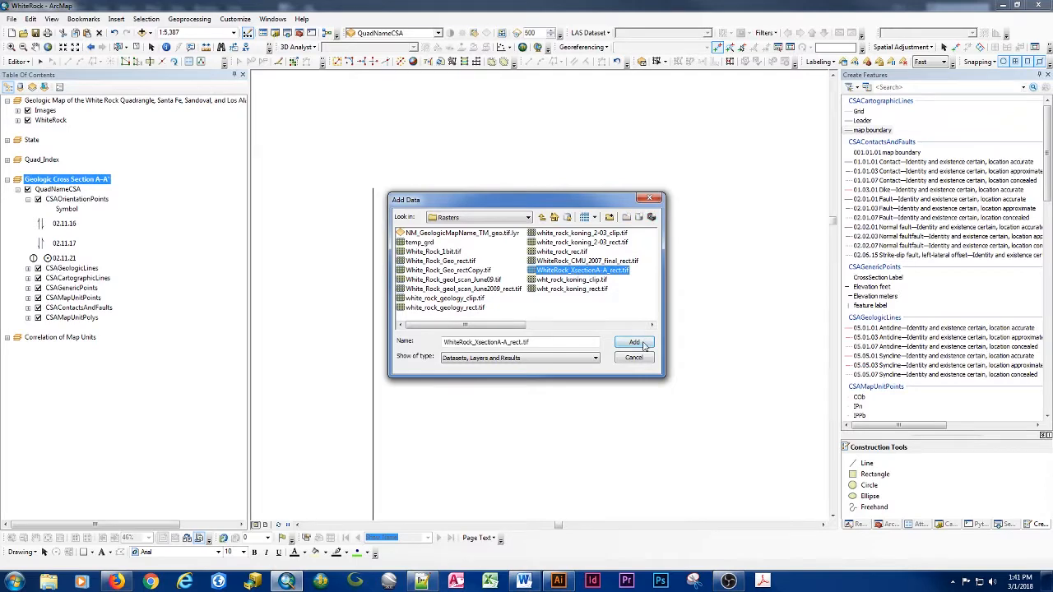
left_click(634, 342)
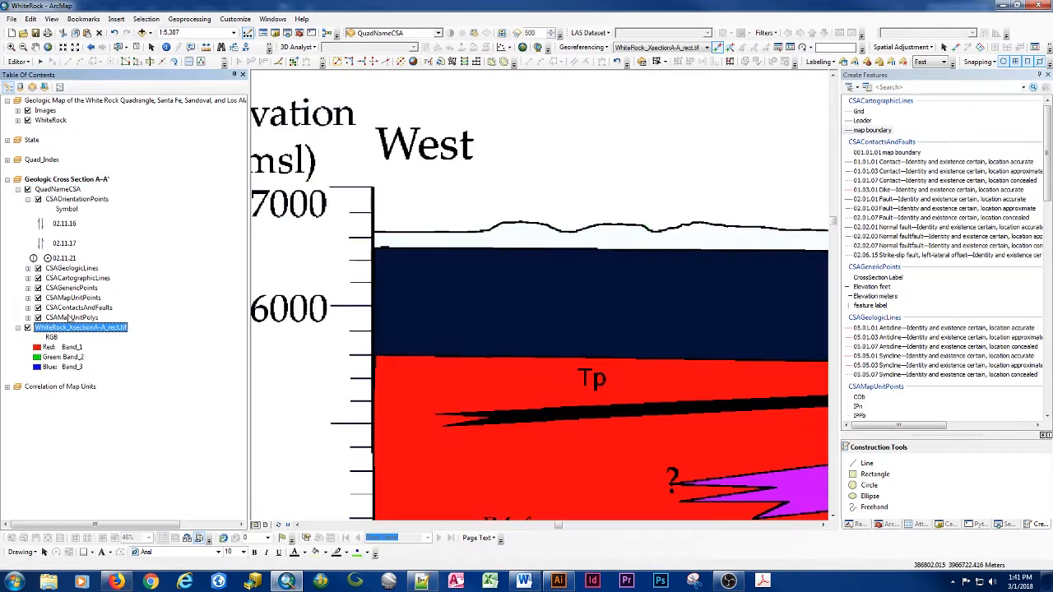
Set the image's Symbology Stretch Type to None and apply it.
double_click(79, 326)
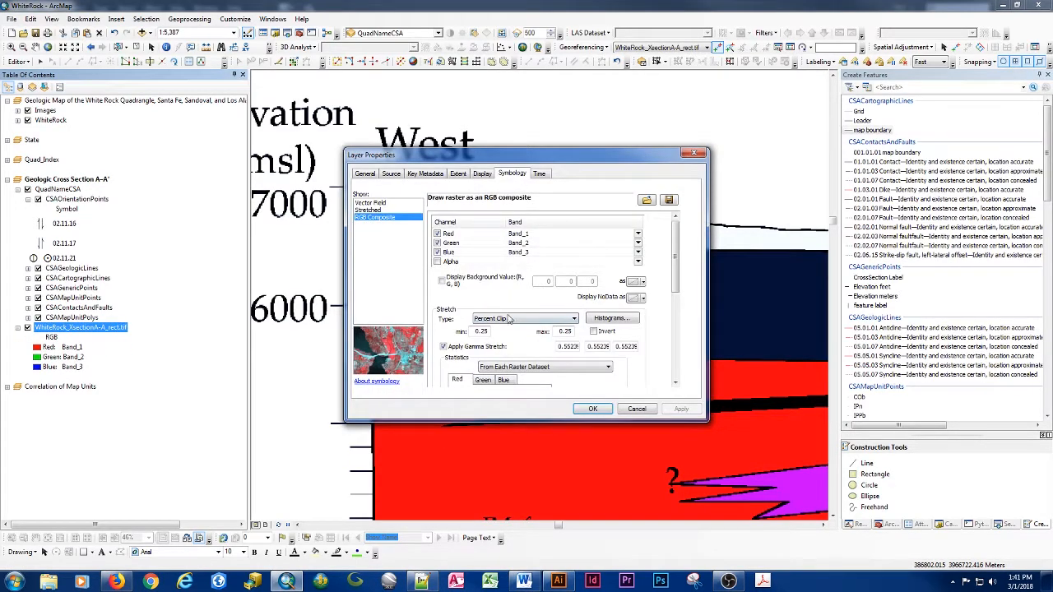
left_click(574, 319)
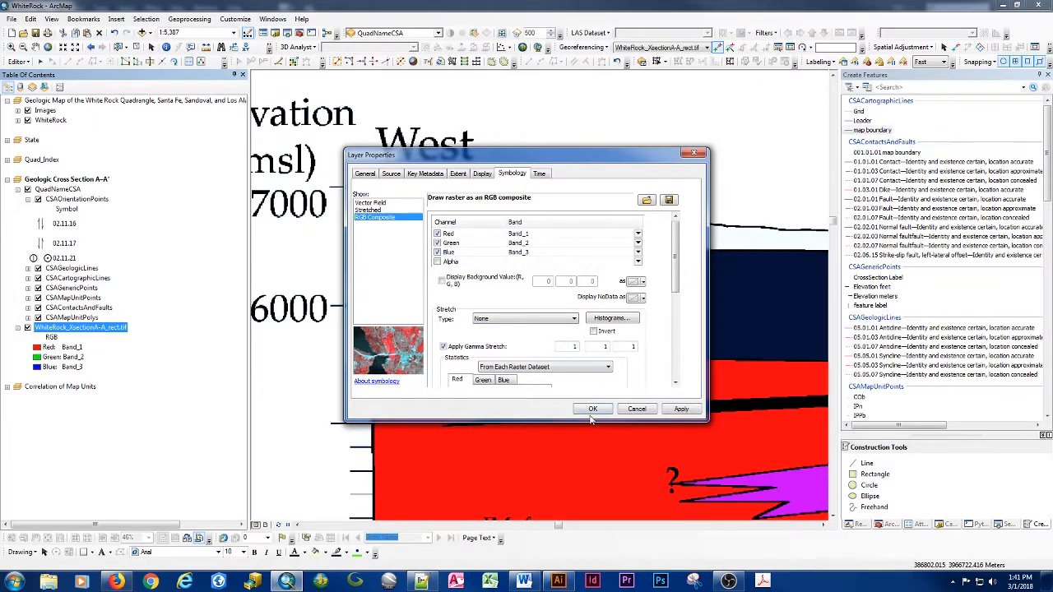
left_click(593, 408)
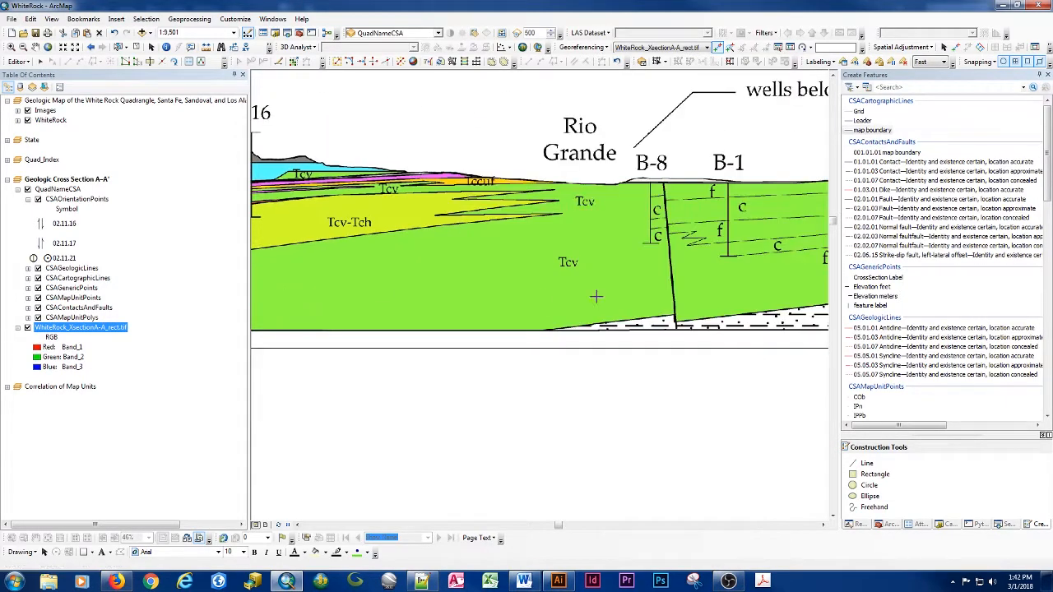
mouse_move(668, 211)
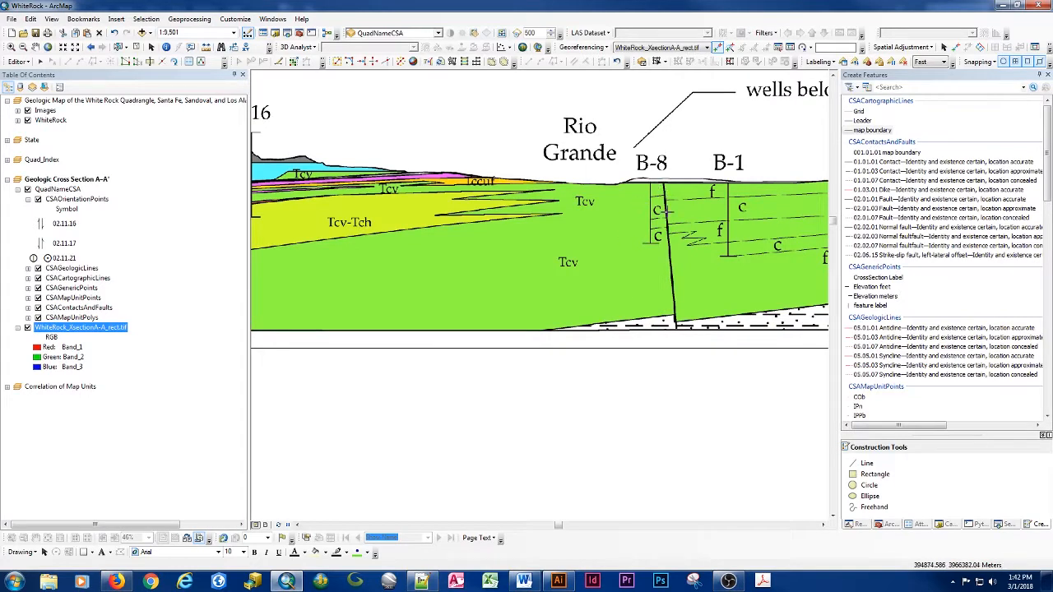
mouse_move(646, 177)
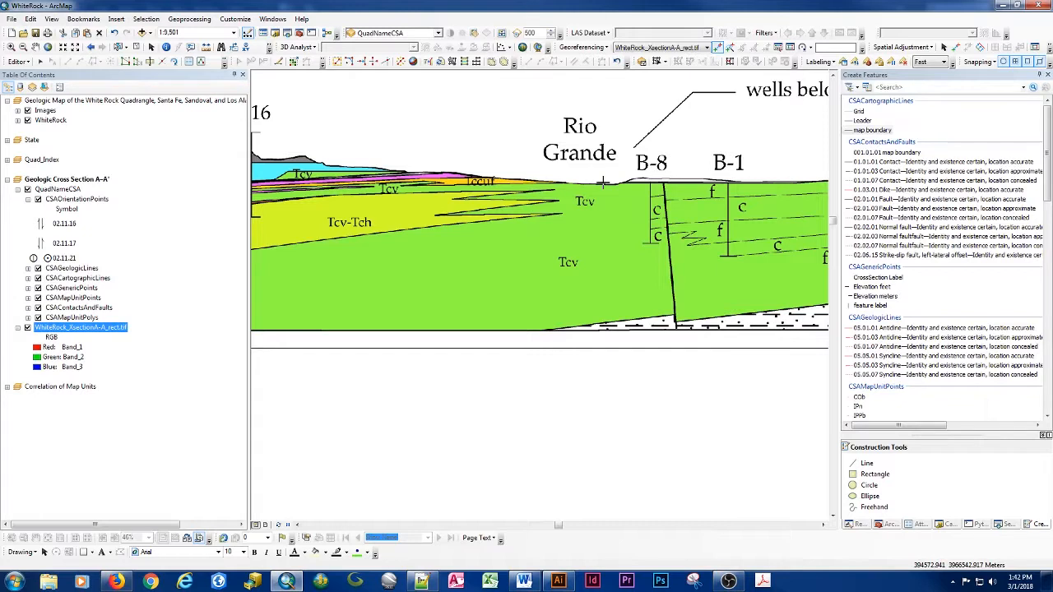
mouse_move(436, 229)
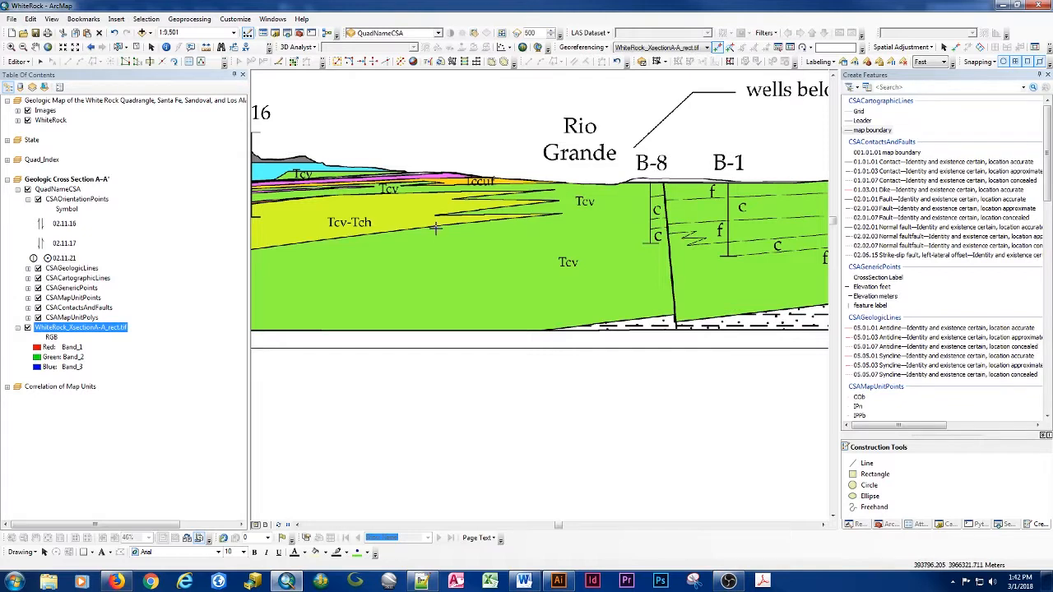
mouse_move(464, 201)
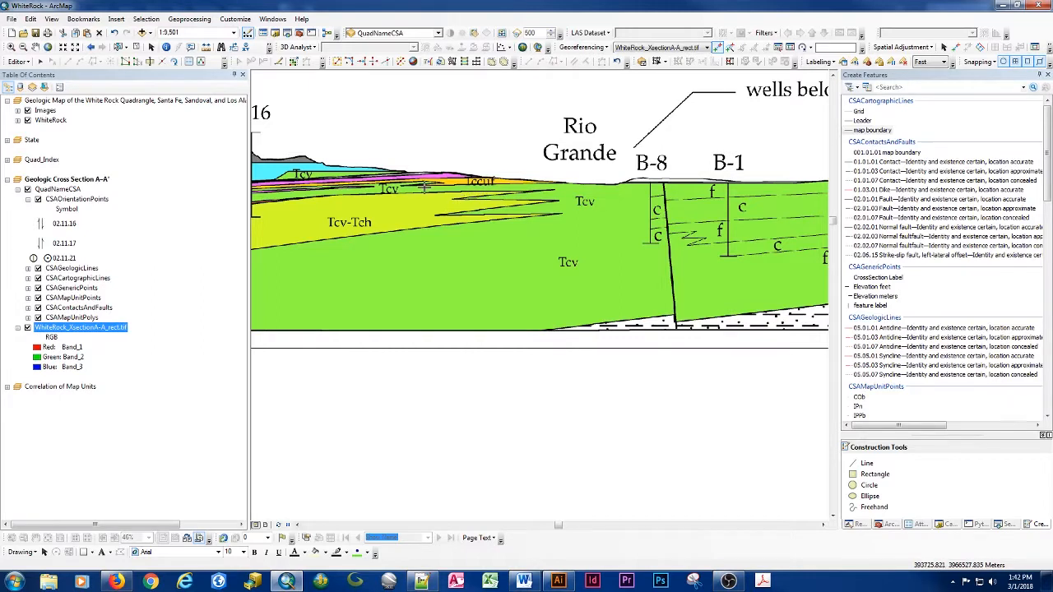
mouse_move(605, 196)
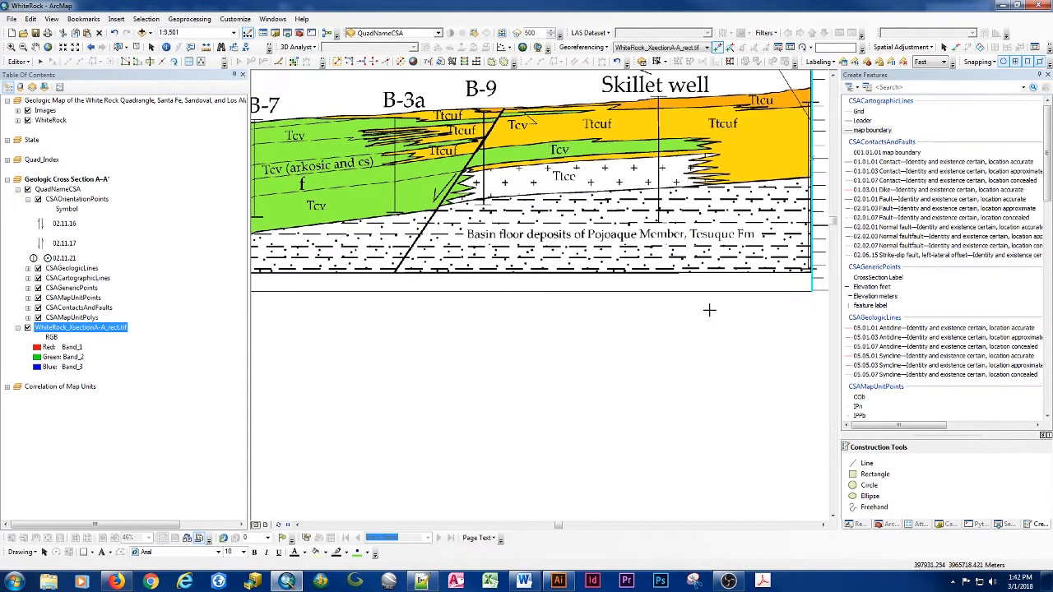
mouse_move(575, 264)
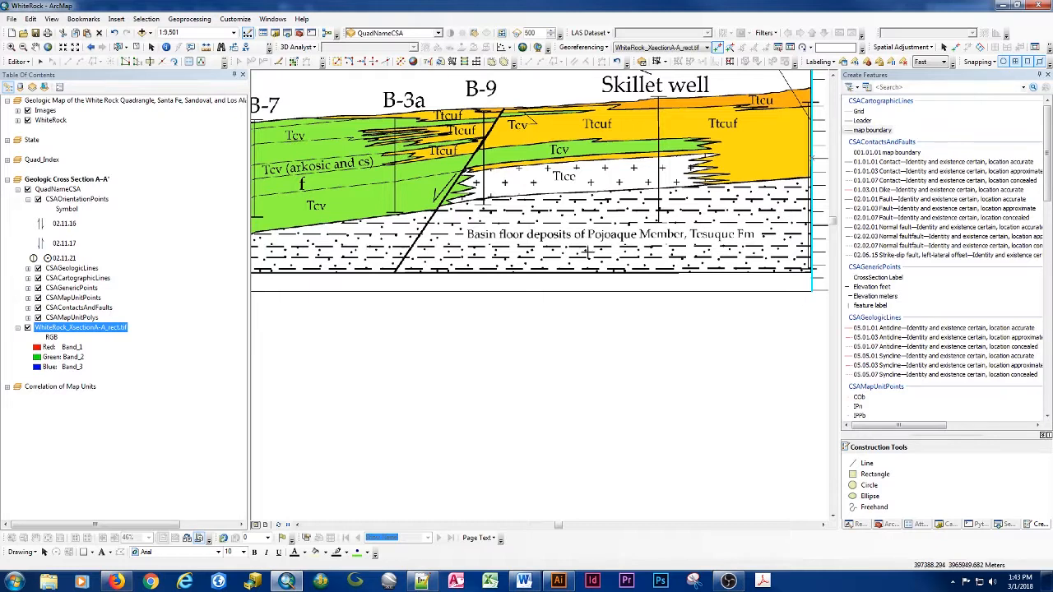
mouse_move(655, 240)
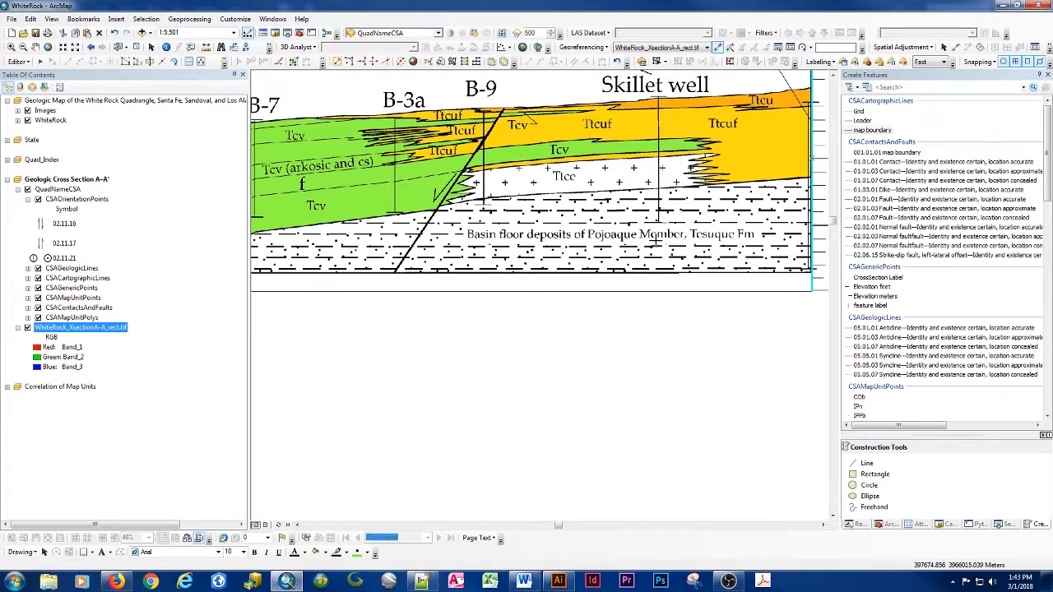
mouse_move(655, 240)
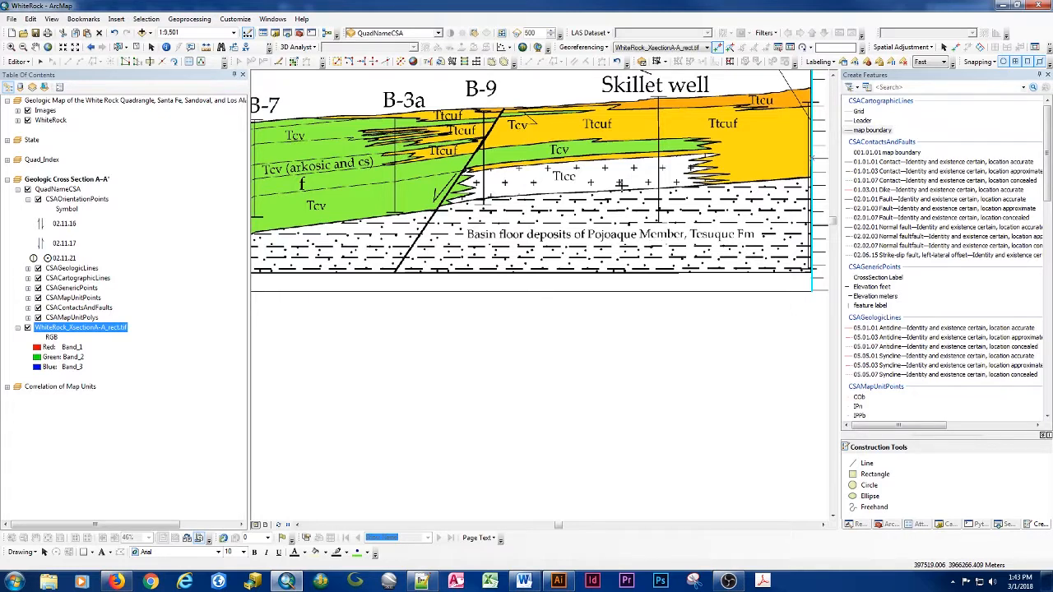
mouse_move(651, 300)
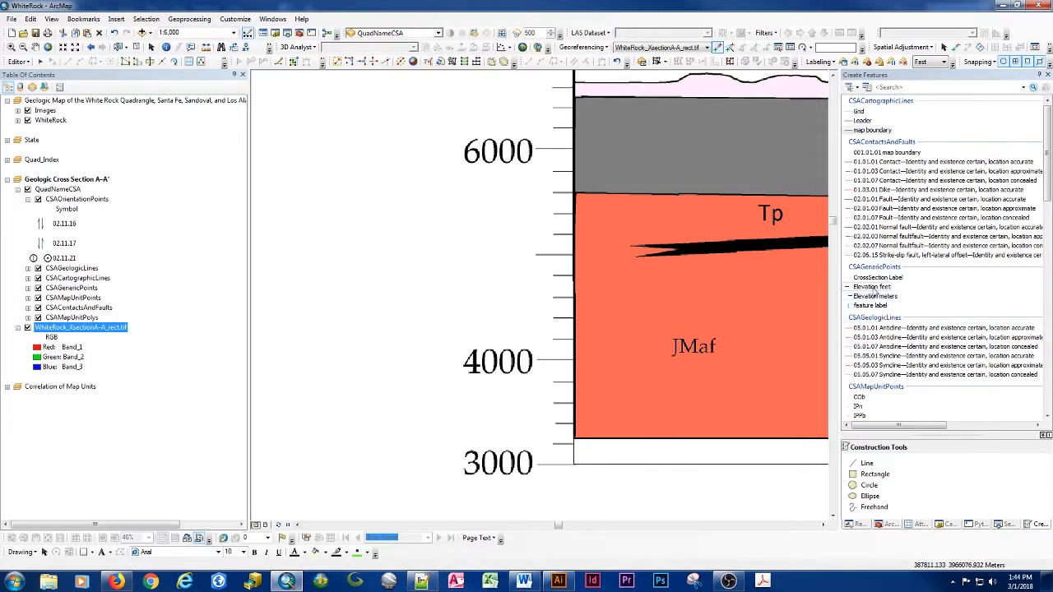
Place an Elevation feet point at the 3000 tick labelled 3,000 feet Above MSL.
left_click(872, 286)
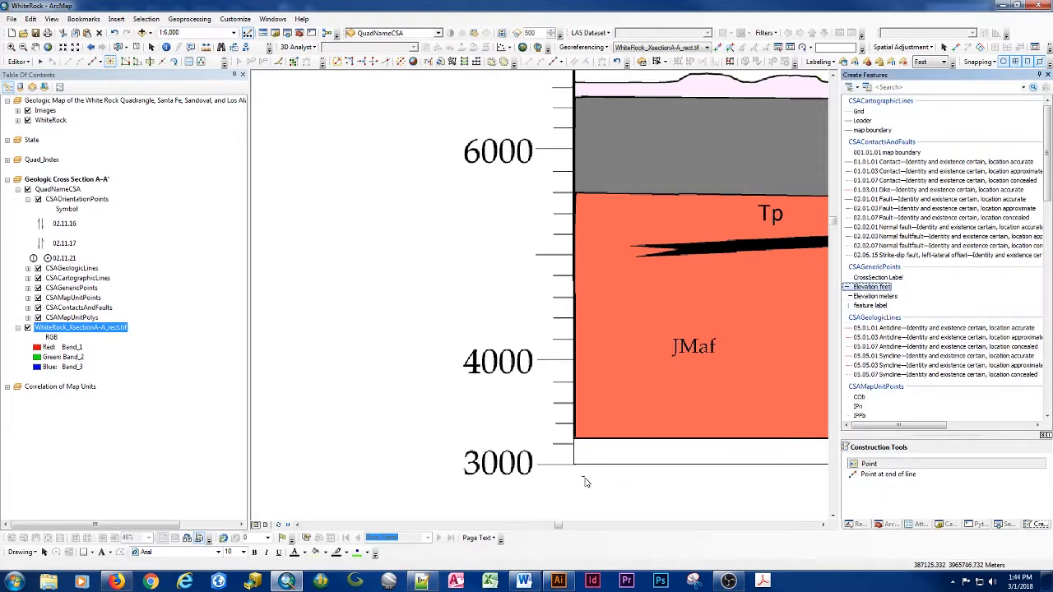
mouse_move(572, 464)
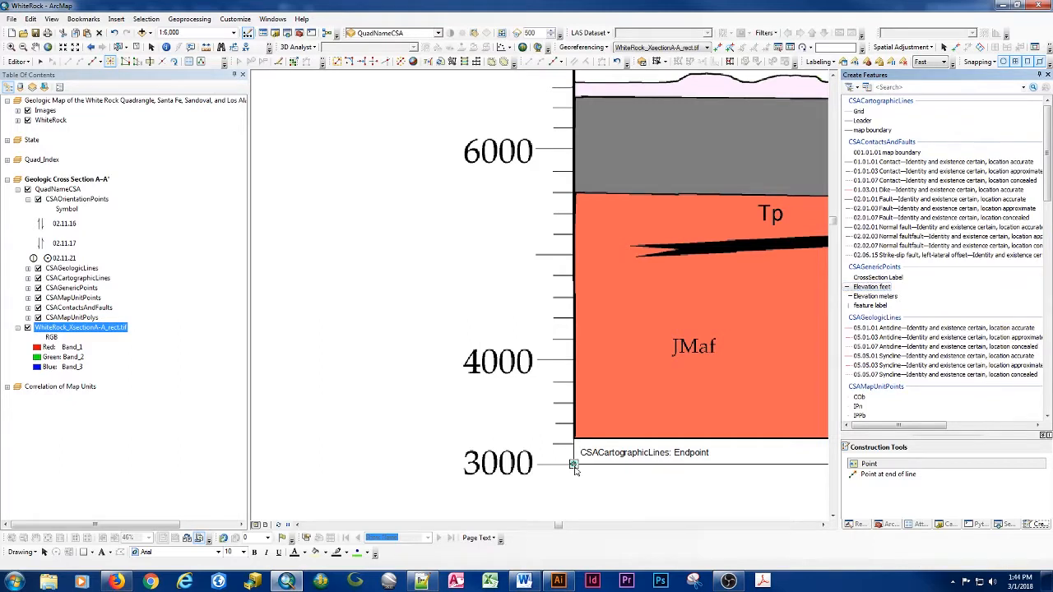
left_click(573, 464)
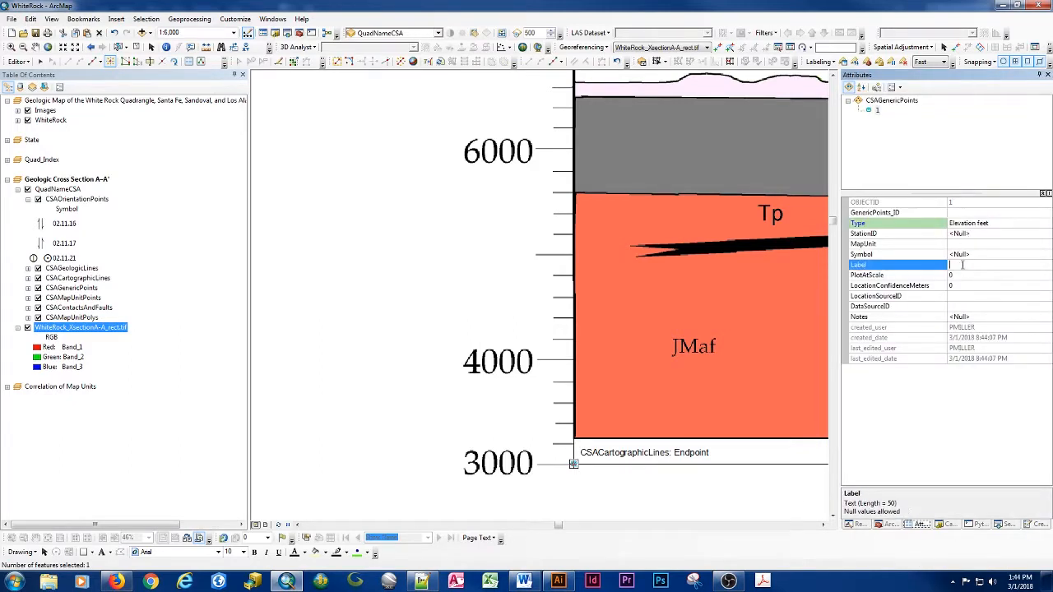
type("3000")
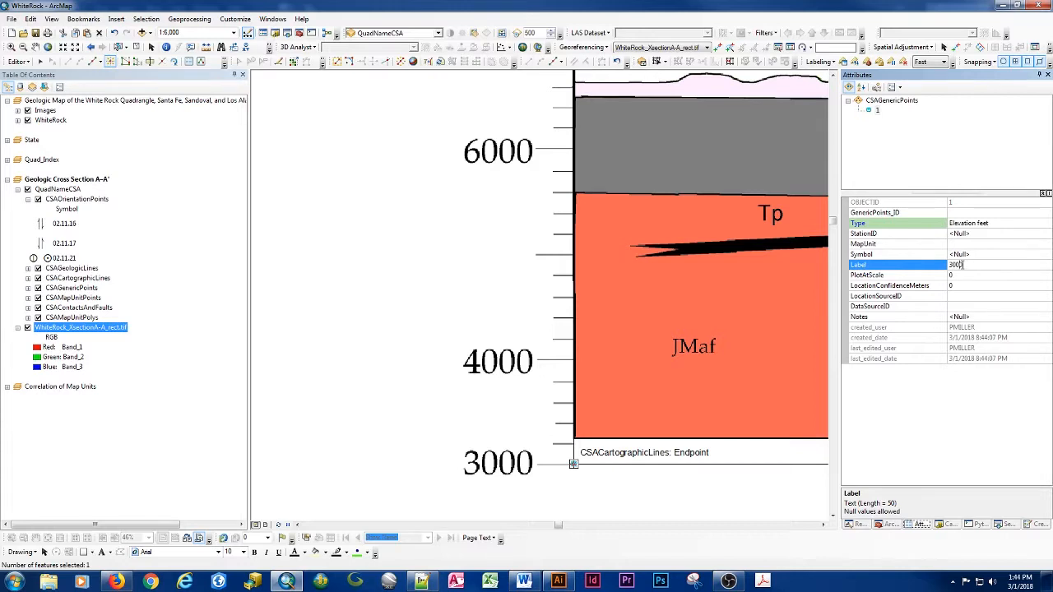
type("3,000")
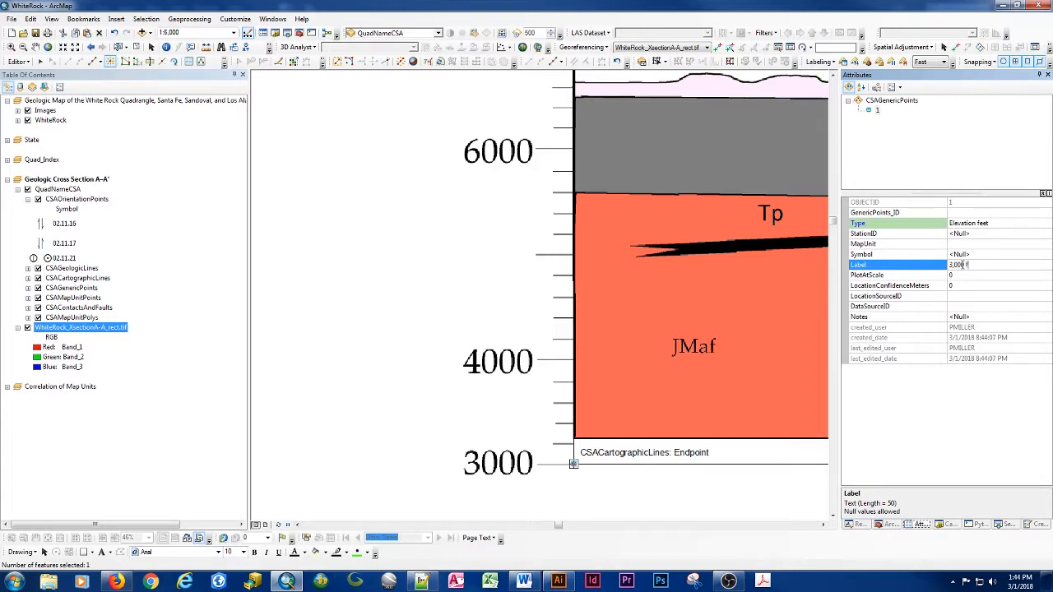
type("eet")
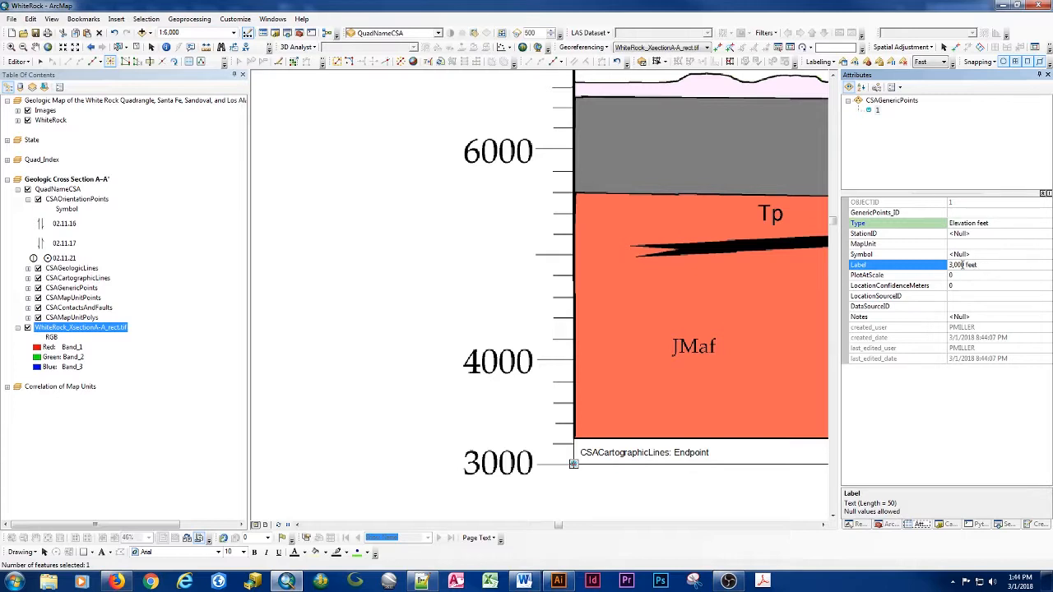
type("Above MSL")
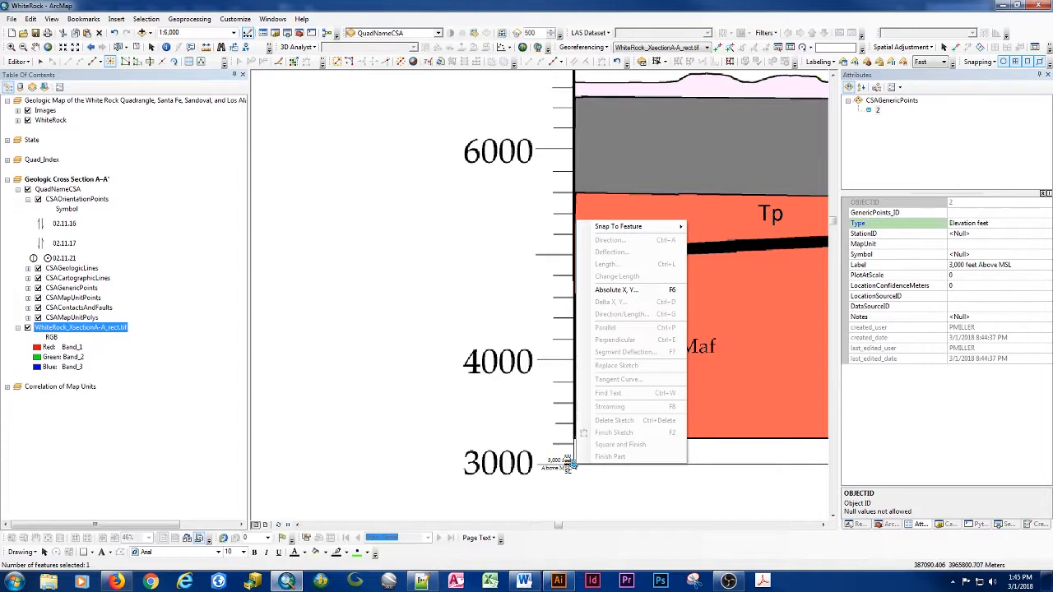
mouse_move(849, 389)
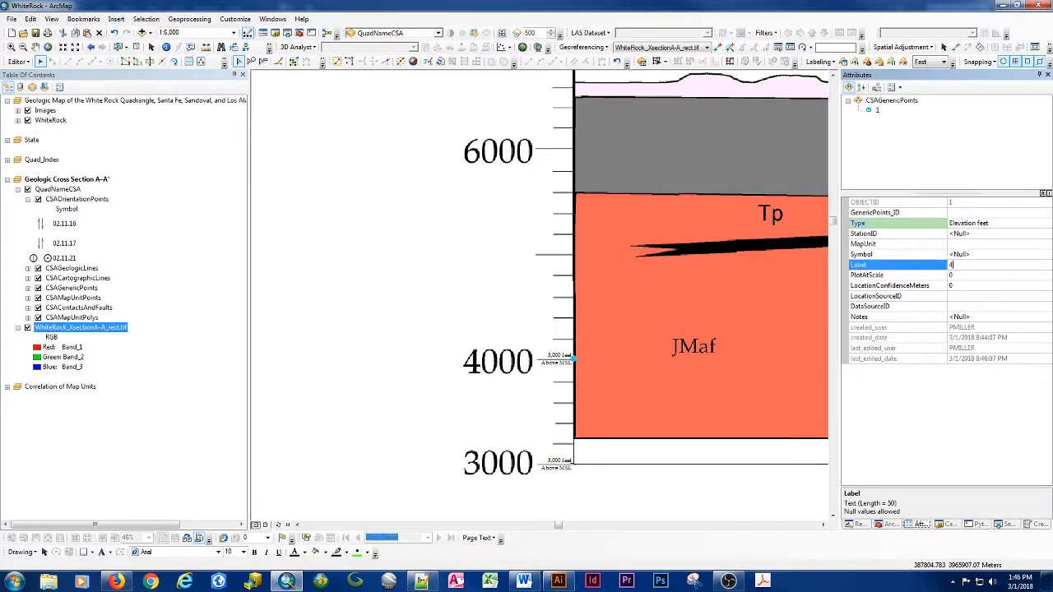
Enter 4,000 as the Label of the new Elevation feet point at the 4000 tick.
type("4,000")
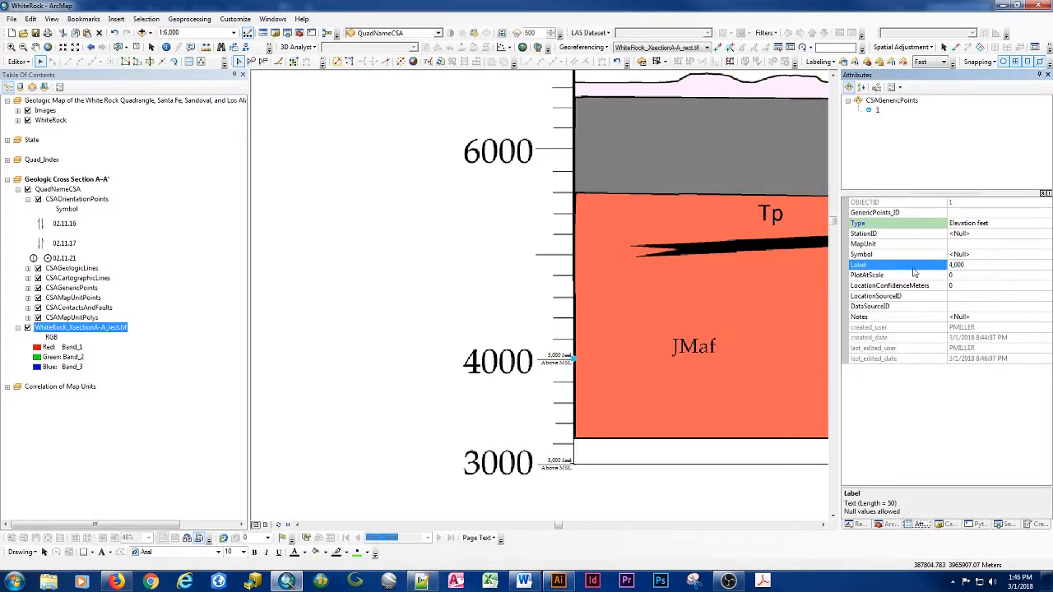
left_click(866, 275)
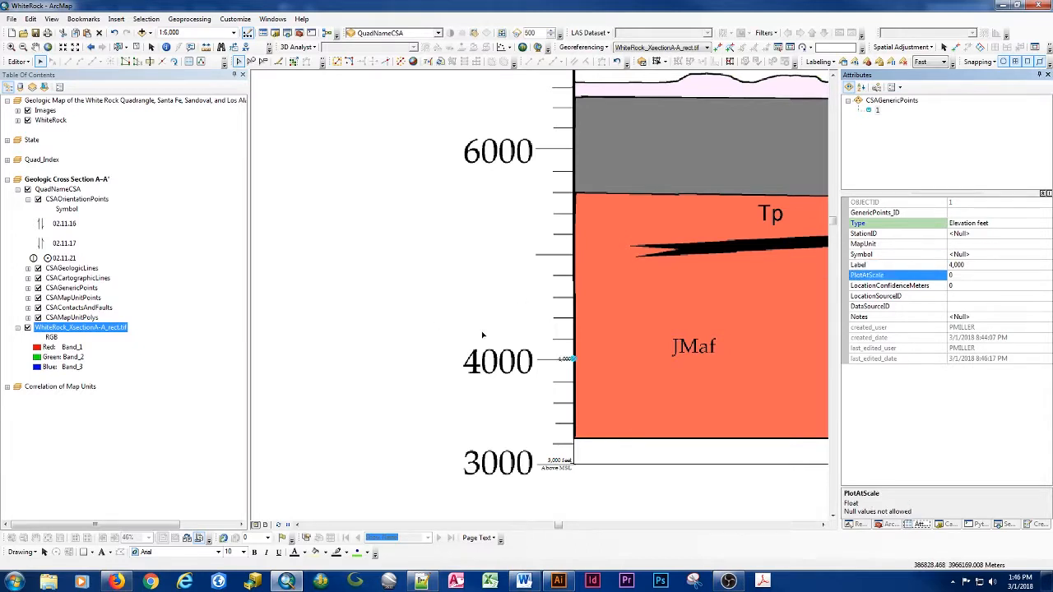
mouse_move(574, 447)
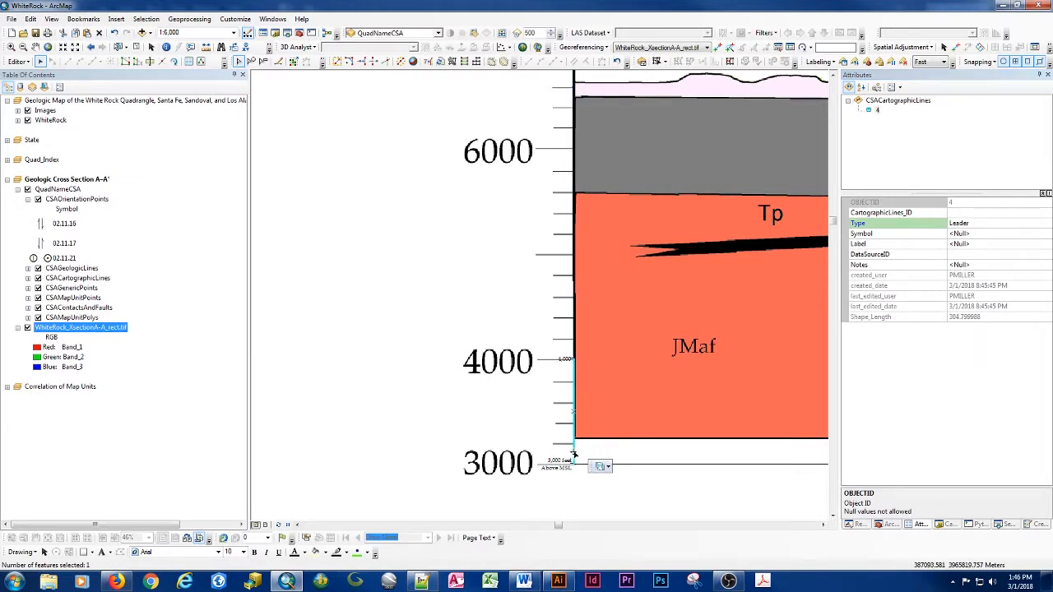
mouse_move(786, 329)
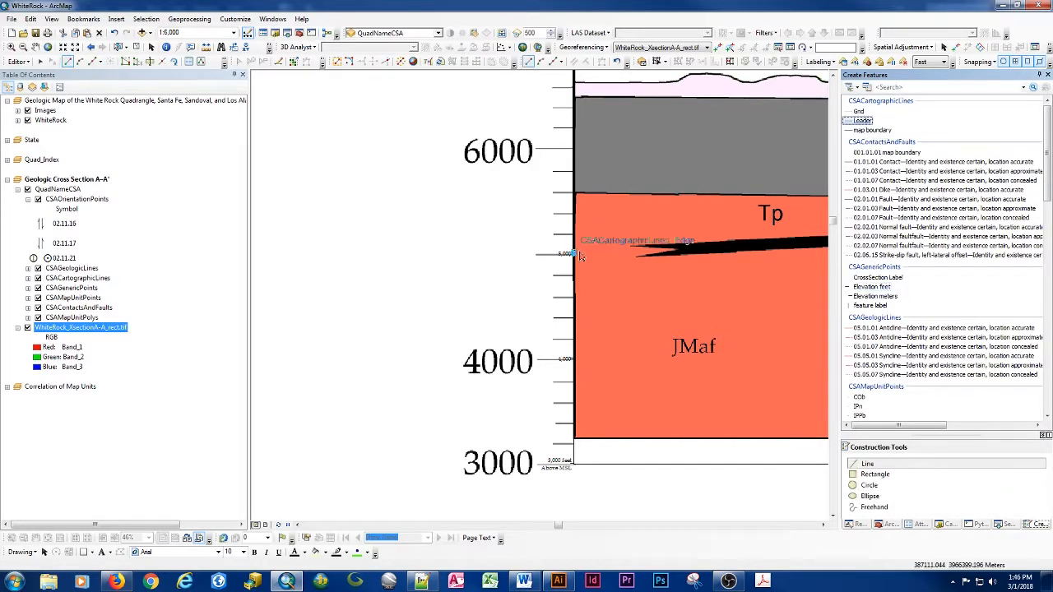
Select the Elevation feet point at the 6000 tick and label it 6,000.
left_click(575, 162)
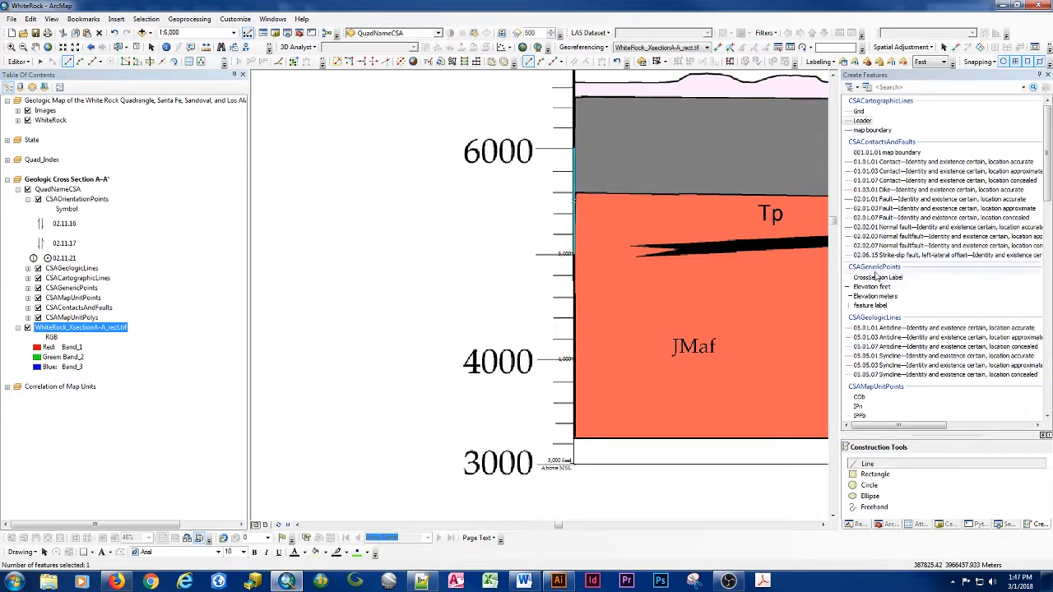
left_click(878, 286)
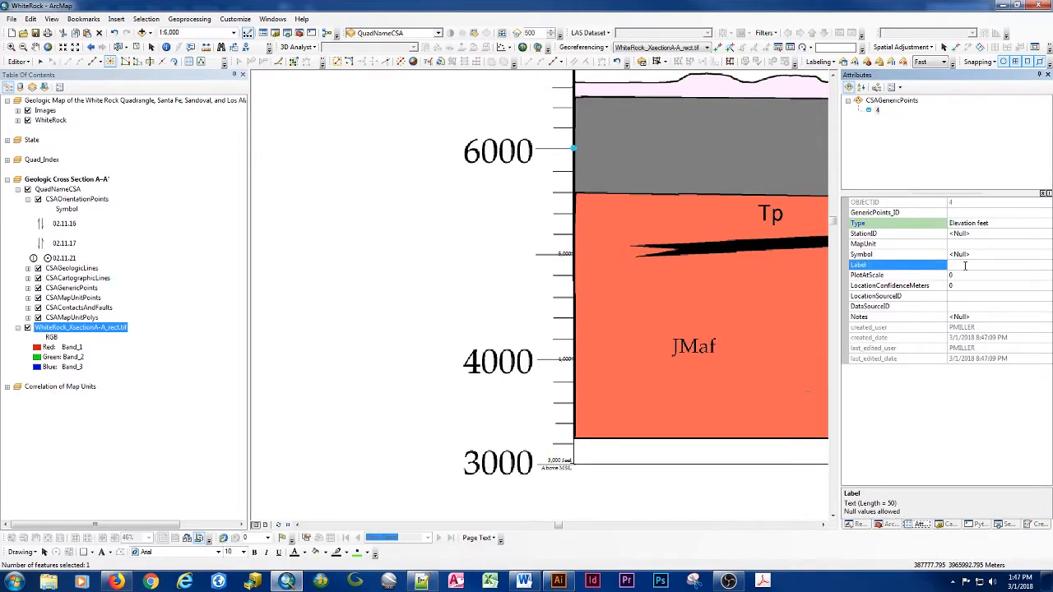
type("6,000")
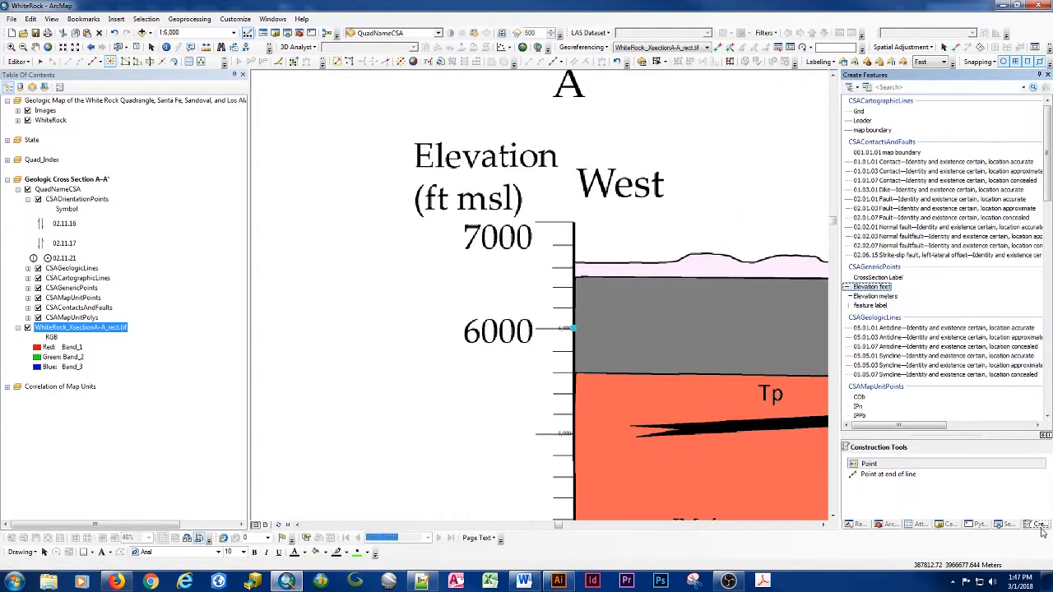
Place an Elevation feet point by Absolute X,Y at the 7000 tick labelled 7,000.
left_click(862, 120)
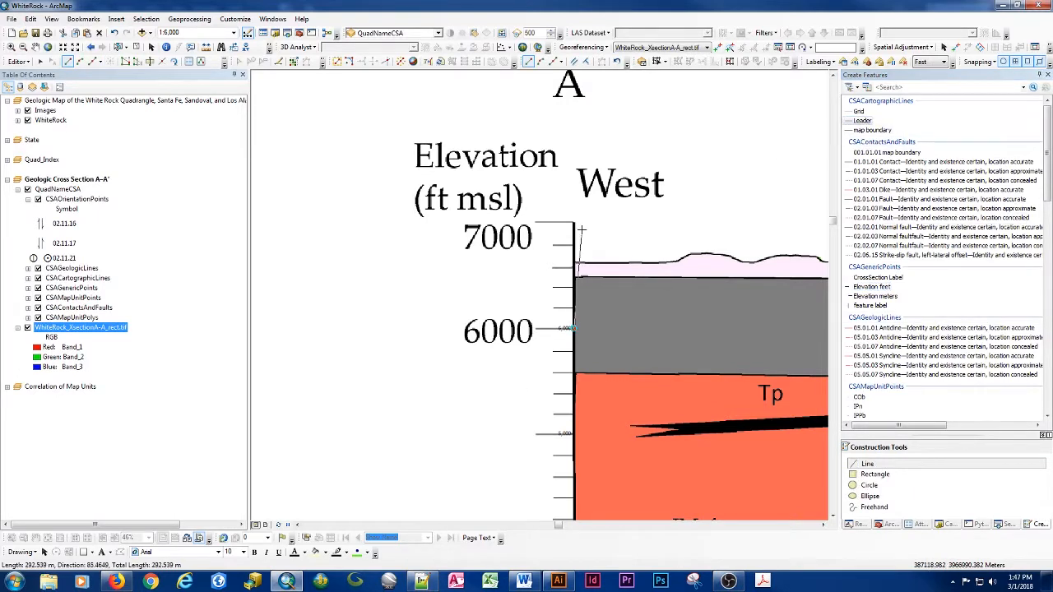
right_click(573, 227)
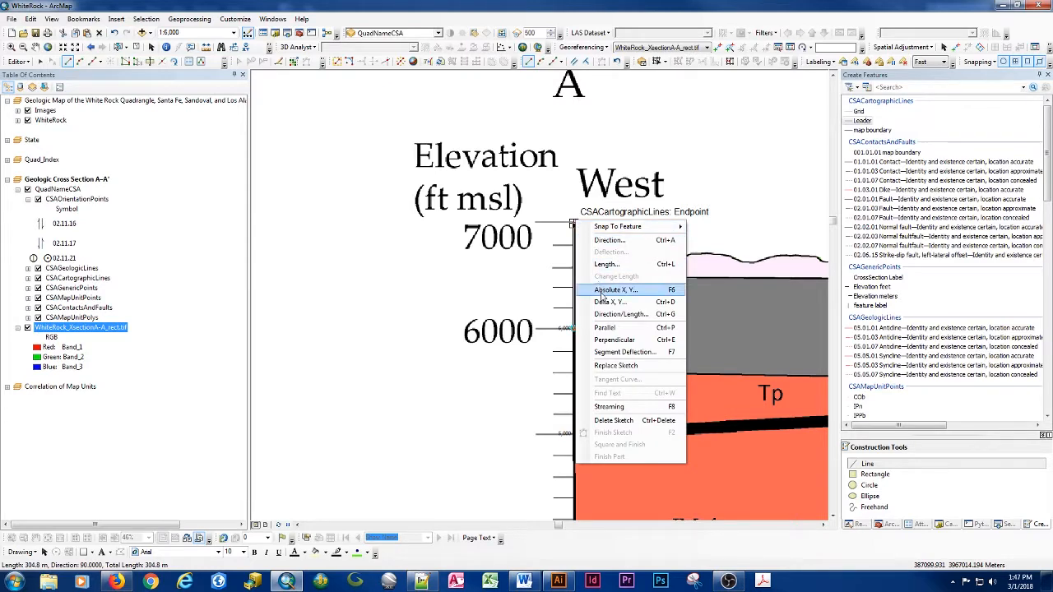
left_click(610, 302)
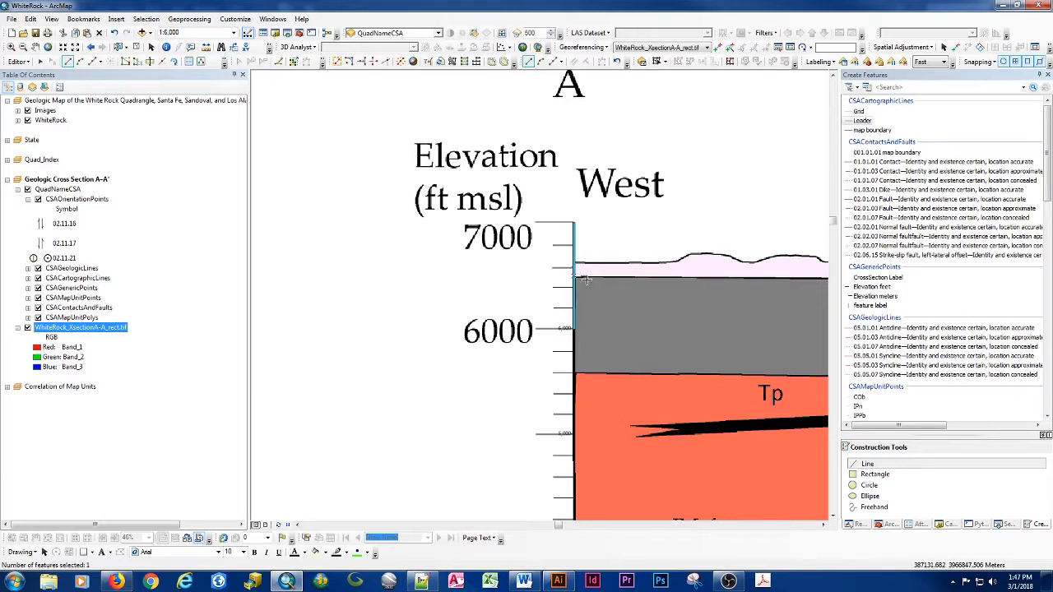
mouse_move(875, 296)
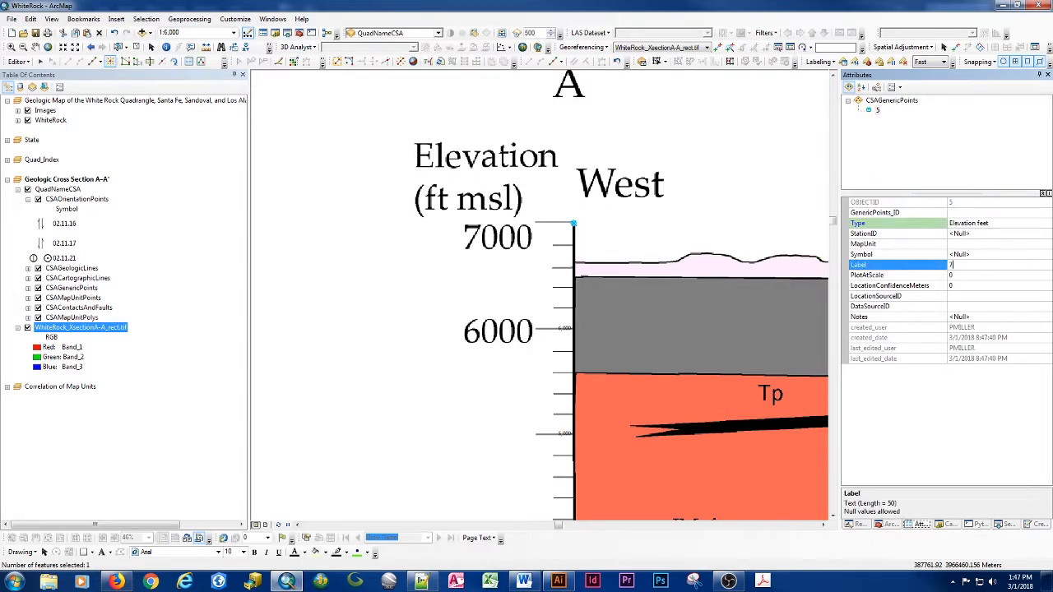
type("7,000")
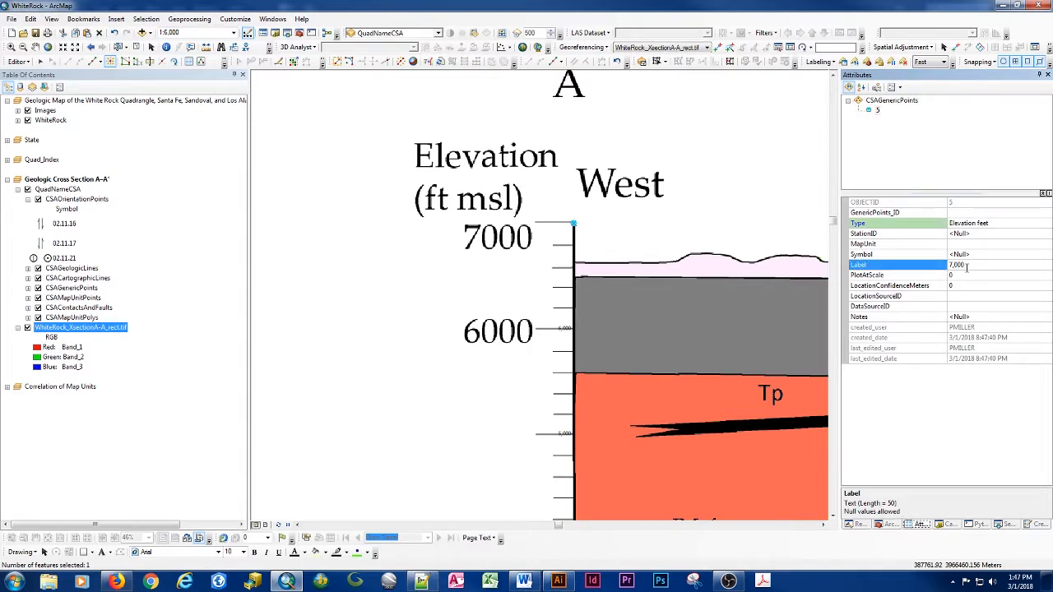
left_click(897, 275)
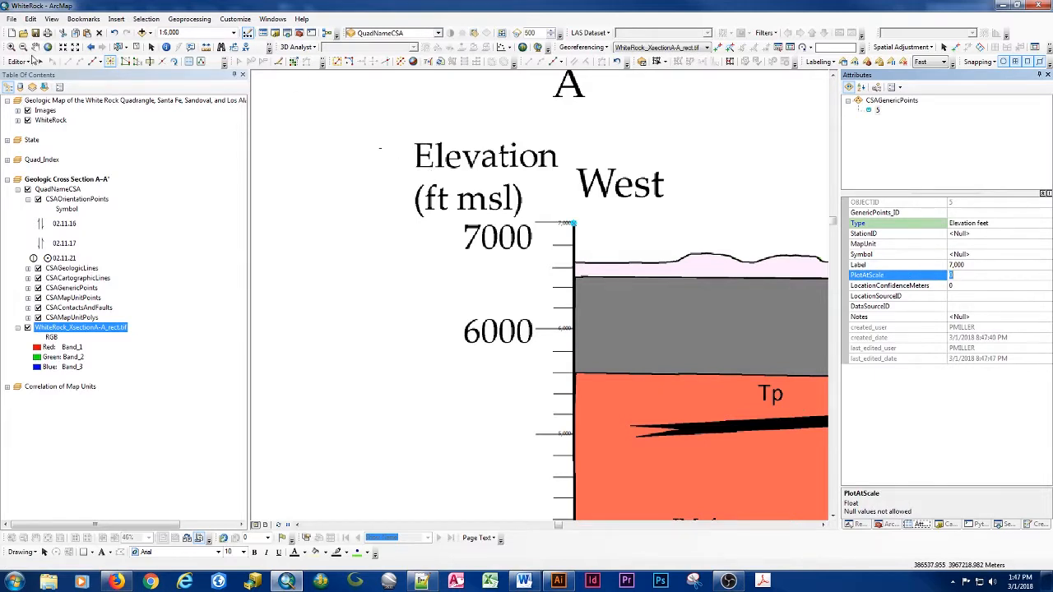
left_click(888, 284)
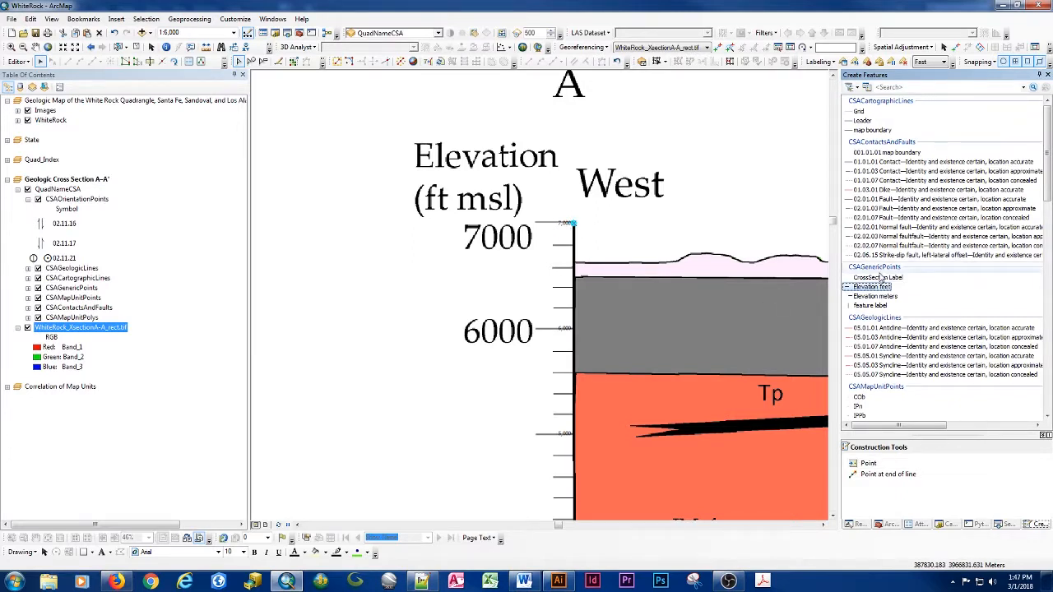
Place CrossSection Label points reading A and West at the section's west end.
left_click(877, 276)
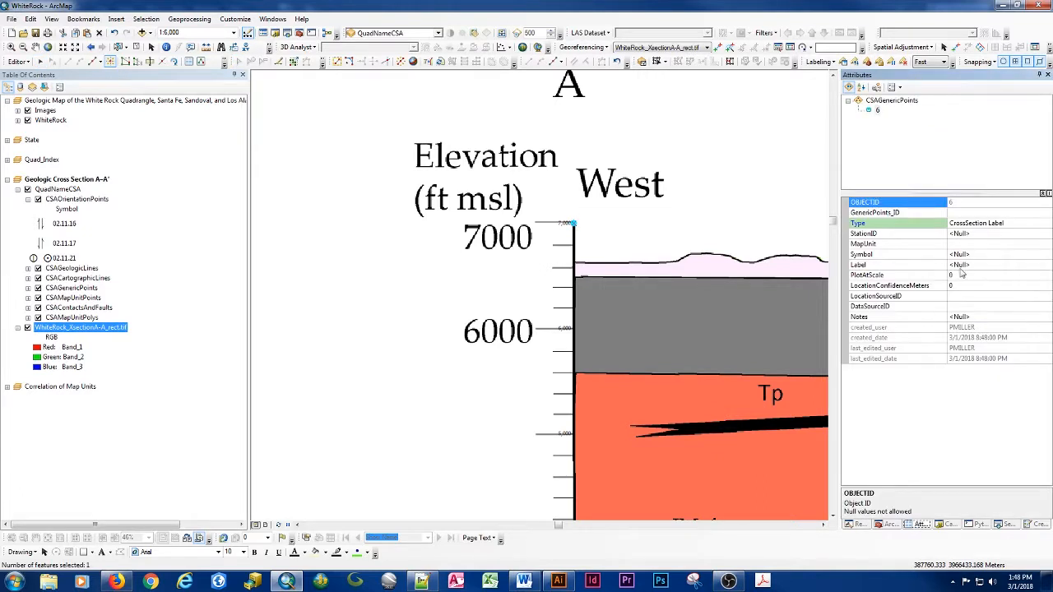
left_click(987, 263)
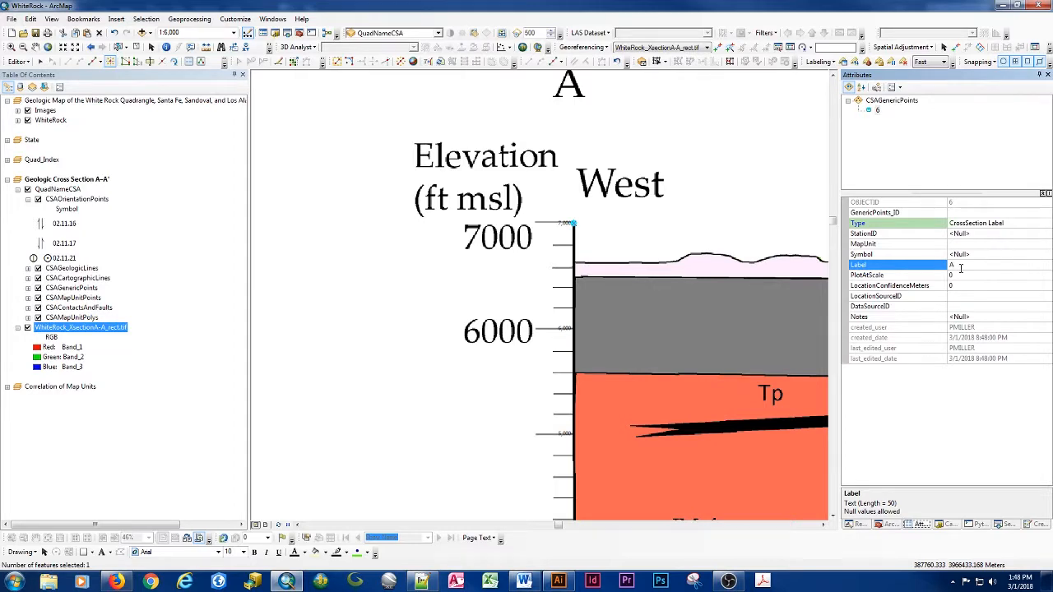
left_click(896, 273)
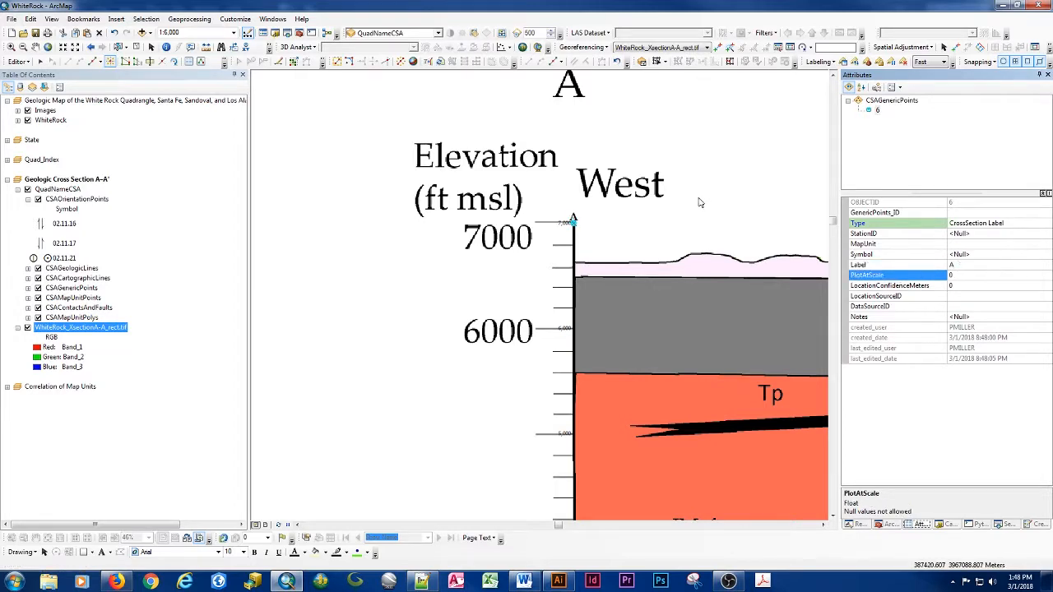
mouse_move(796, 239)
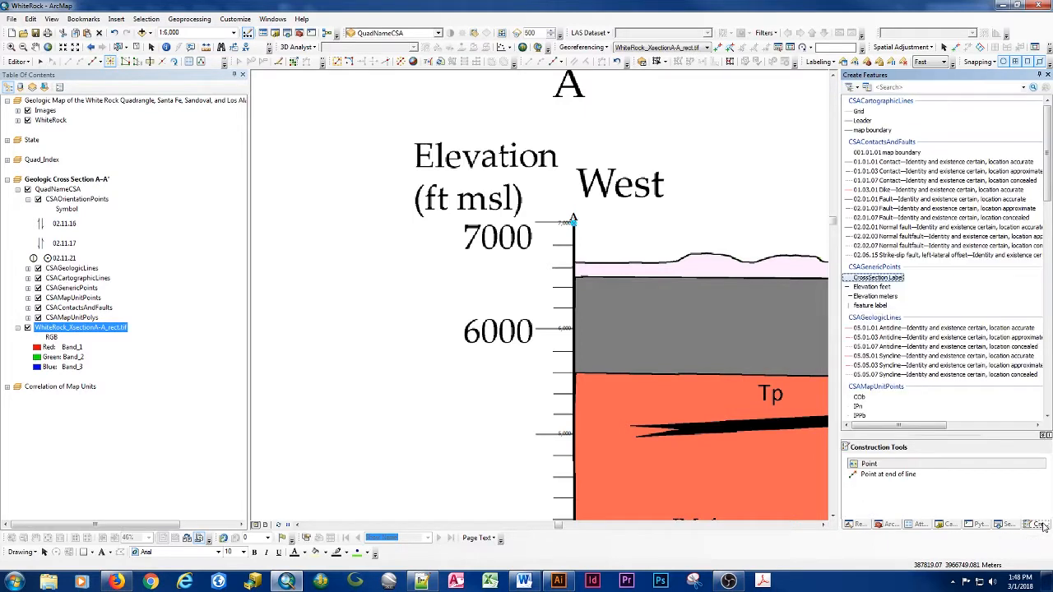
mouse_move(573, 224)
type("West")
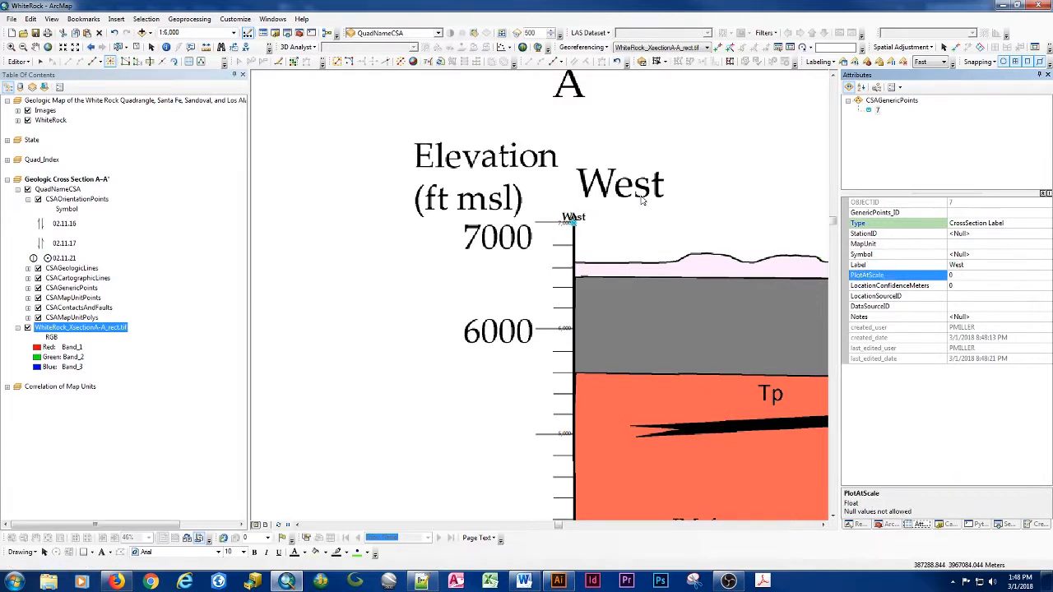
left_click(928, 63)
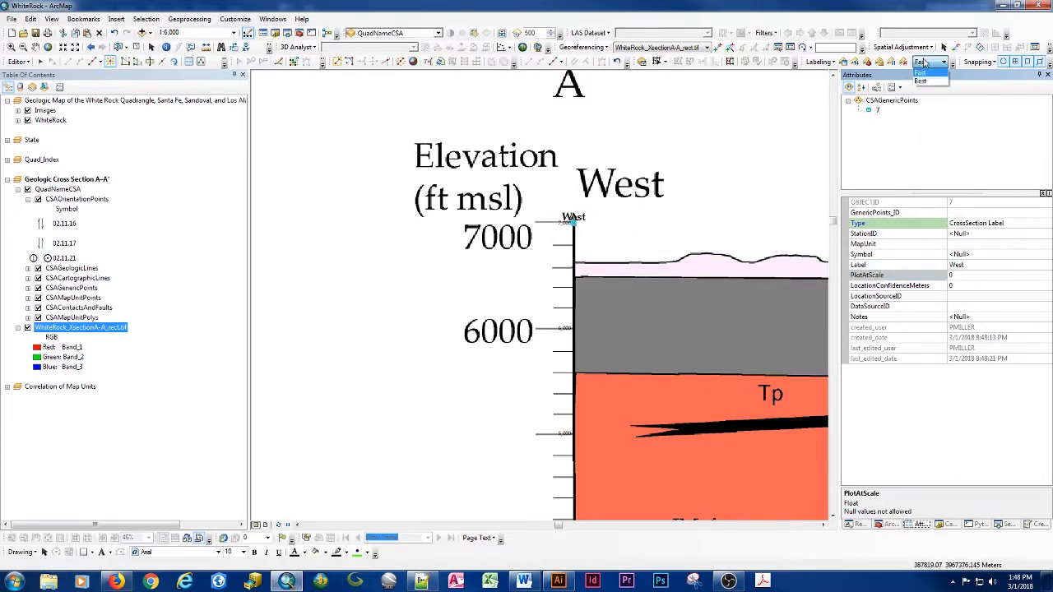
left_click(921, 81)
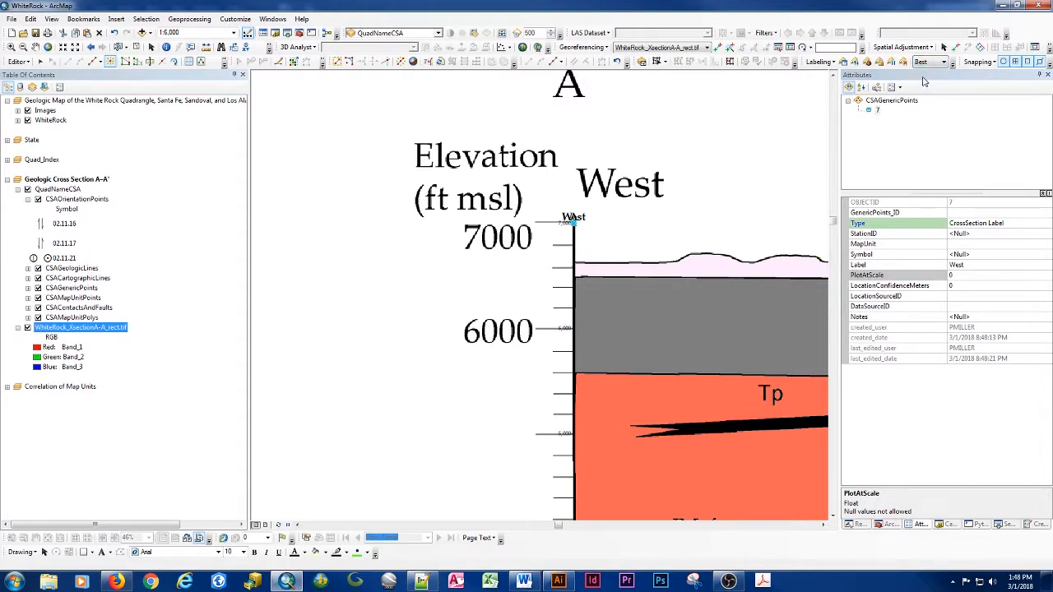
mouse_move(546, 184)
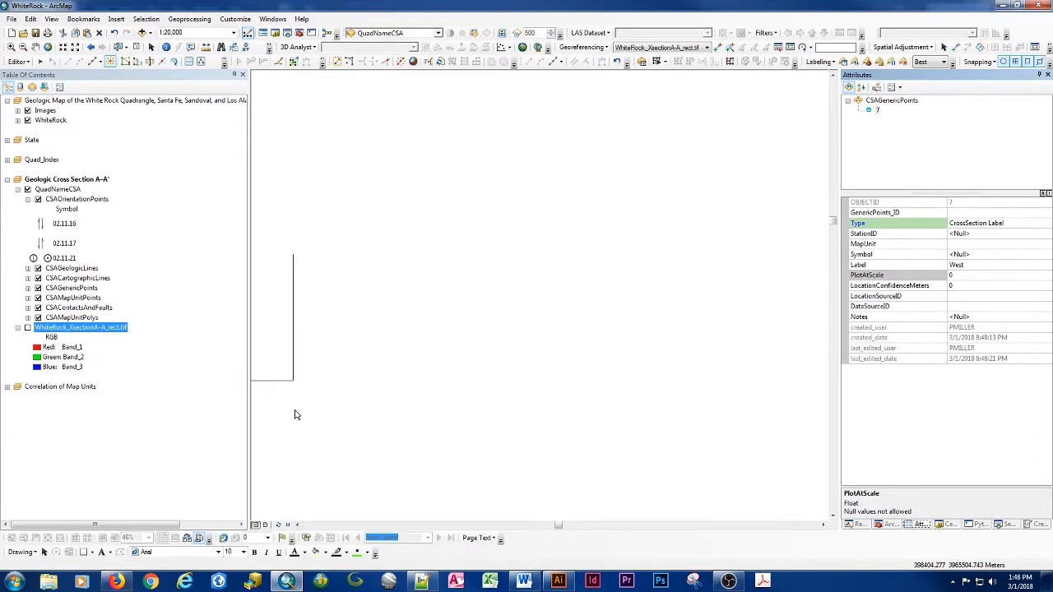
mouse_move(296, 394)
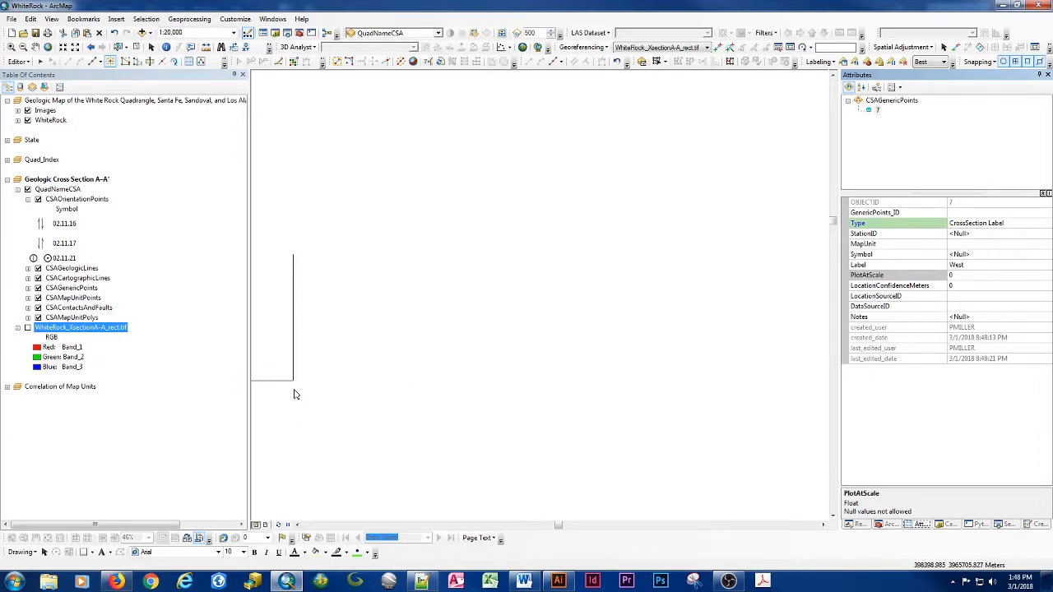
mouse_move(293, 382)
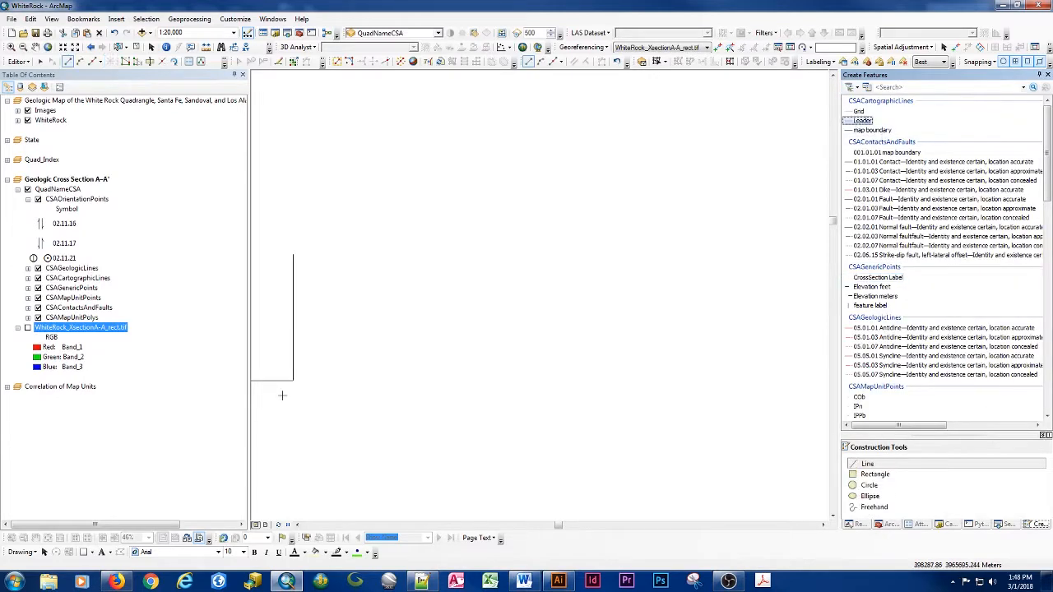
Start a CSACartographicLines line at the frame's lower corner and constrain its first segment.
left_click(293, 381)
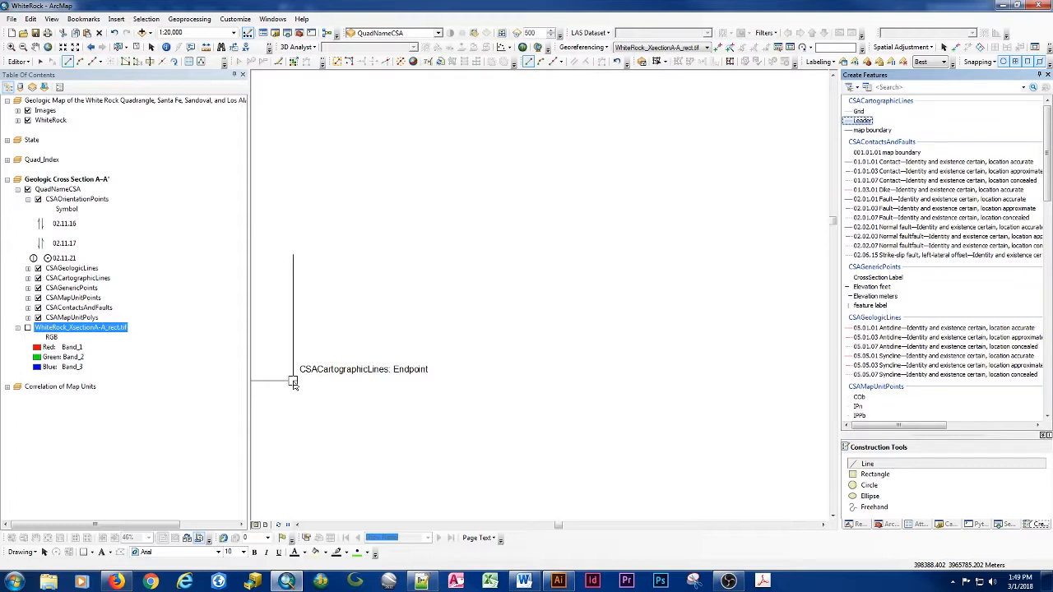
left_click(293, 382)
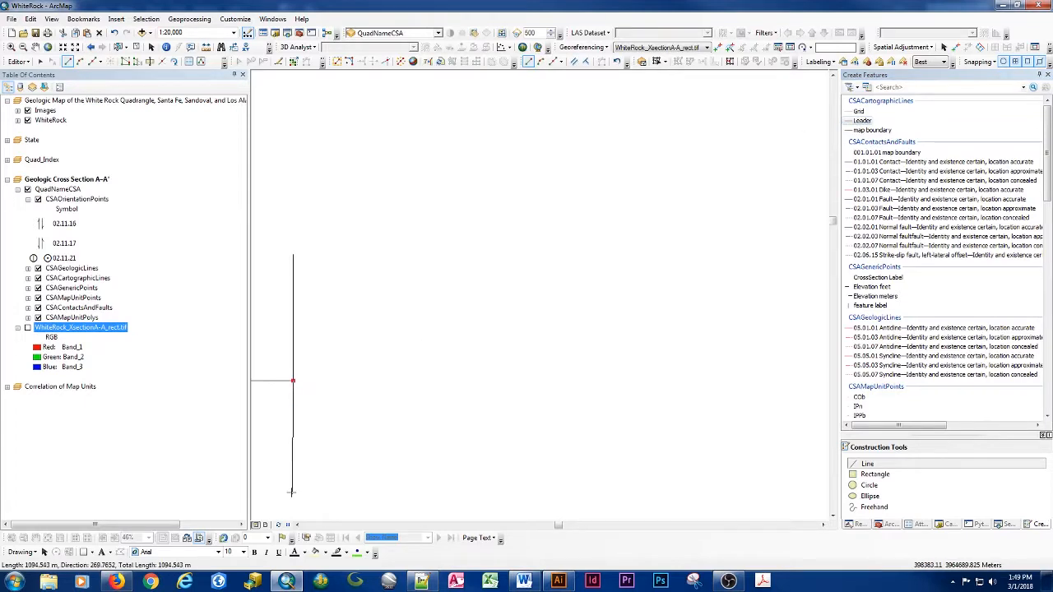
right_click(293, 492)
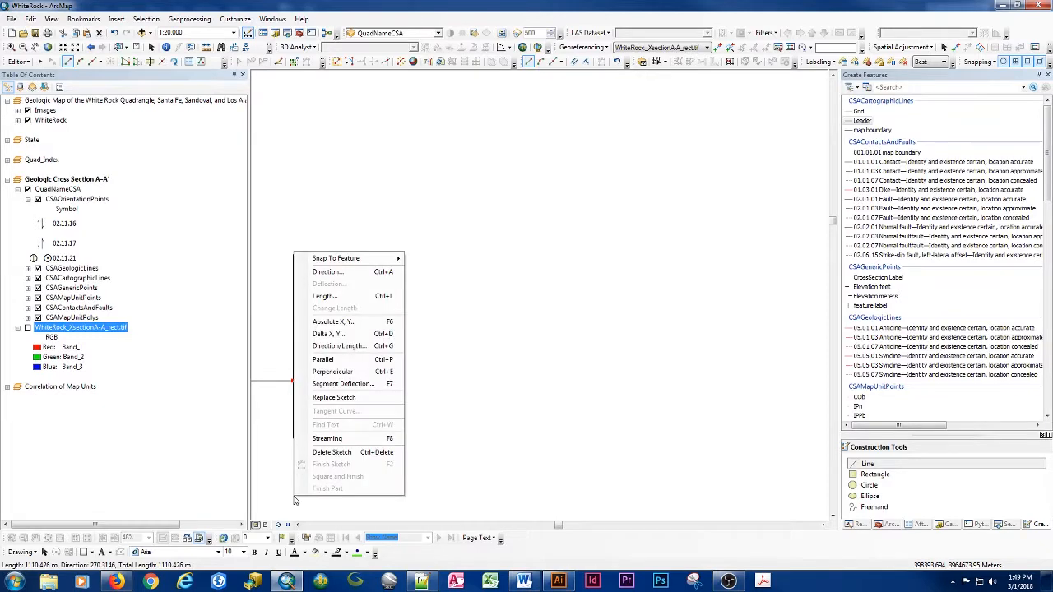
left_click(329, 333)
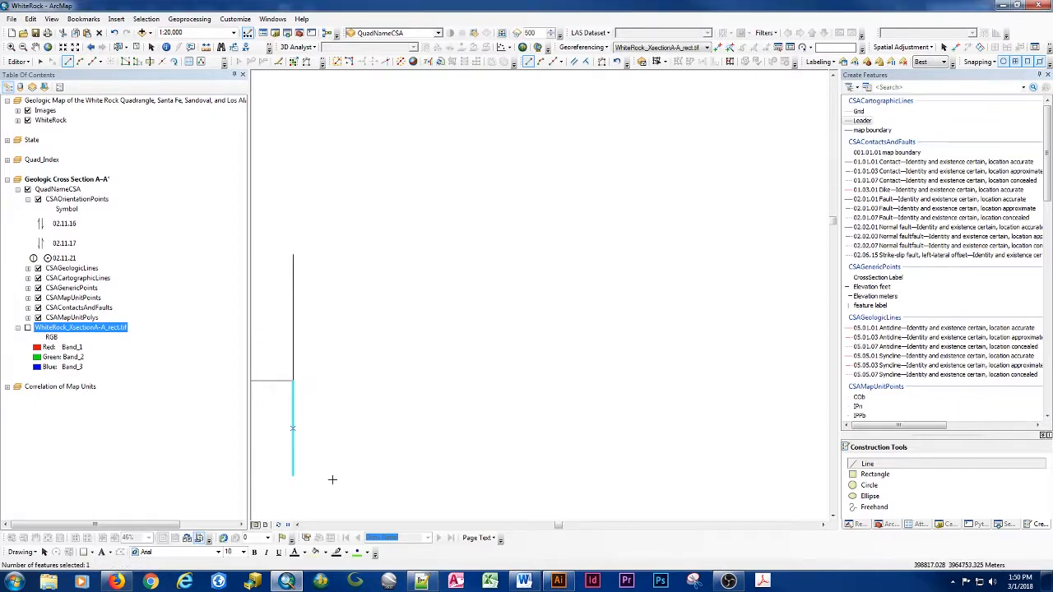
mouse_move(293, 477)
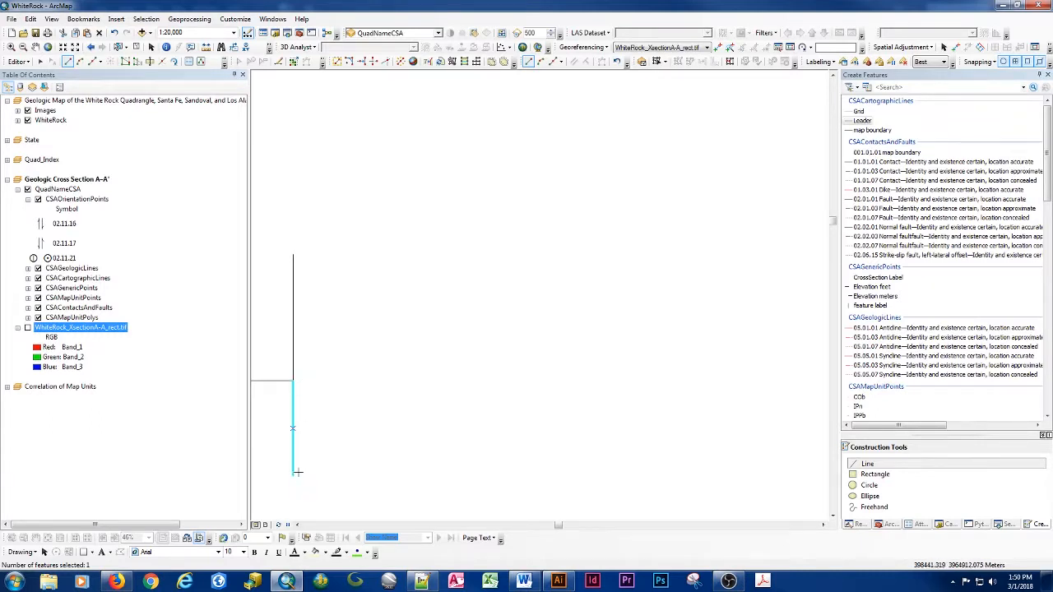
mouse_move(293, 309)
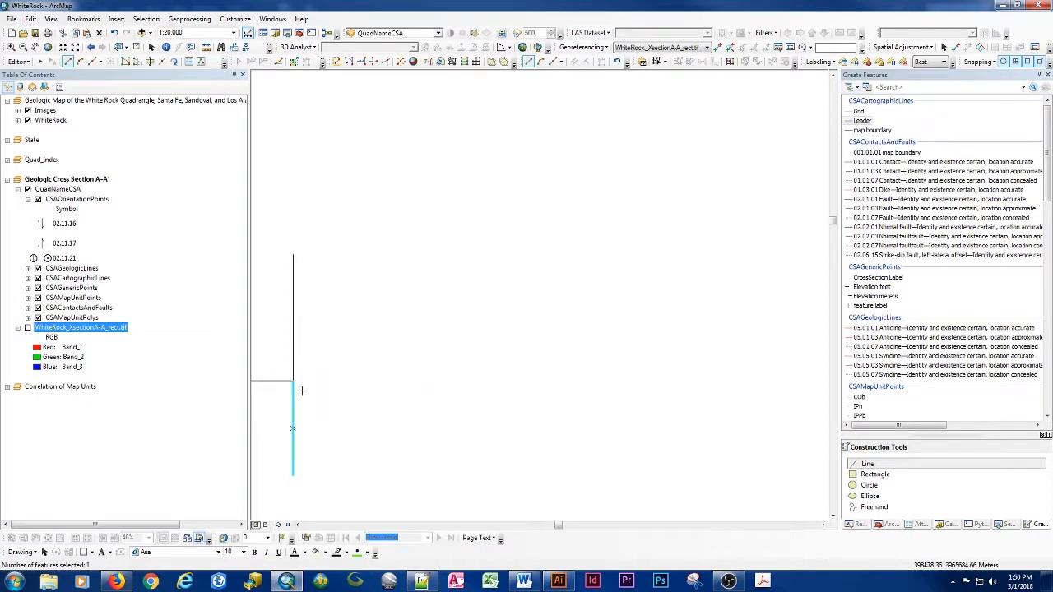
mouse_move(523, 441)
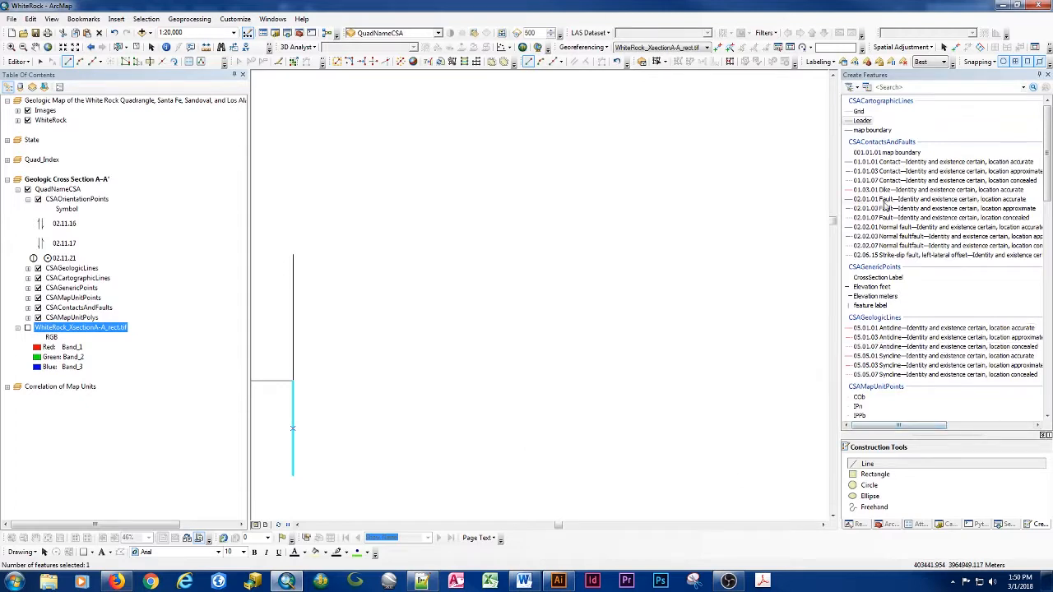
Extend the line with a perpendicular segment and an exact Delta X,Y offset.
left_click(862, 122)
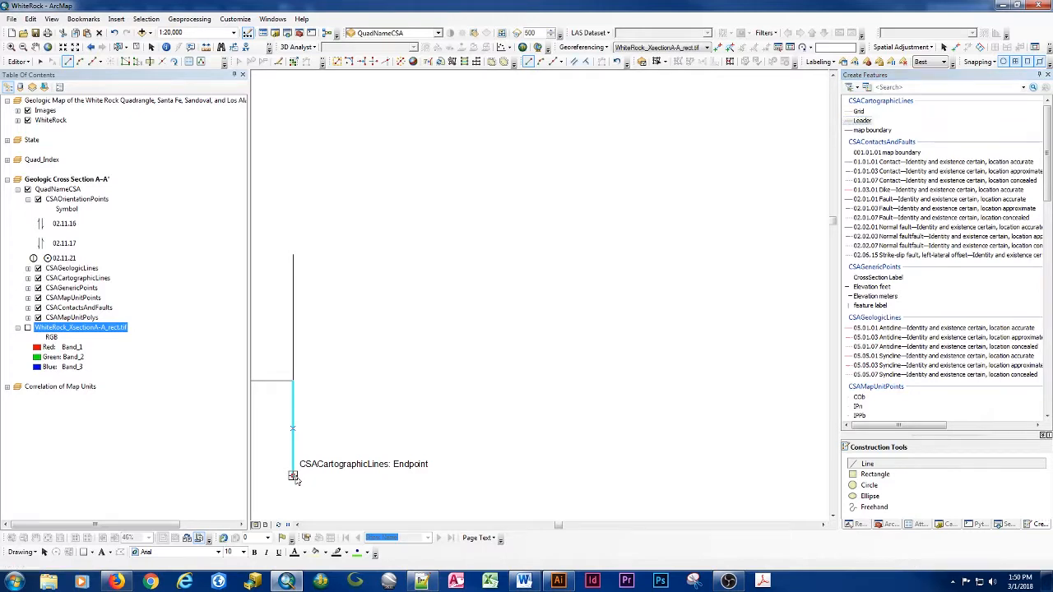
right_click(293, 461)
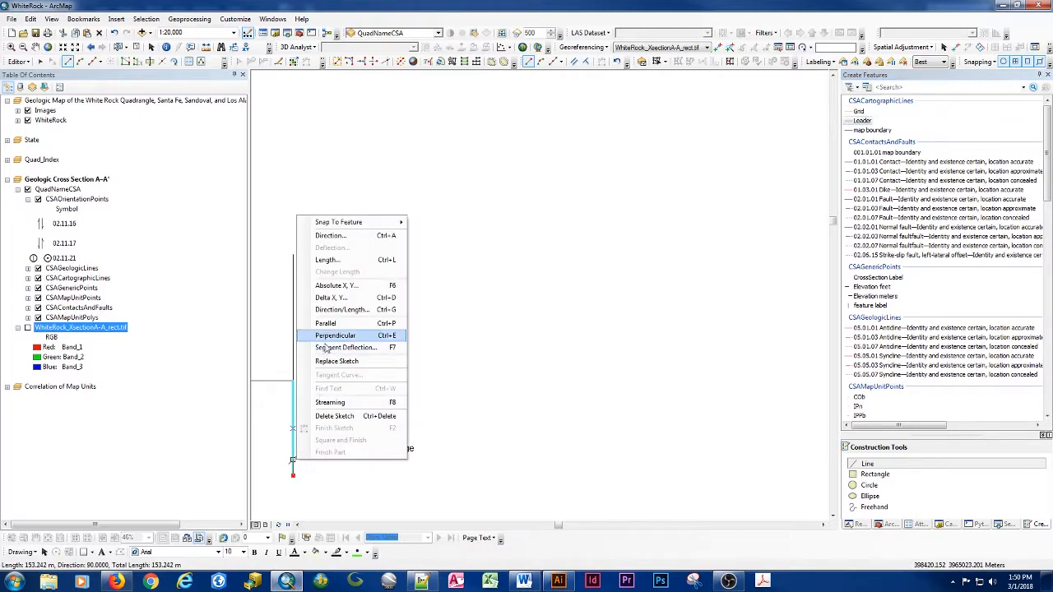
left_click(332, 286)
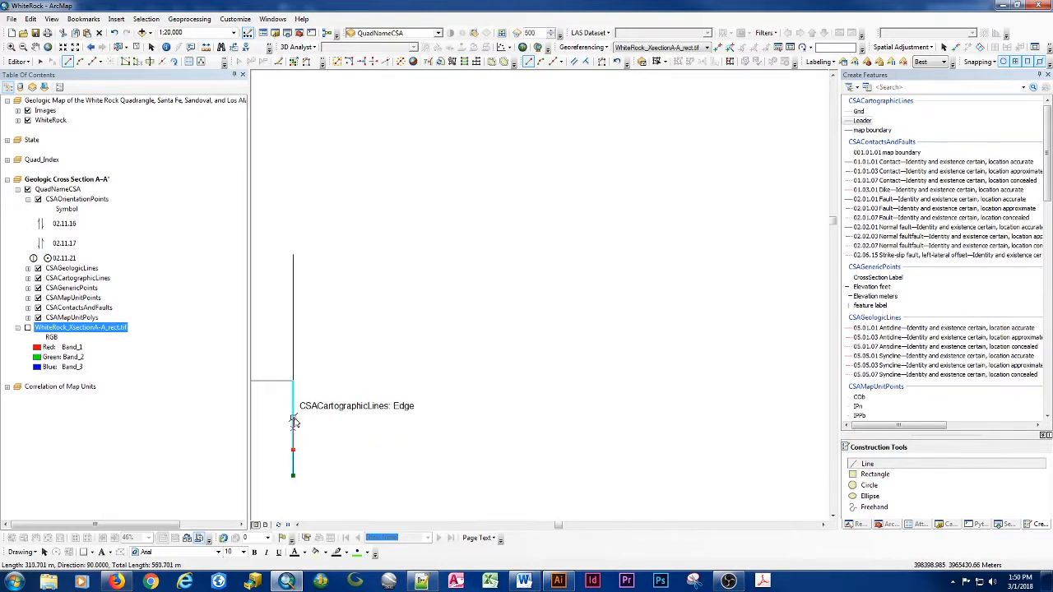
right_click(293, 421)
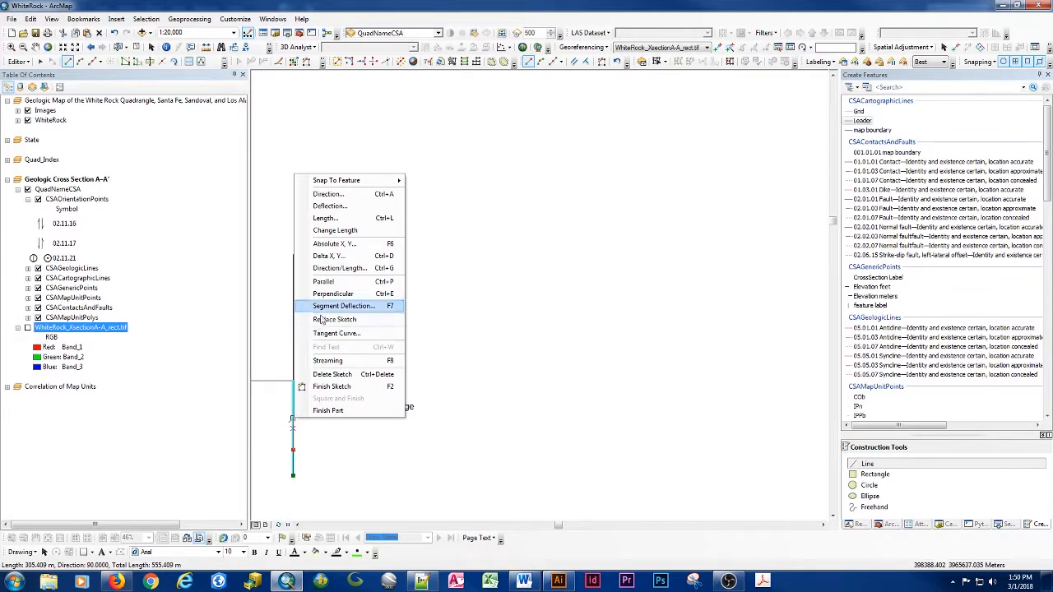
left_click(329, 257)
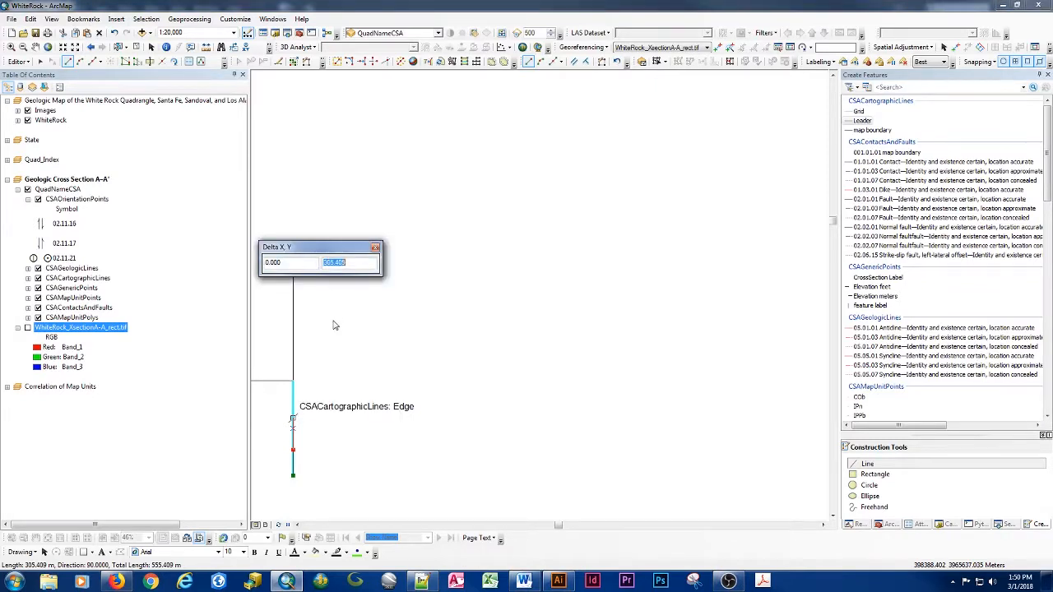
key("enter")
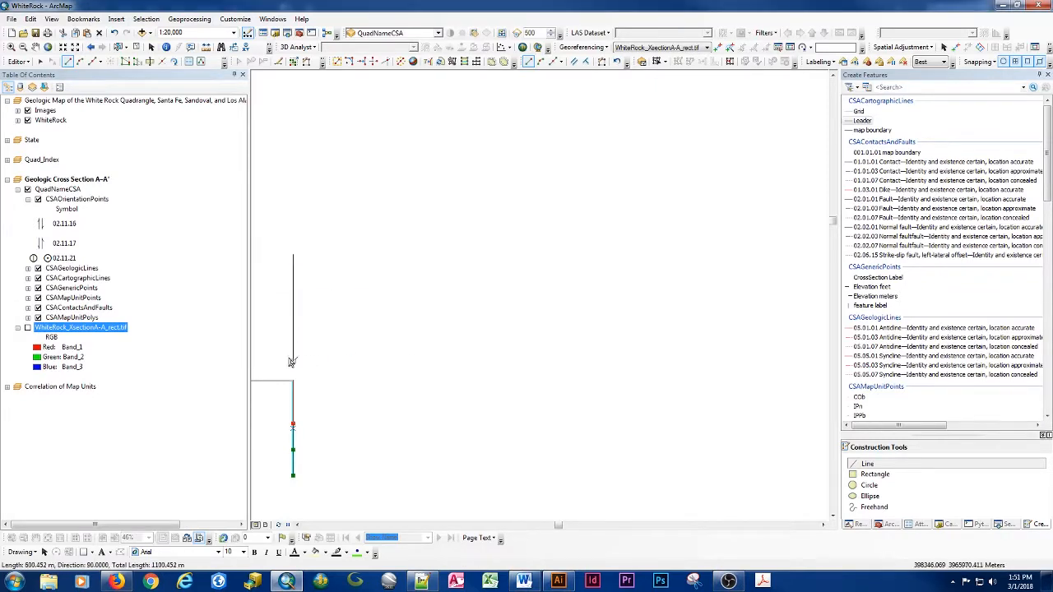
Add the next segment as an exact offset of 250 down the west edge.
right_click(293, 363)
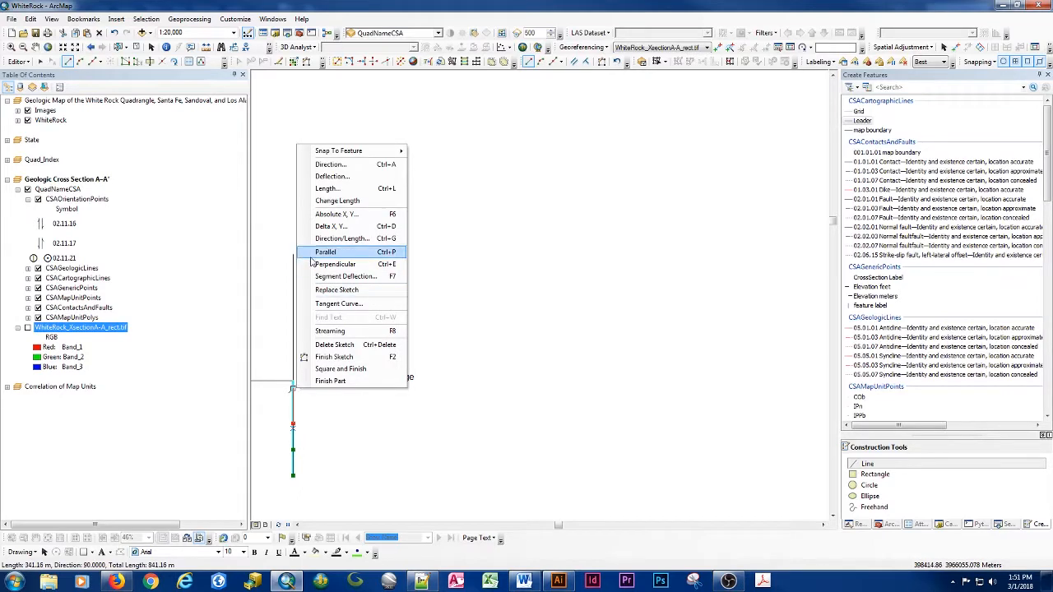
left_click(332, 227)
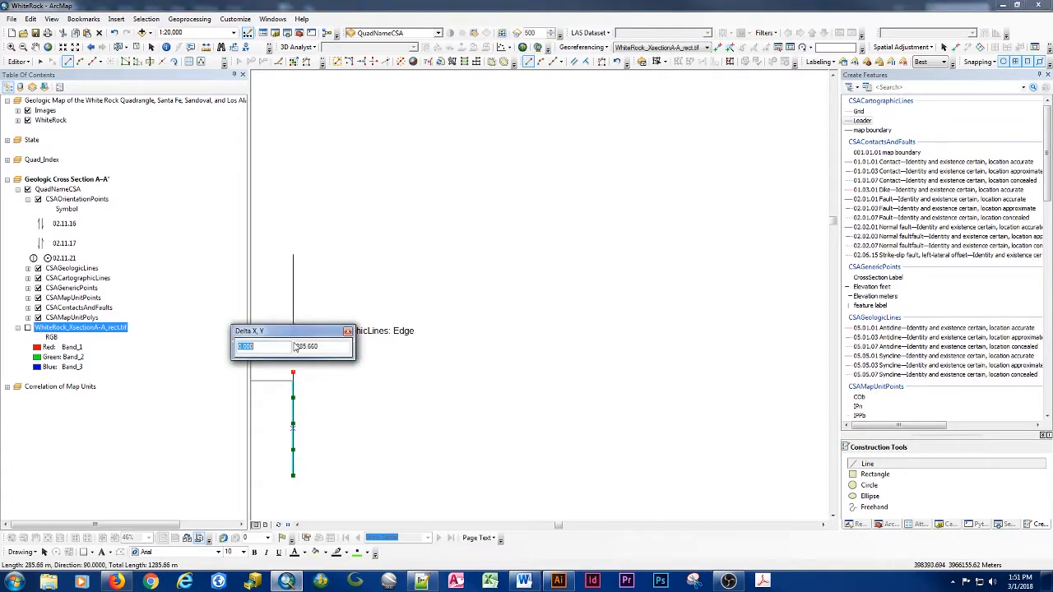
type("250")
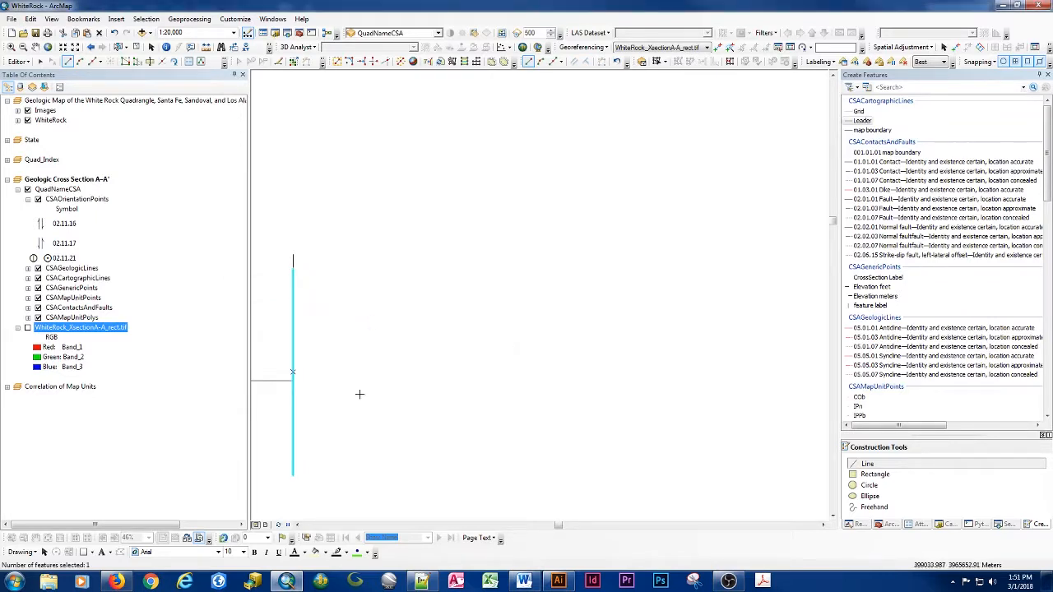
mouse_move(296, 466)
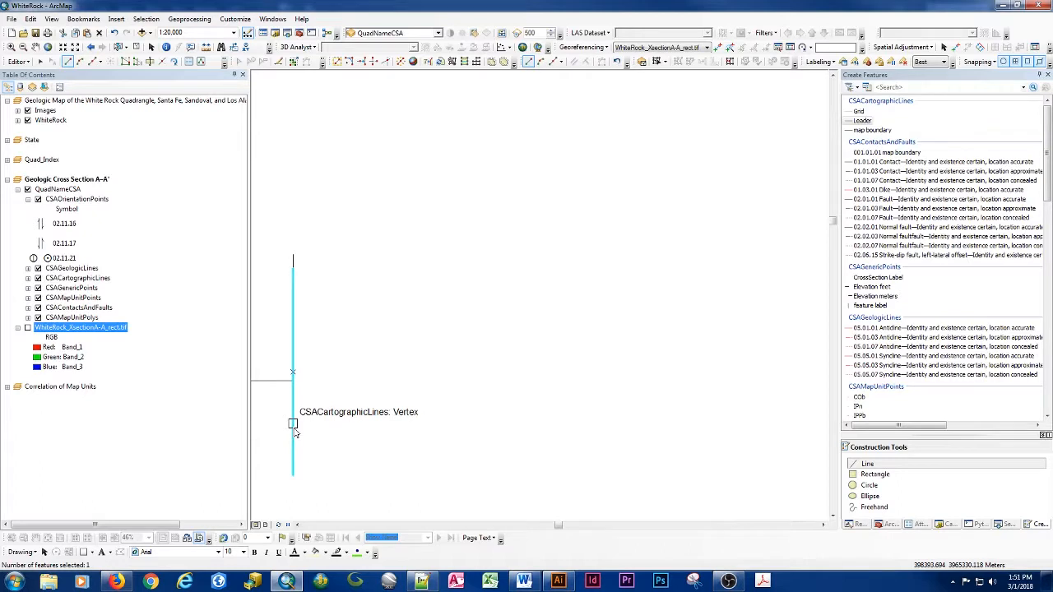
mouse_move(293, 408)
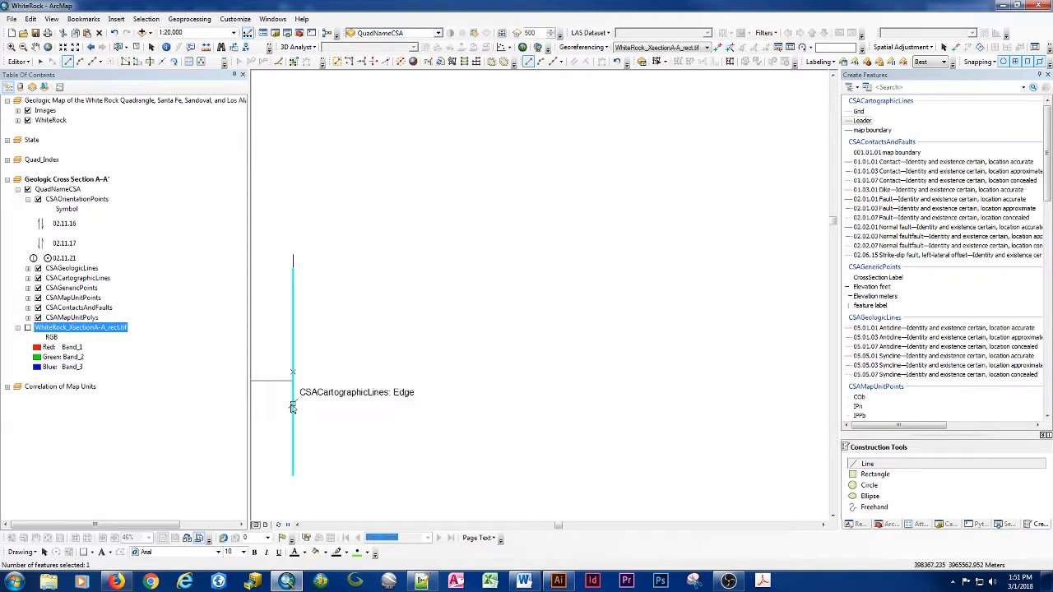
mouse_move(293, 400)
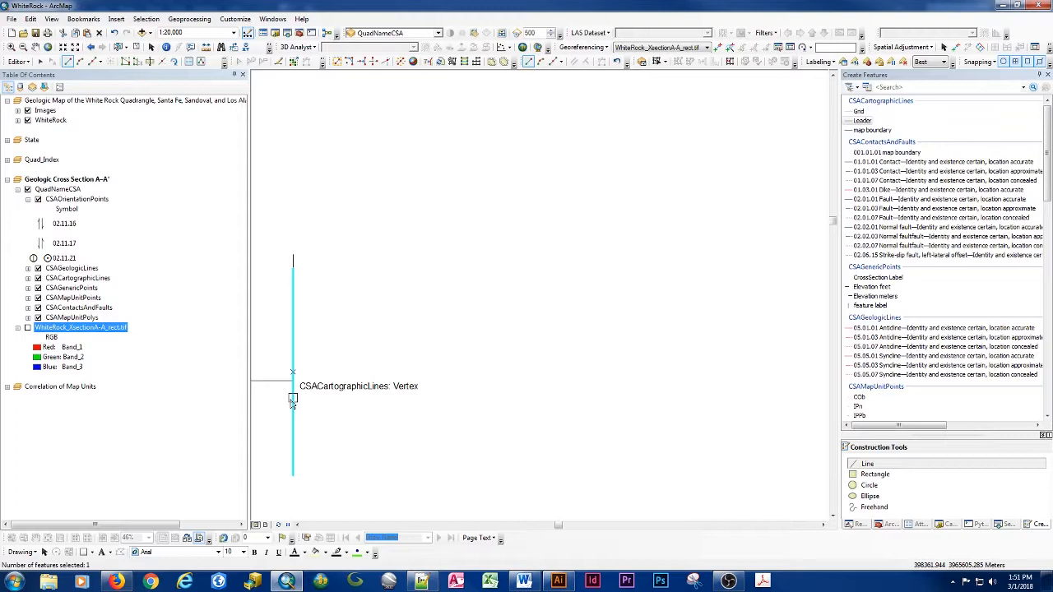
mouse_move(862, 299)
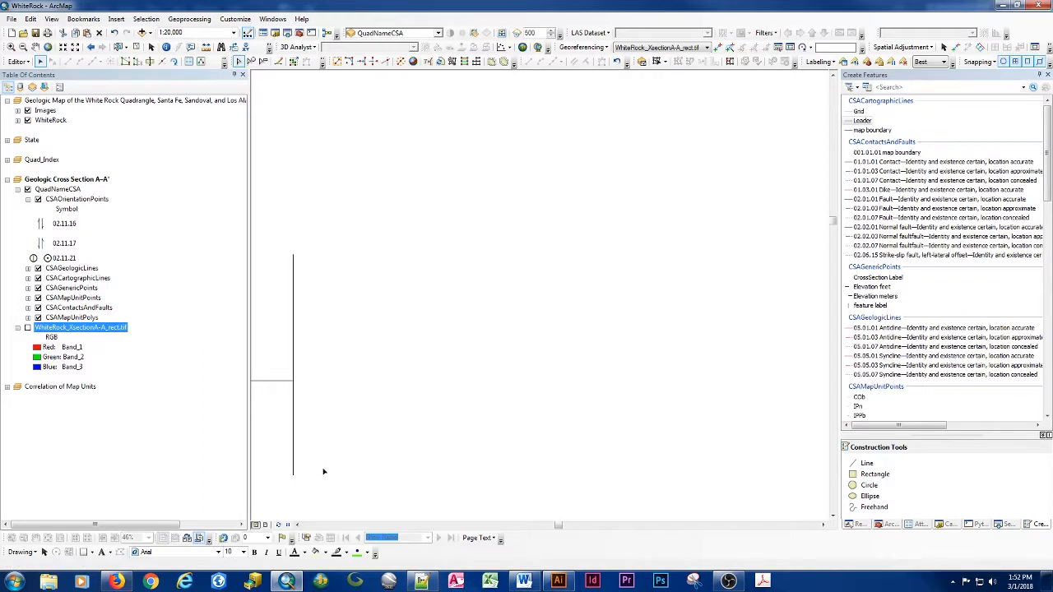
mouse_move(292, 450)
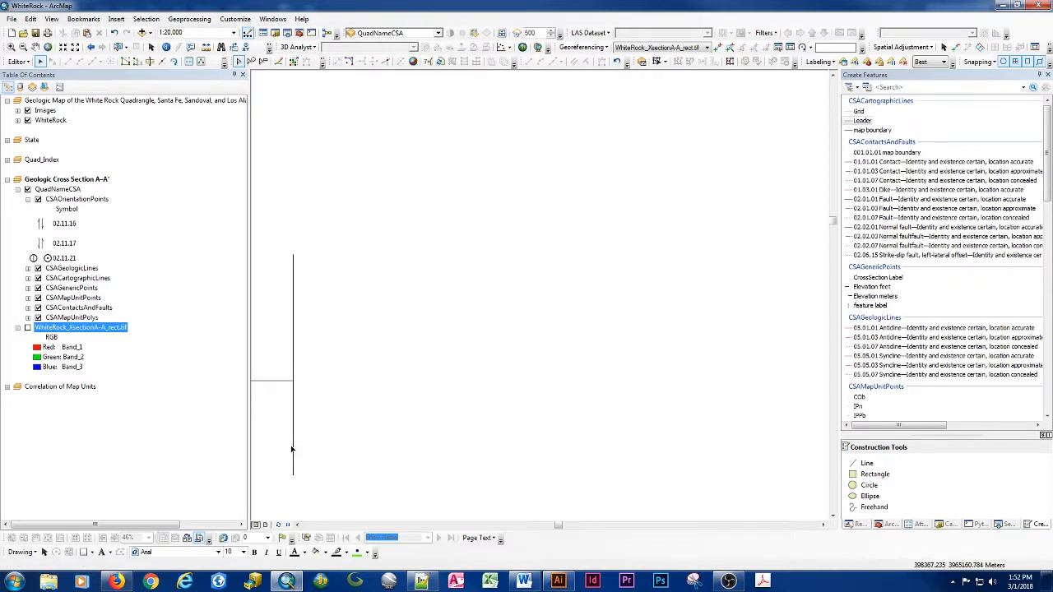
Show the vertical scale line's vertices in the edit sketch.
left_click(293, 370)
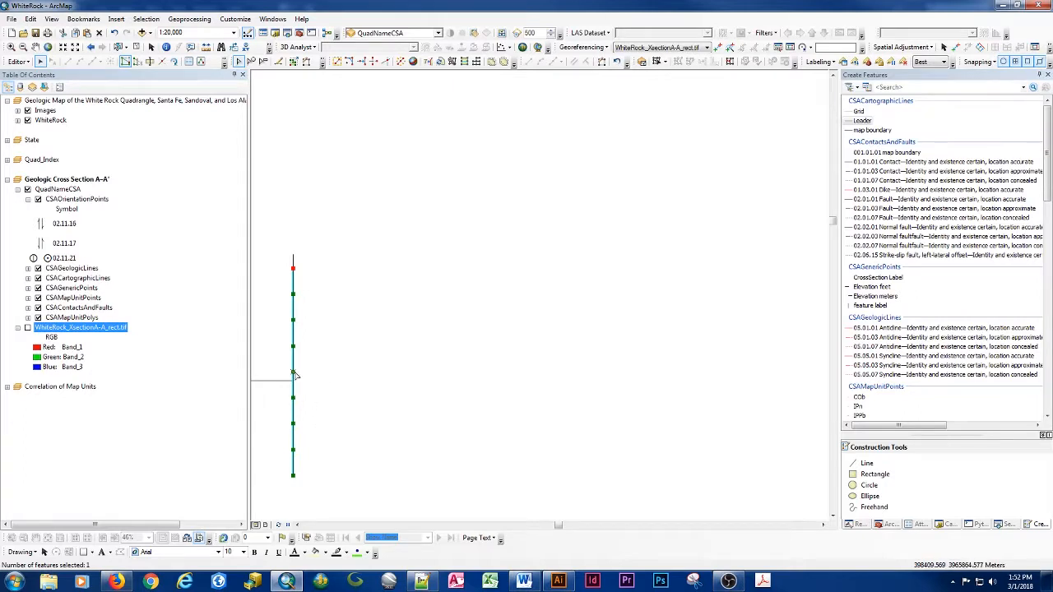
mouse_move(875, 296)
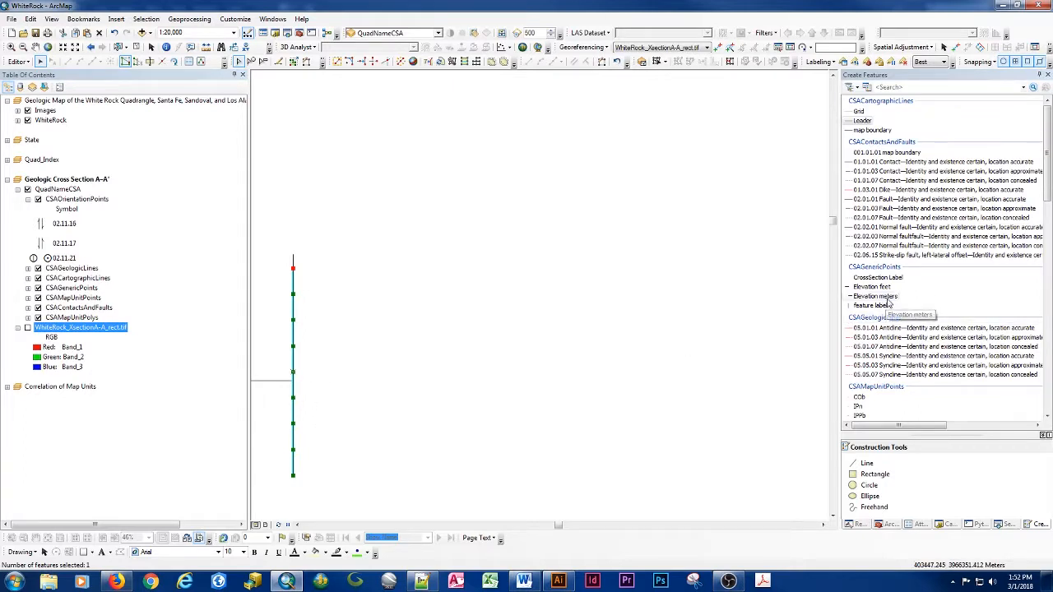
Place the lowest Elevation meters point labelled 1,000 m Above MSL.
left_click(875, 296)
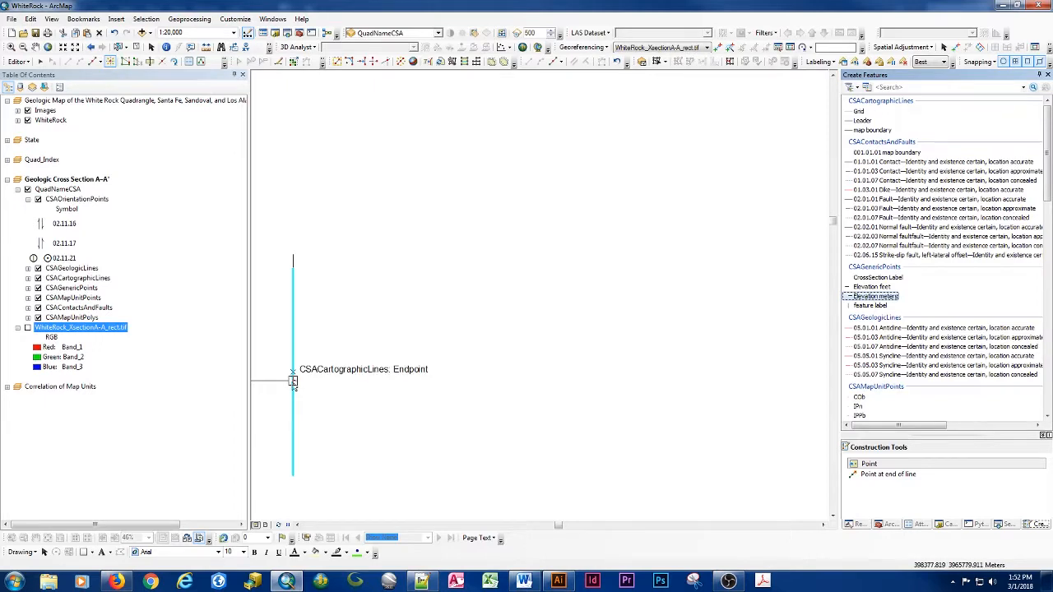
mouse_move(293, 372)
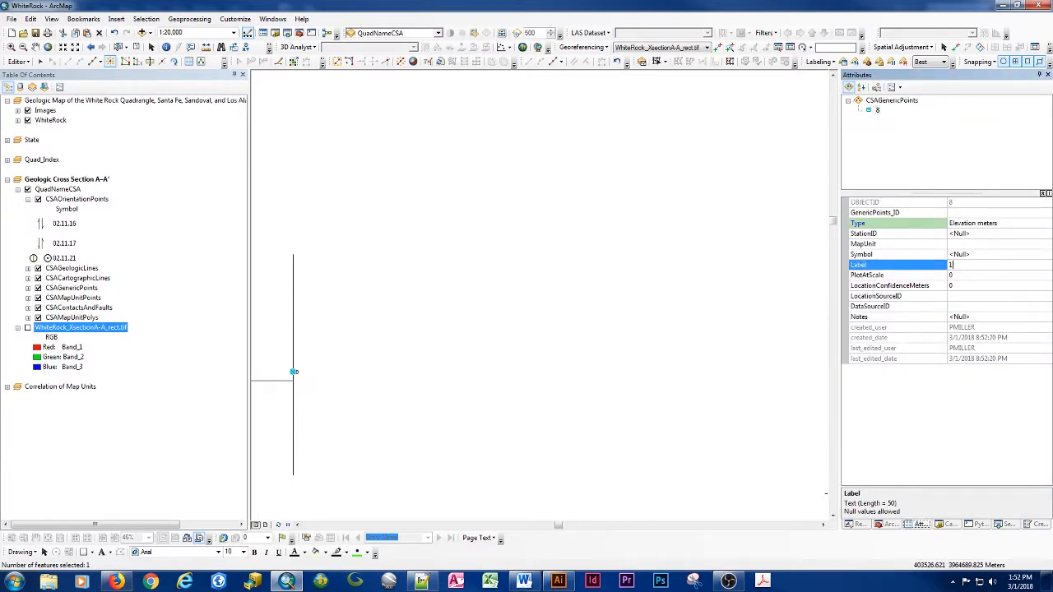
type("1,000 m")
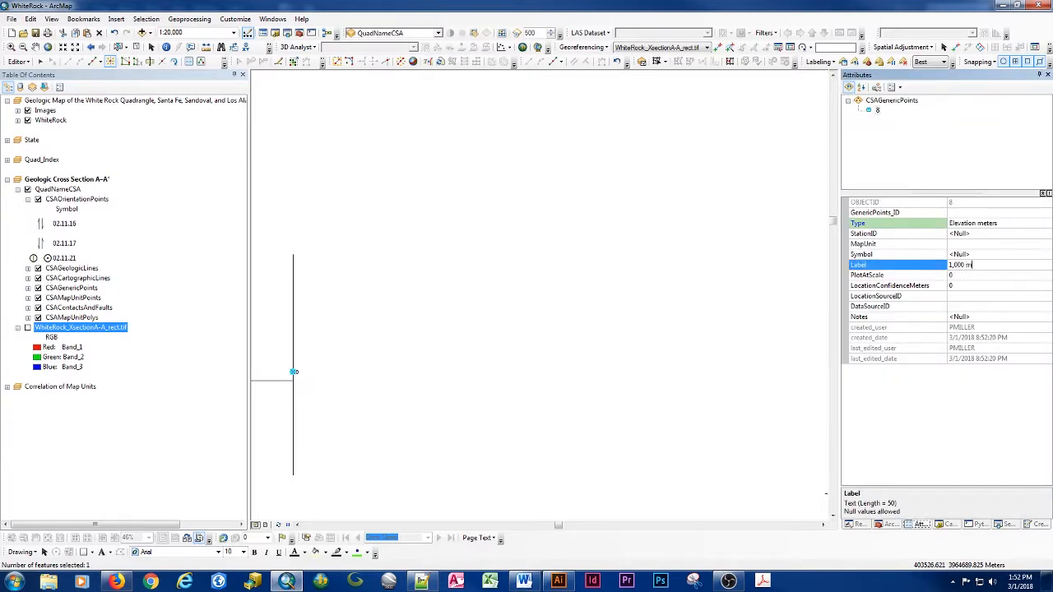
type("Above MSL")
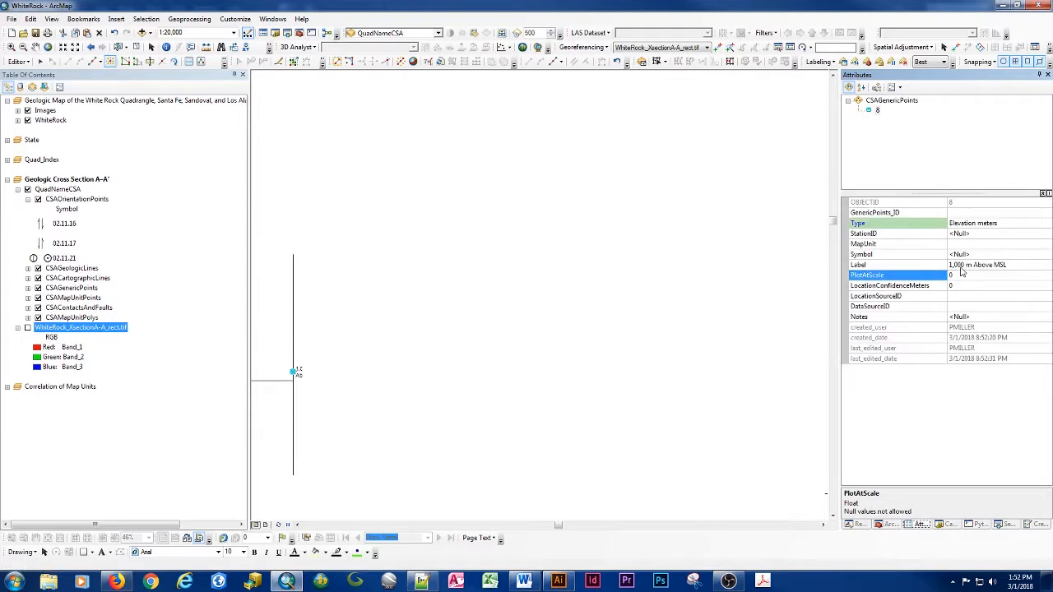
mouse_move(293, 365)
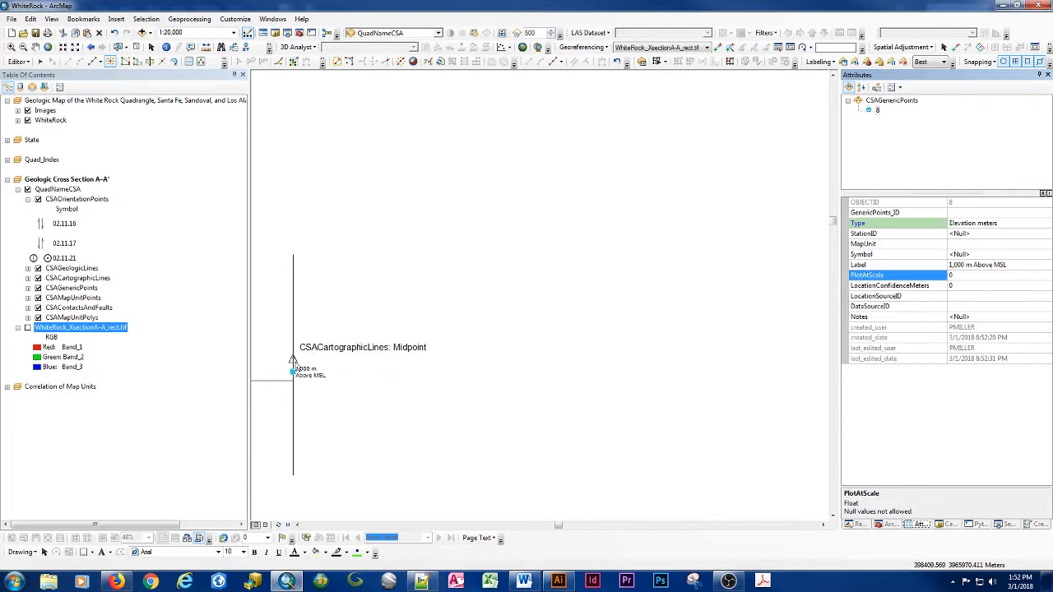
mouse_move(293, 345)
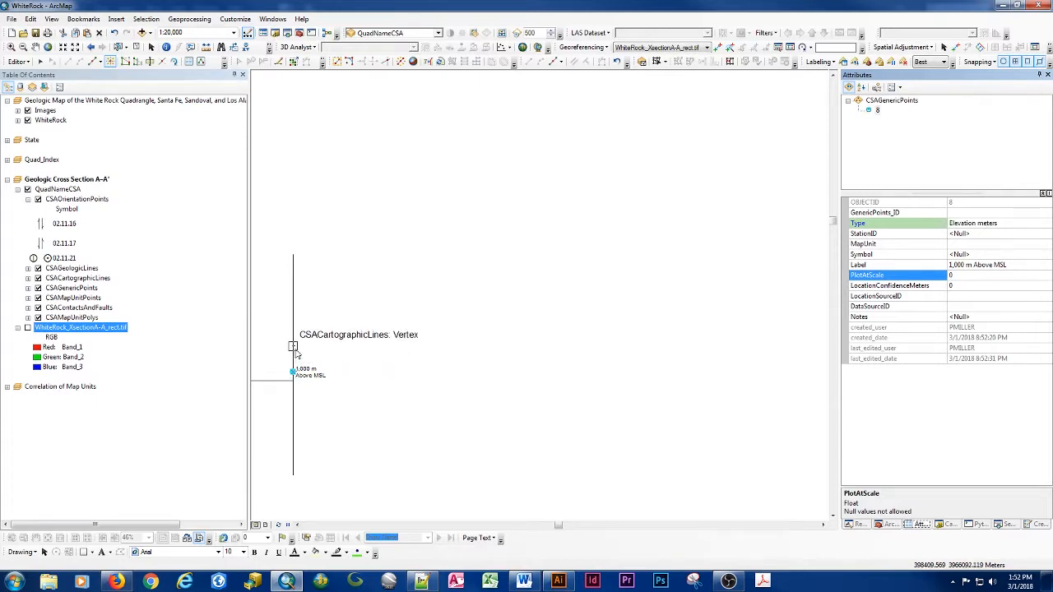
Add elevation points at the next vertices up the line, labelling one 2,000.
left_click(292, 345)
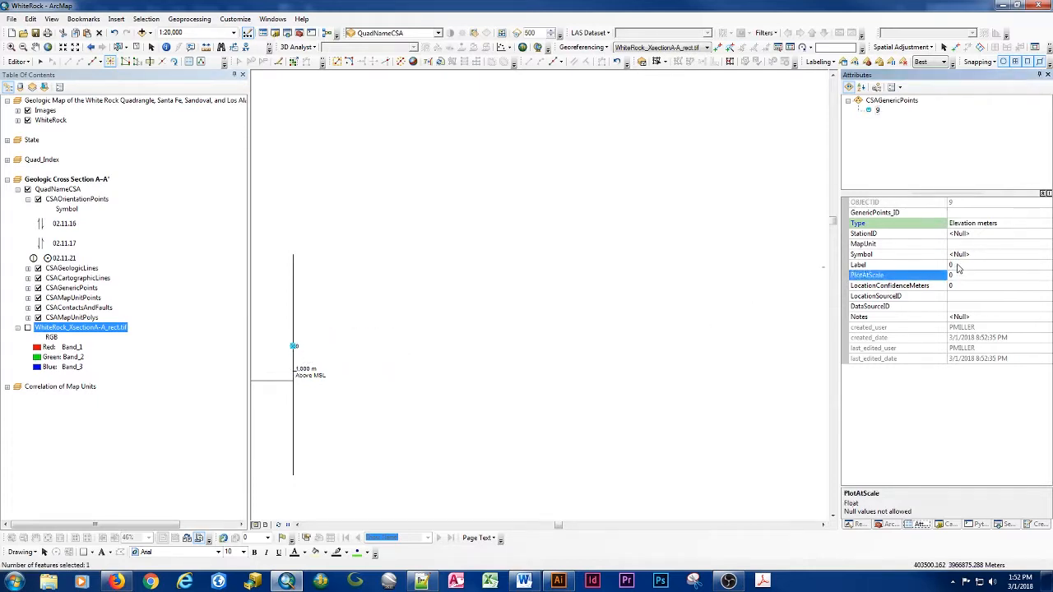
left_click(896, 263)
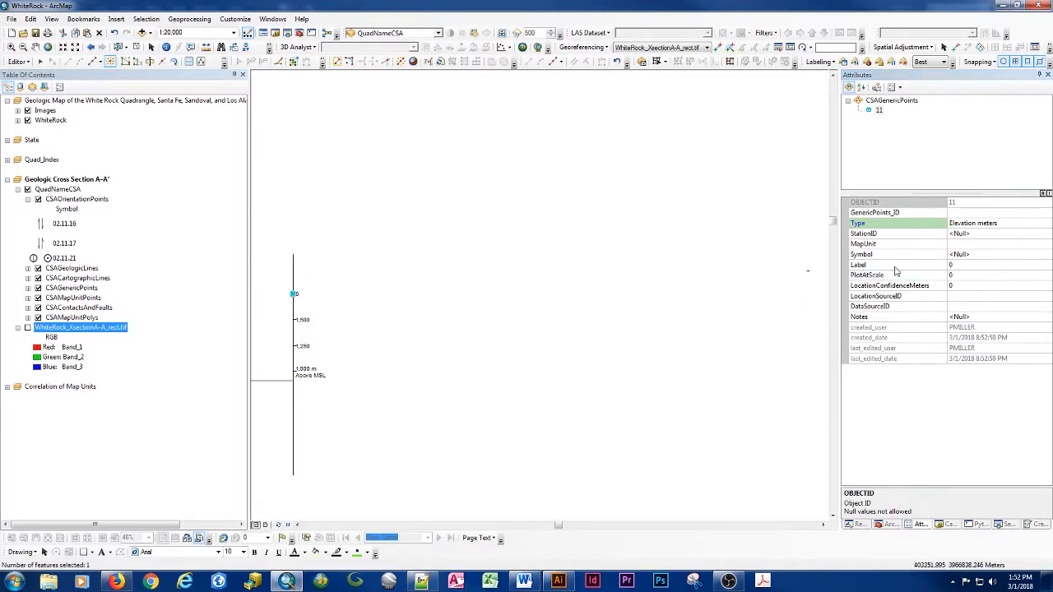
left_click(896, 263)
type("1,7")
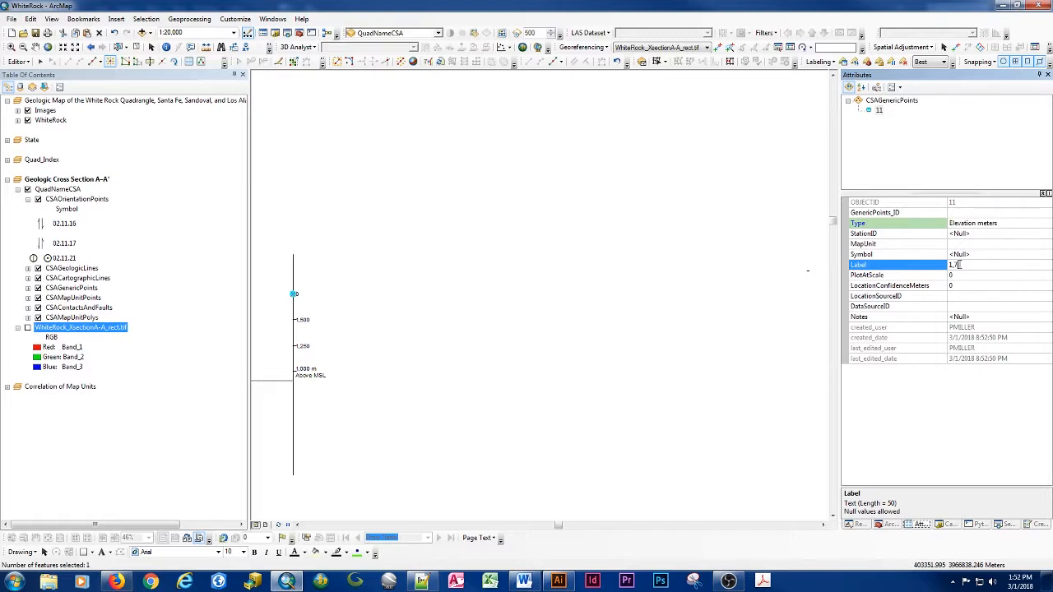
left_click(865, 274)
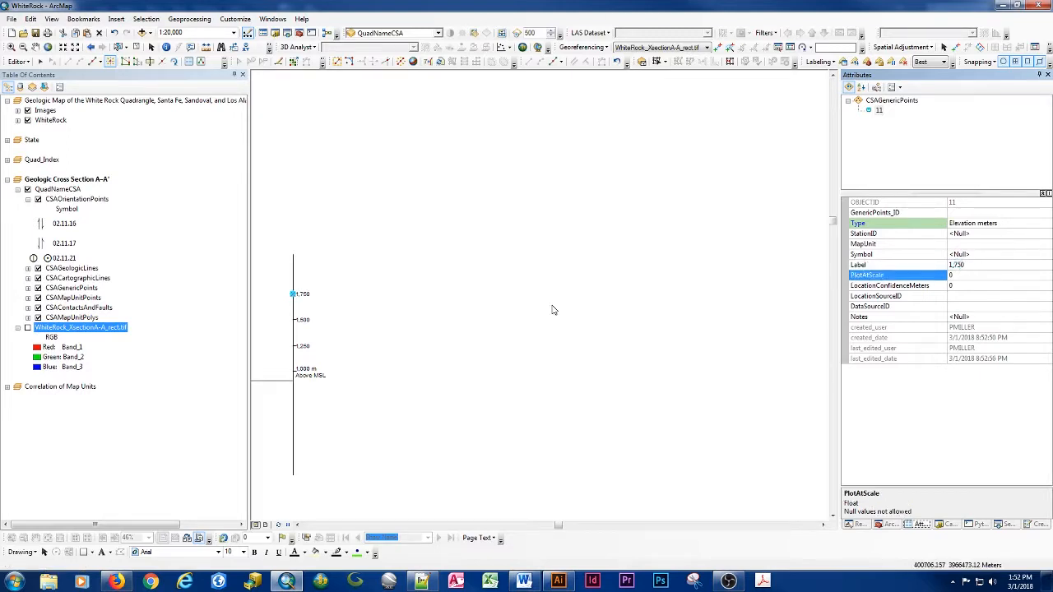
mouse_move(293, 265)
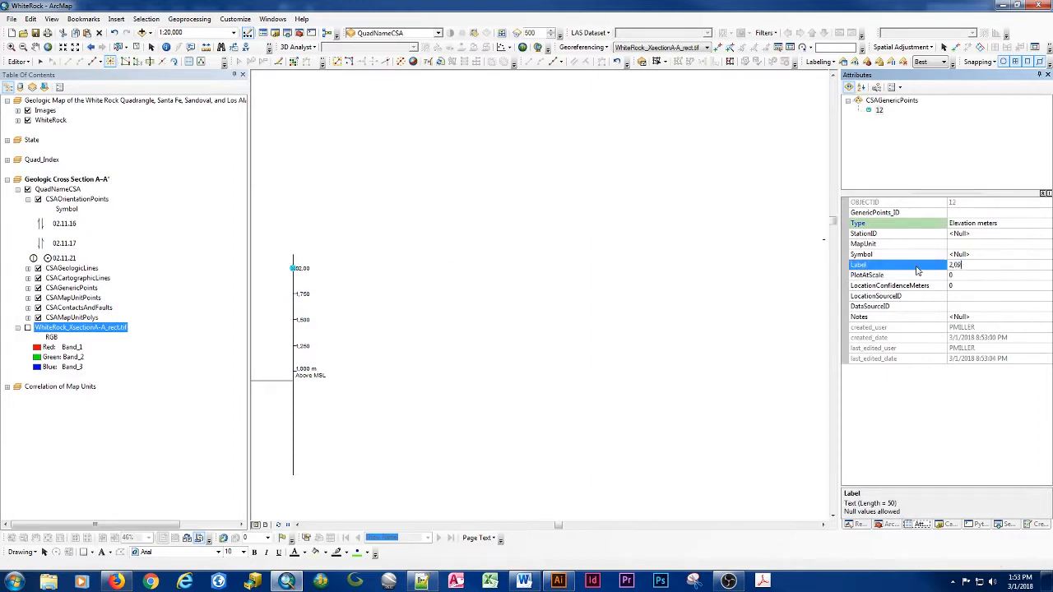
type("2,000")
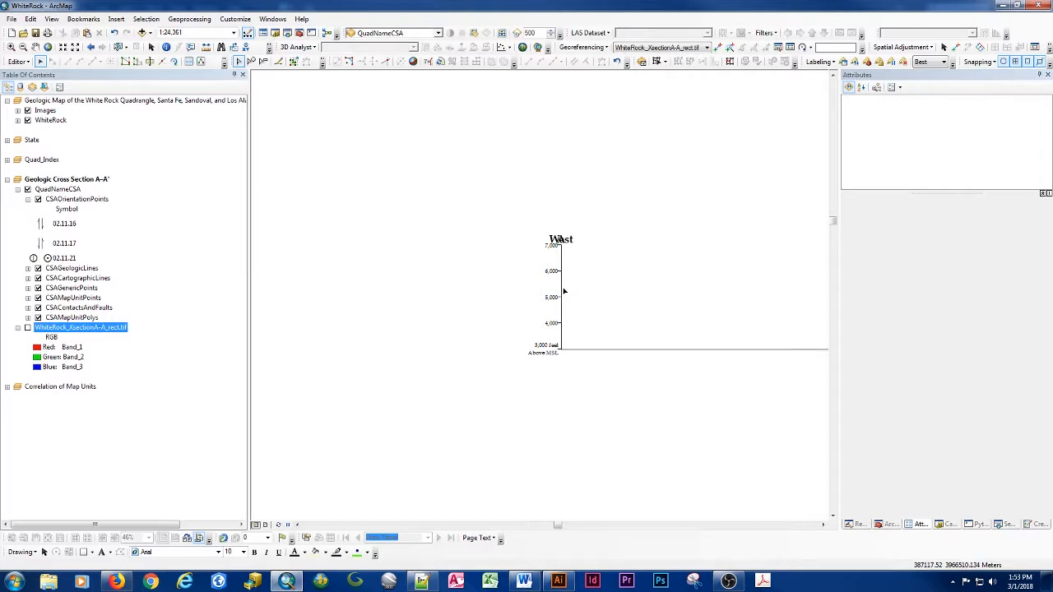
left_click(561, 299)
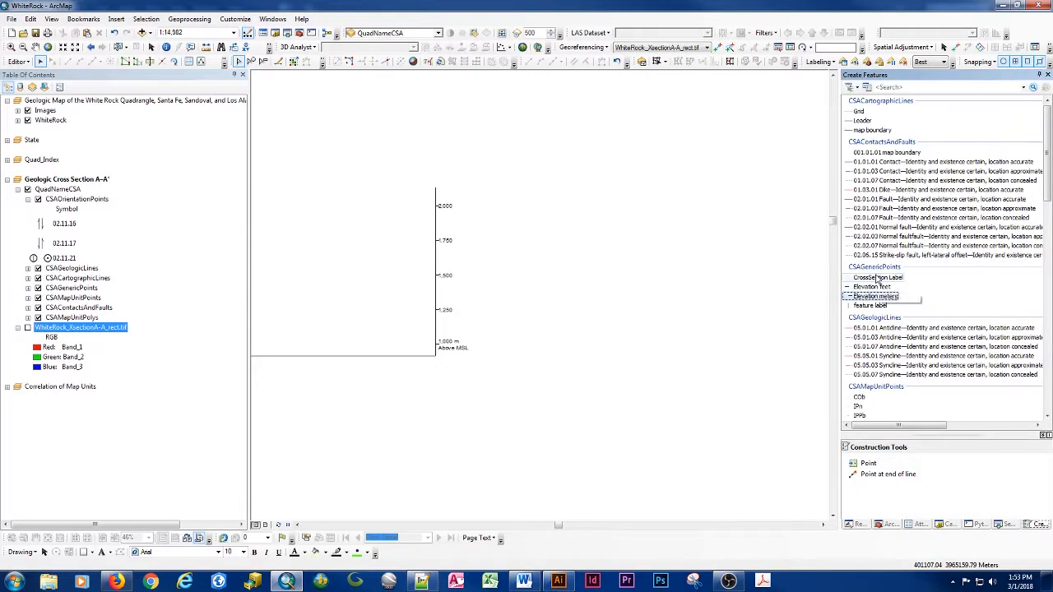
left_click(879, 277)
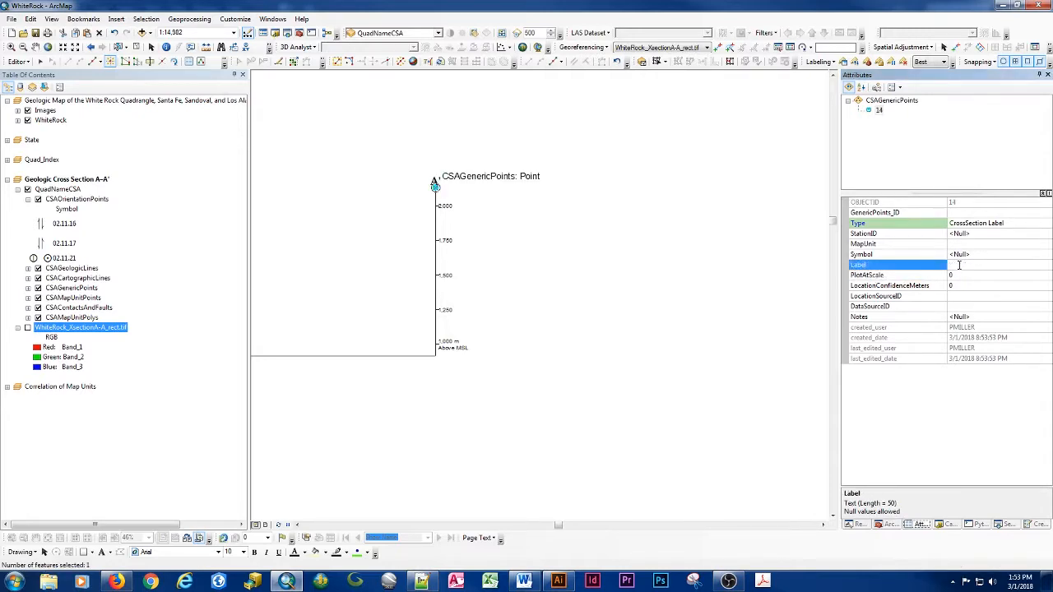
type("East")
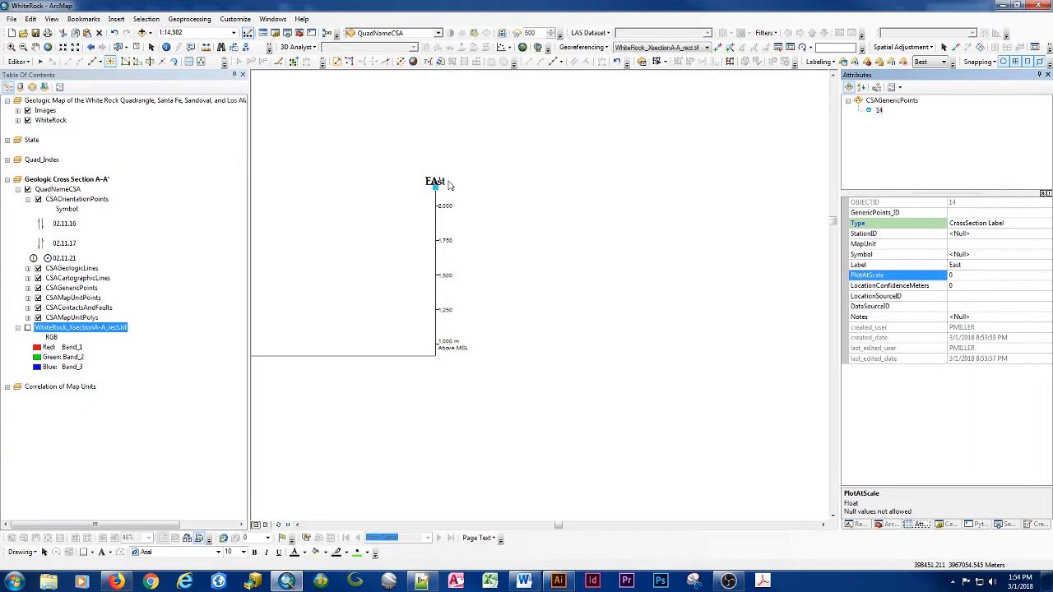
mouse_move(428, 187)
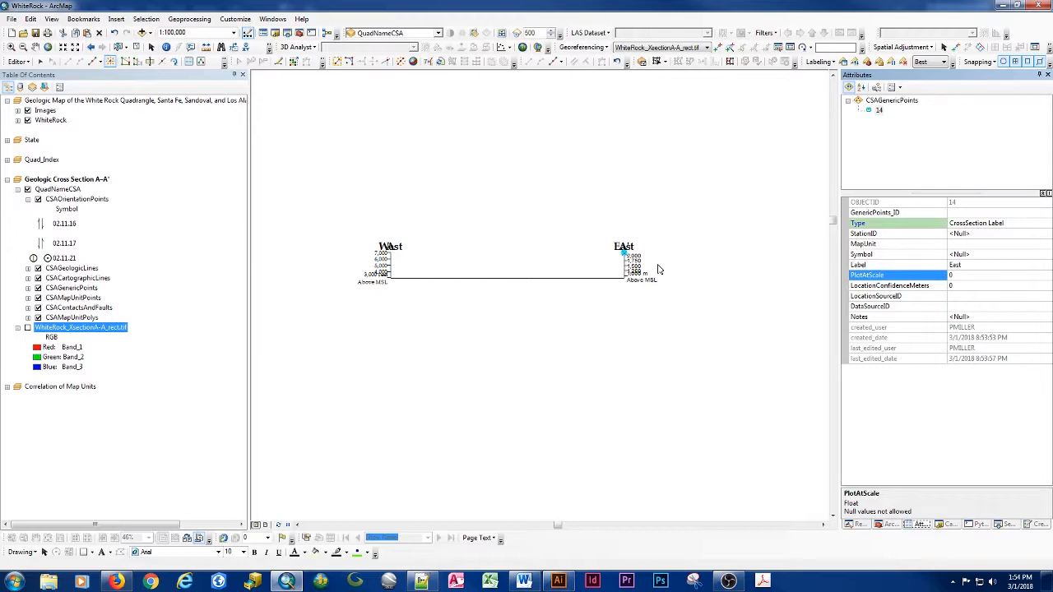
mouse_move(380, 349)
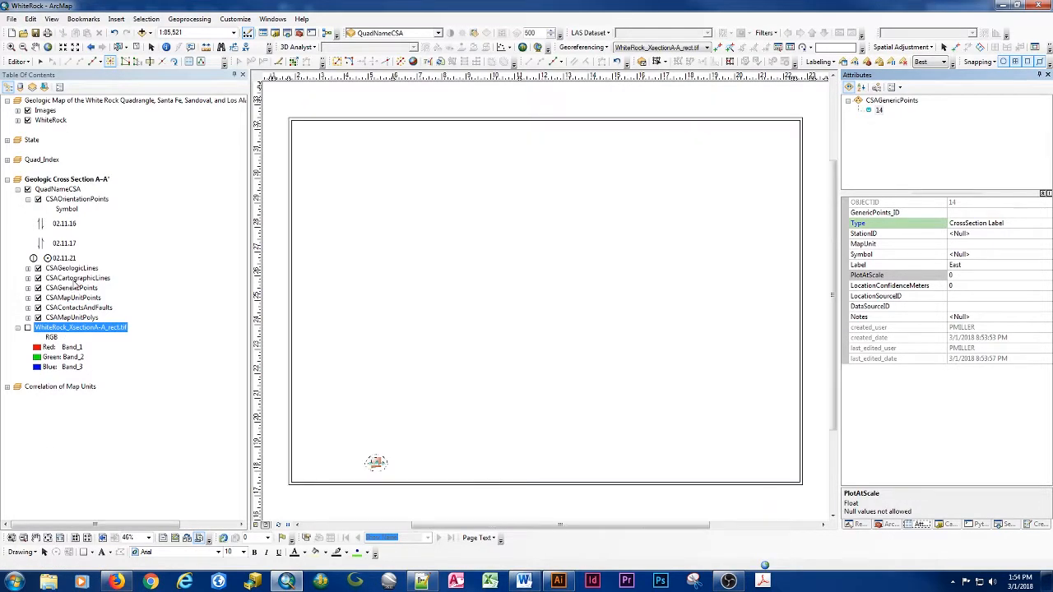
Zoom to the whole layout page and set the geologic map frame scale to 1:24,000.
right_click(75, 278)
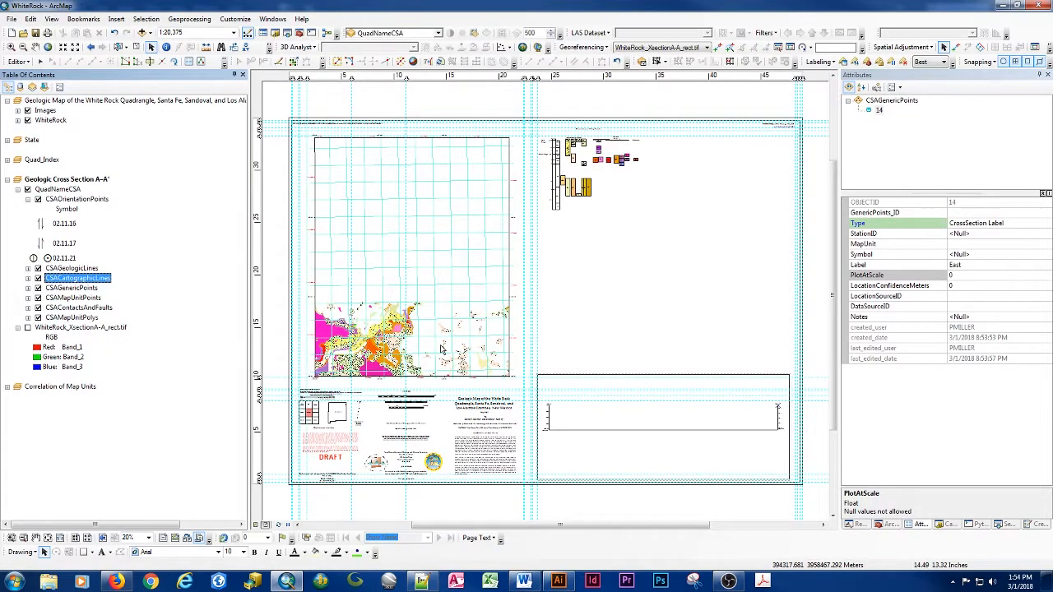
type("24")
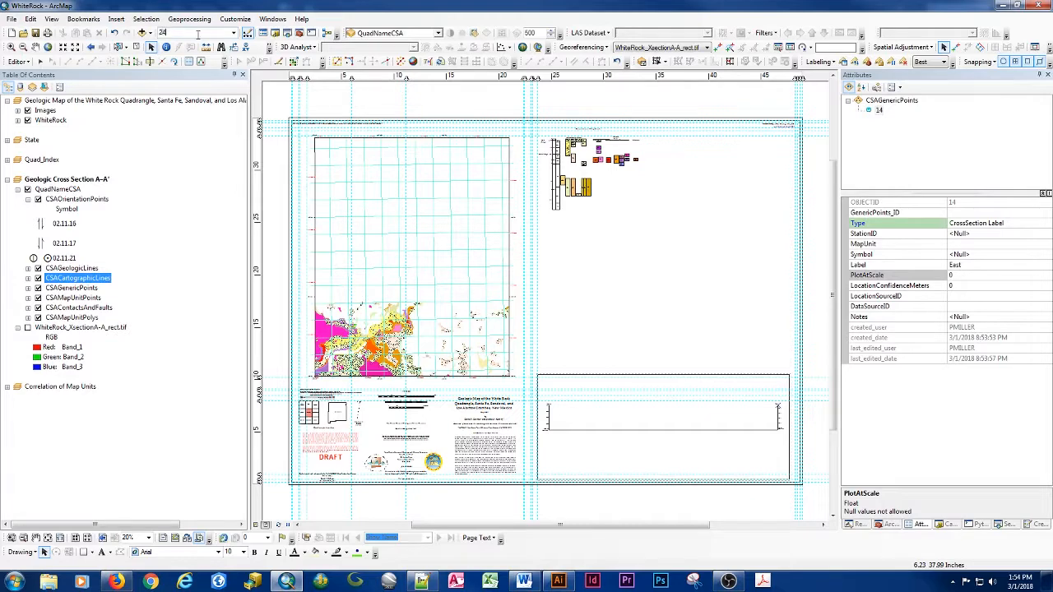
type("1:24,000")
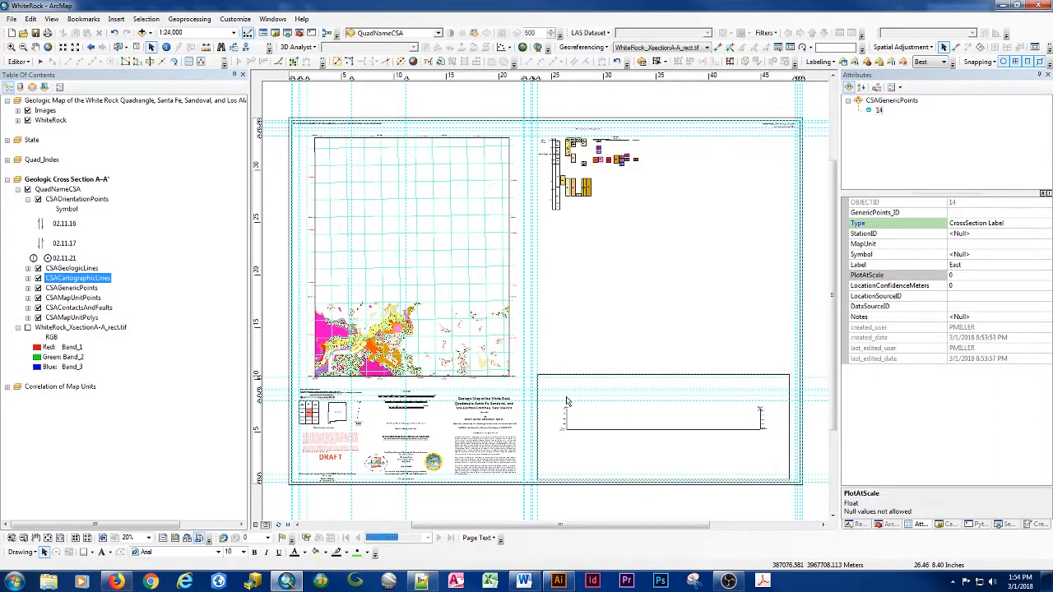
mouse_move(765, 448)
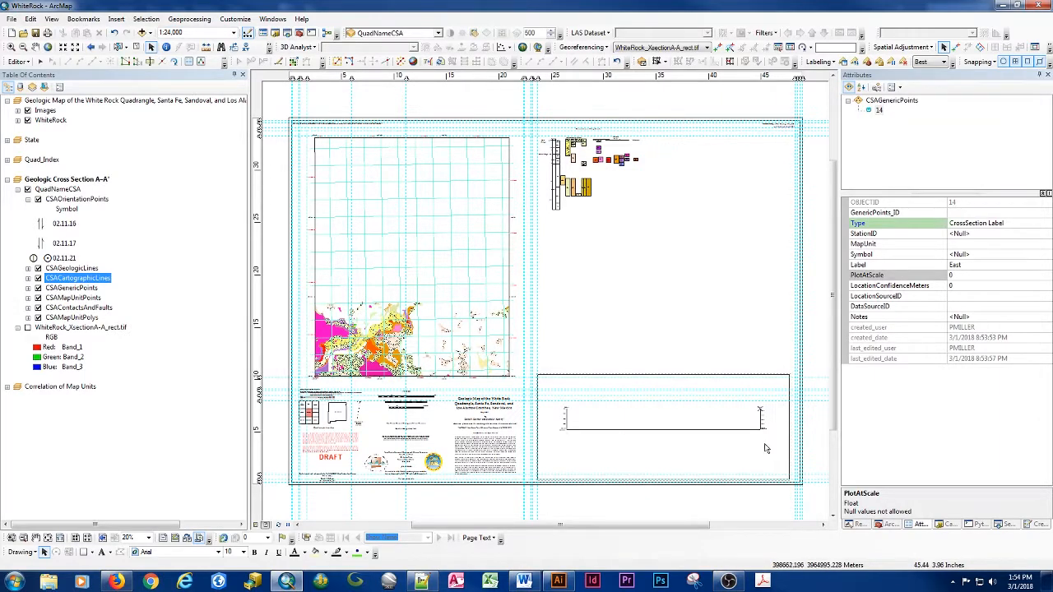
mouse_move(730, 426)
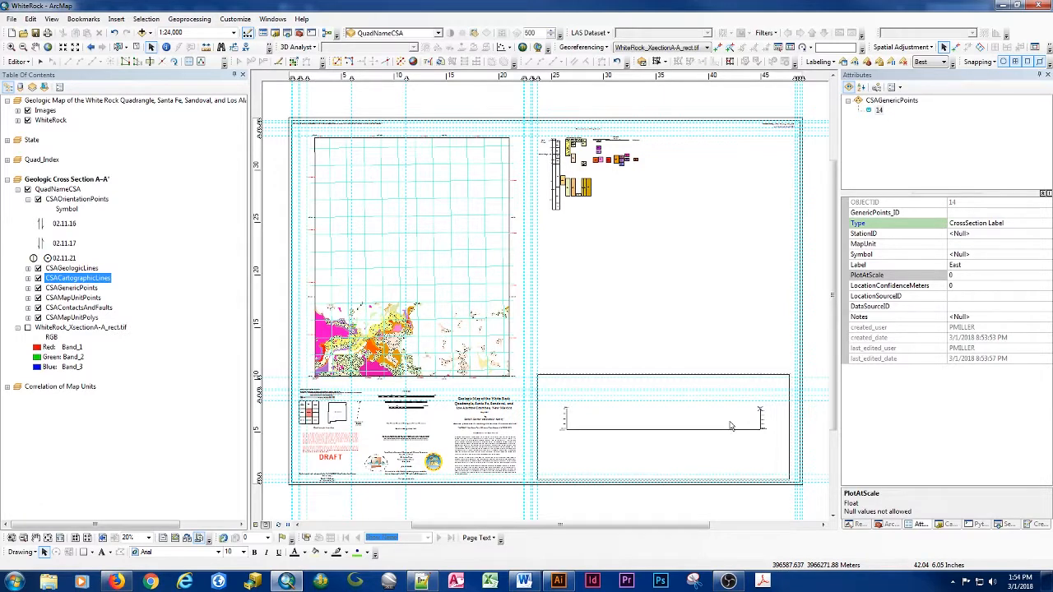
mouse_move(600, 415)
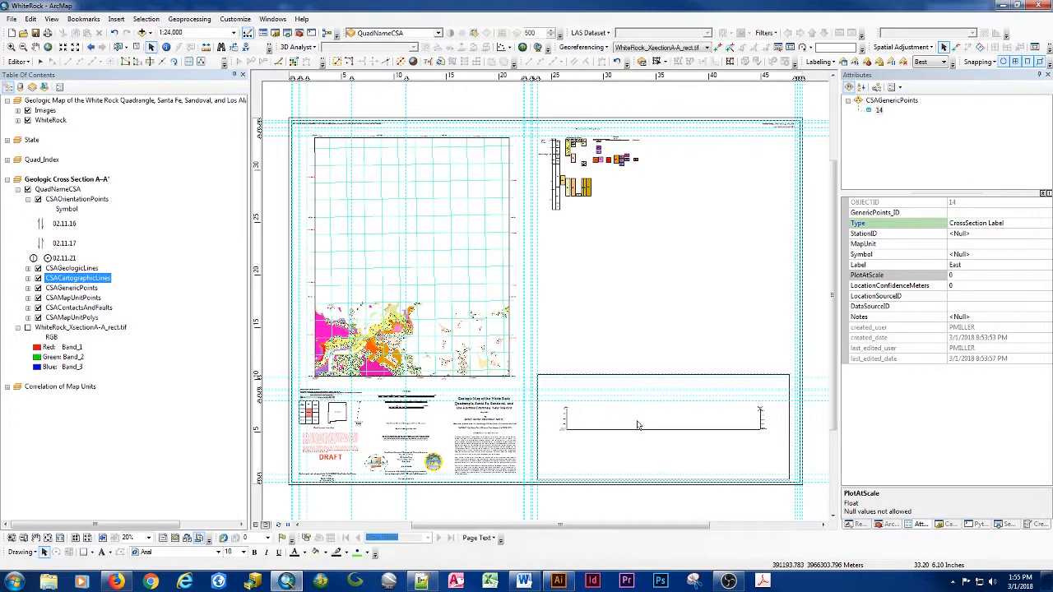
mouse_move(628, 434)
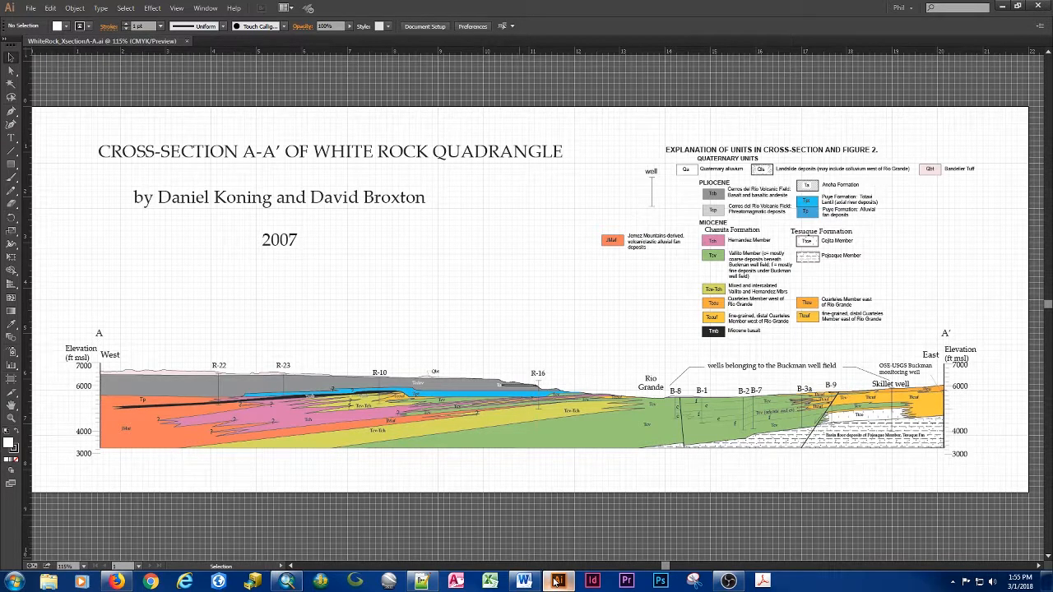
left_click(556, 582)
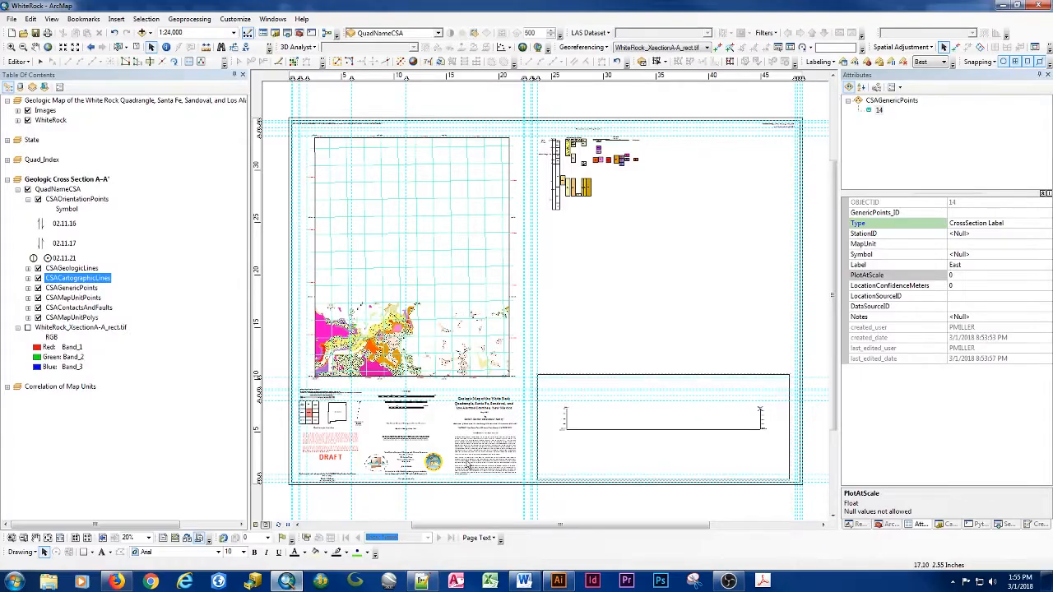
mouse_move(467, 467)
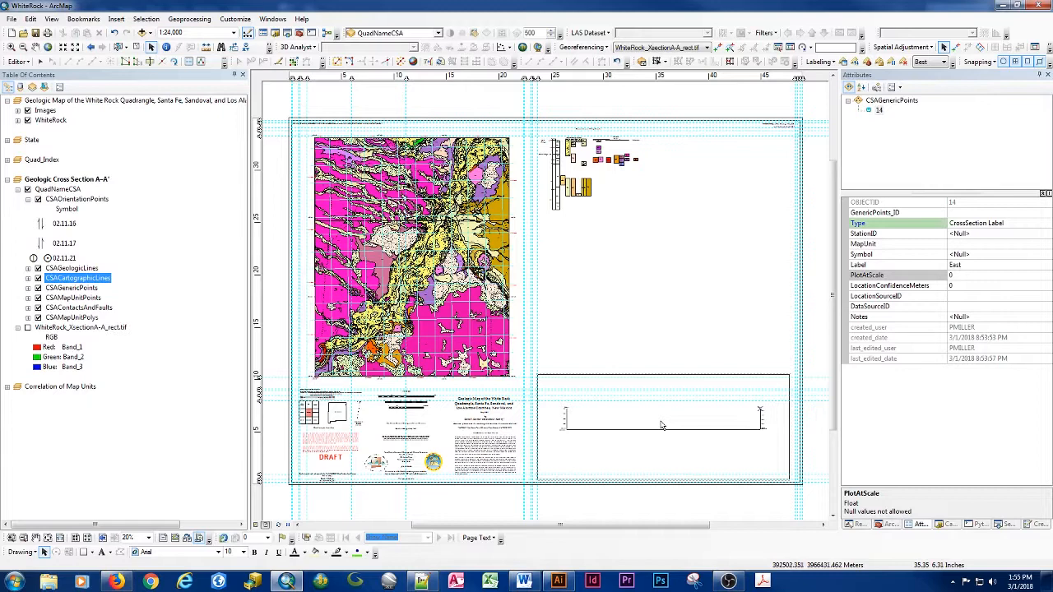
mouse_move(607, 185)
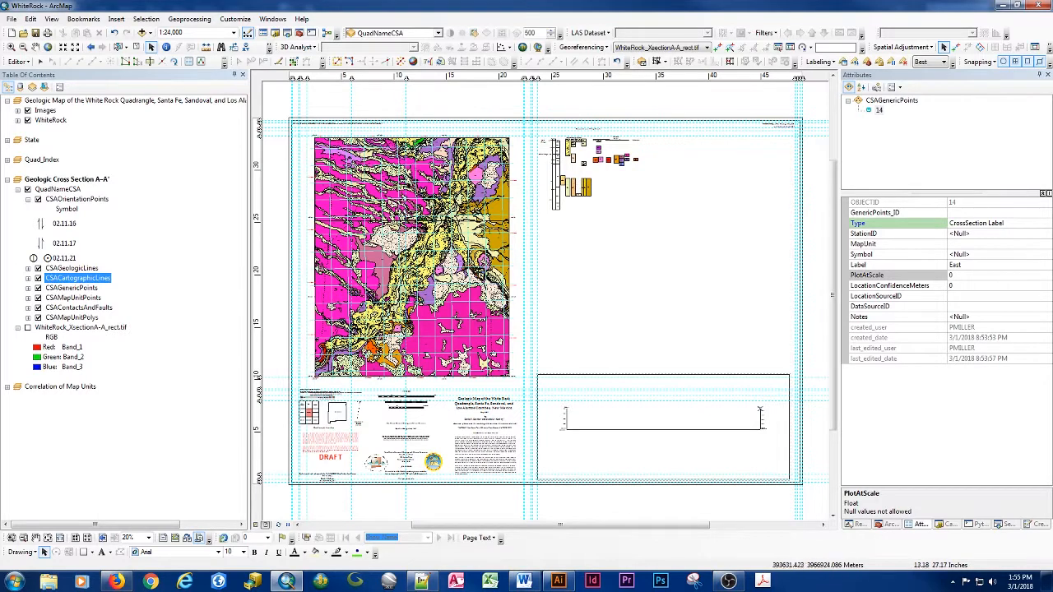
mouse_move(652, 138)
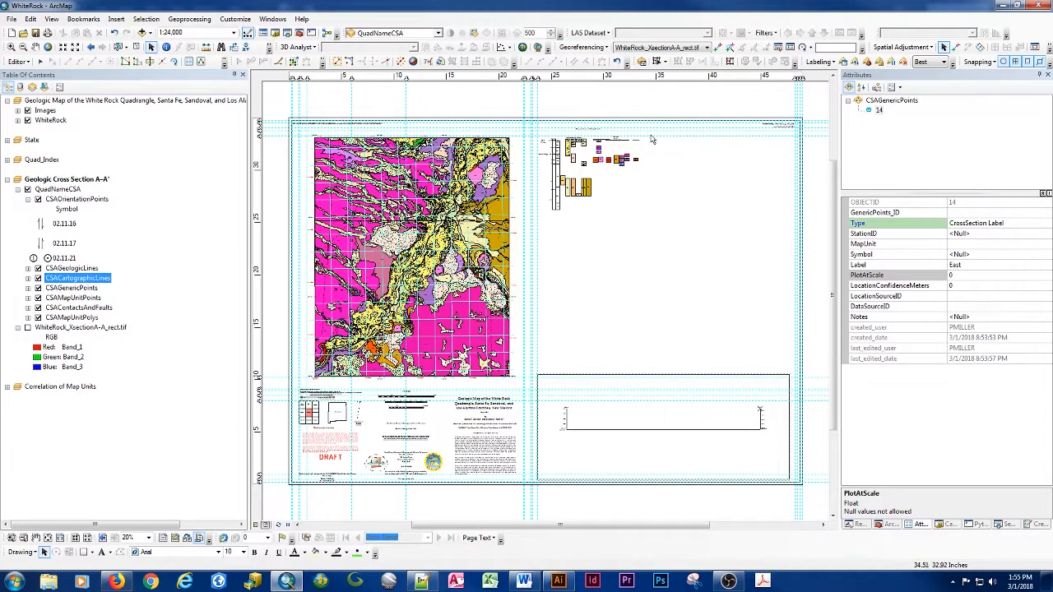
mouse_move(602, 182)
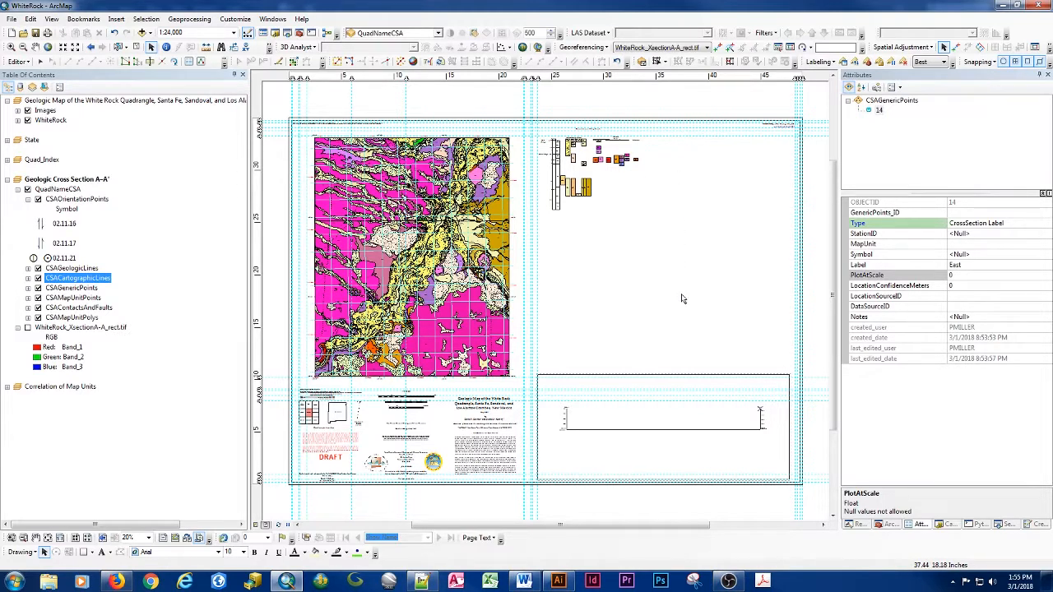
mouse_move(704, 426)
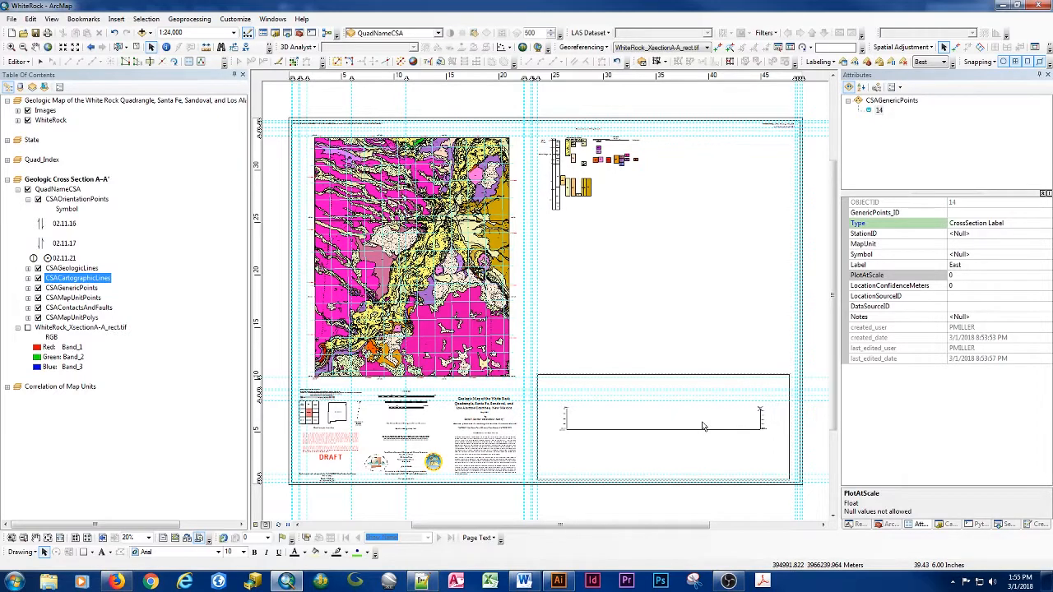
mouse_move(256, 527)
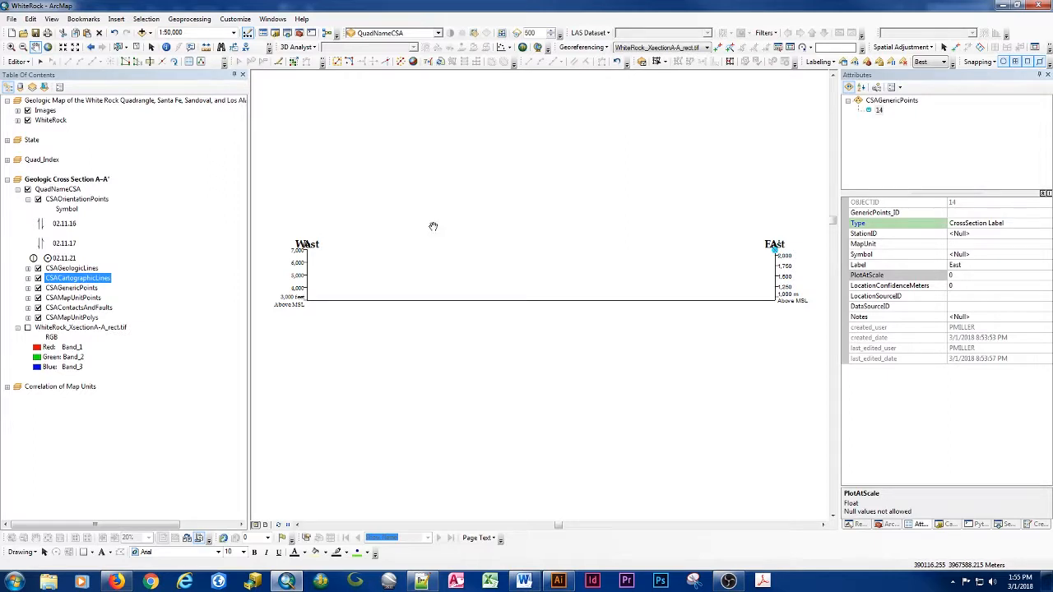
mouse_move(358, 299)
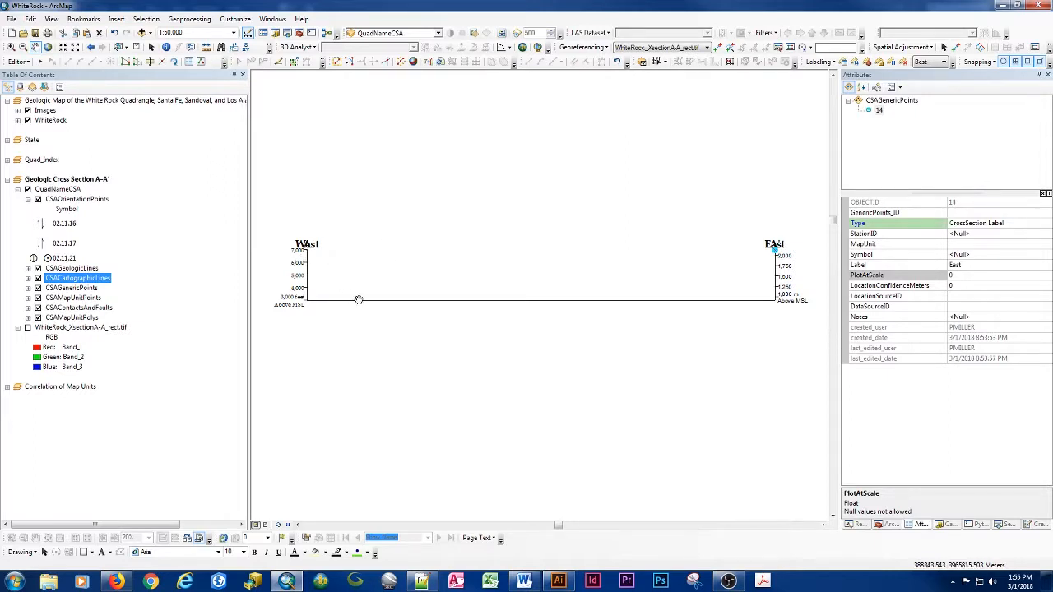
Return to Data View and select the three map-boundary lines of the cross-section outline.
left_click(79, 307)
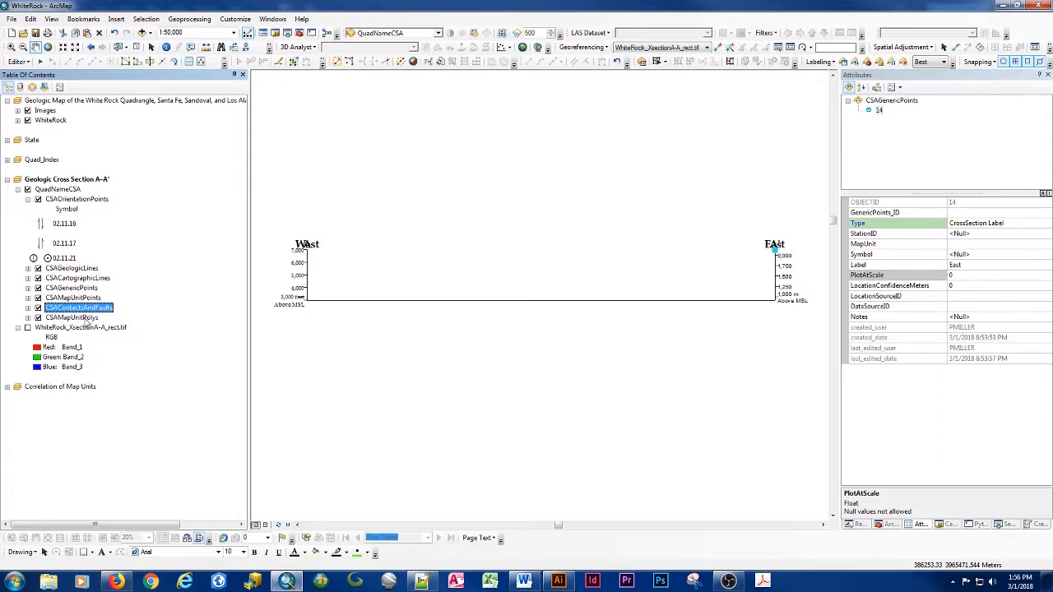
mouse_move(86, 322)
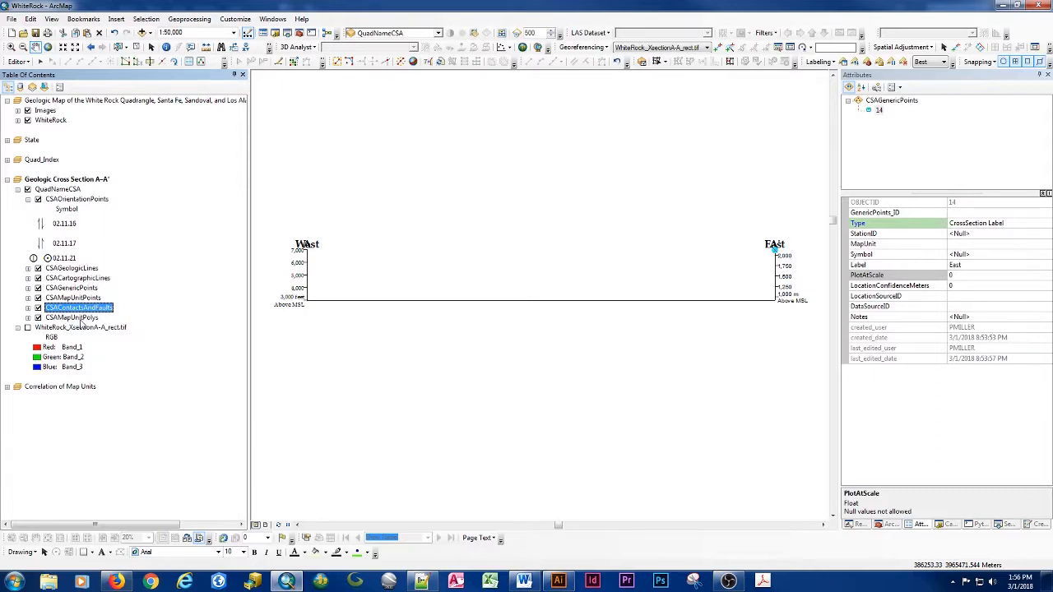
left_click(72, 296)
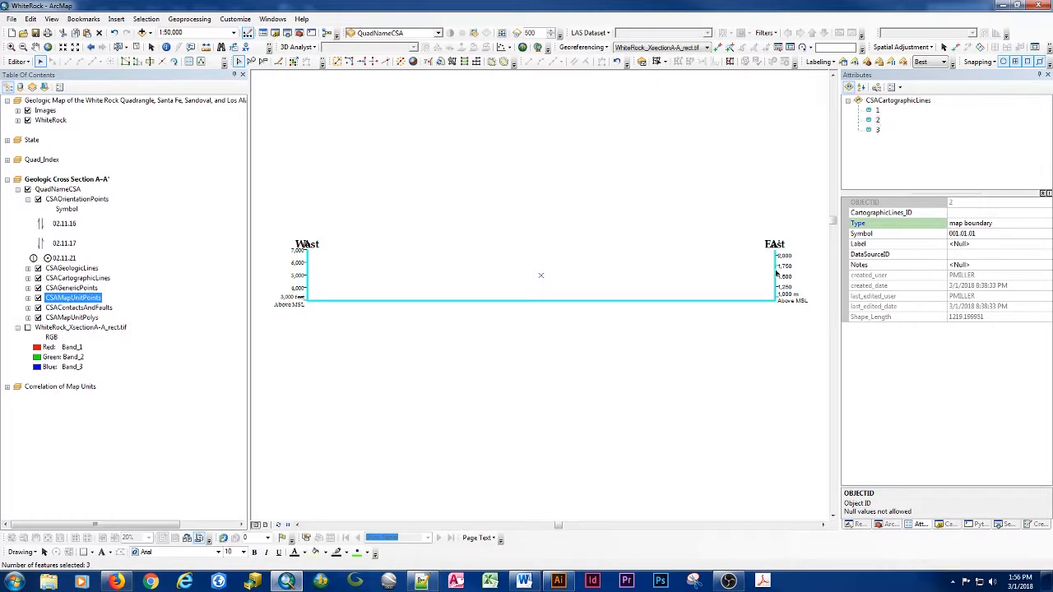
mouse_move(773, 273)
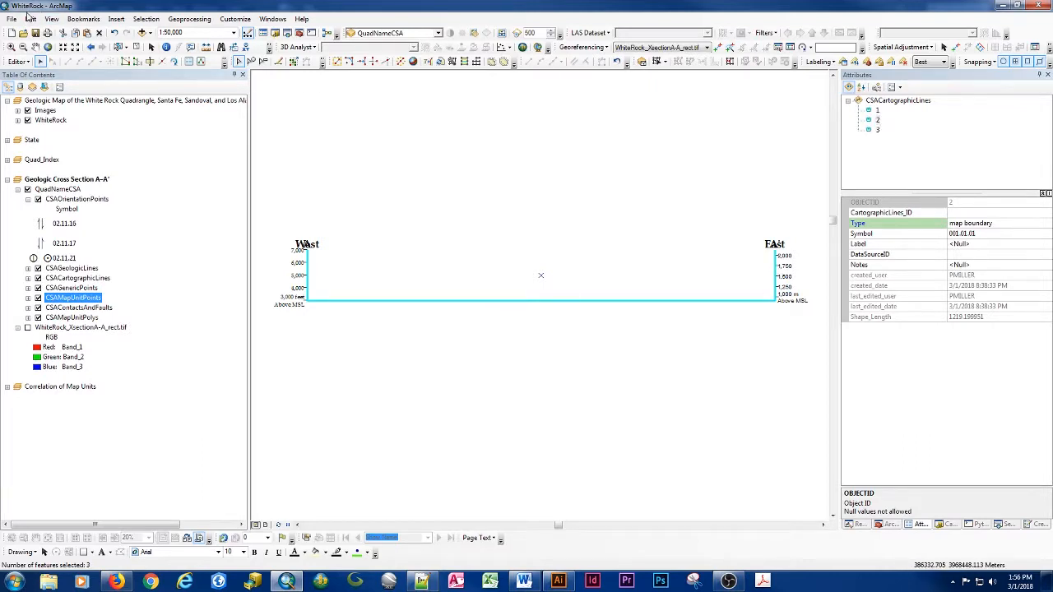
Paste the copied boundary lines with CSAContactsAndFaults as the target layer.
left_click(29, 18)
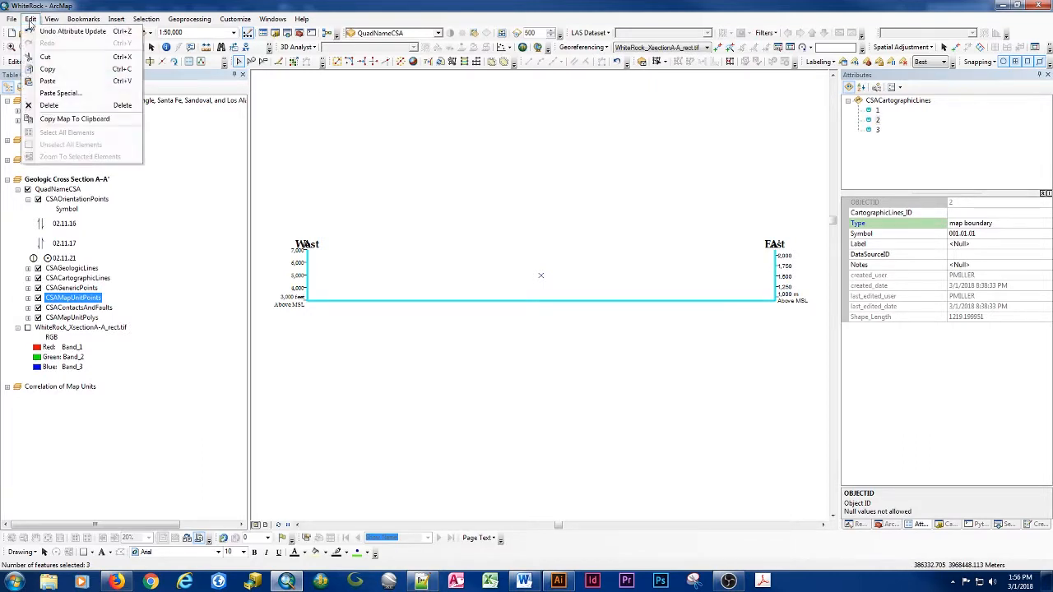
left_click(48, 80)
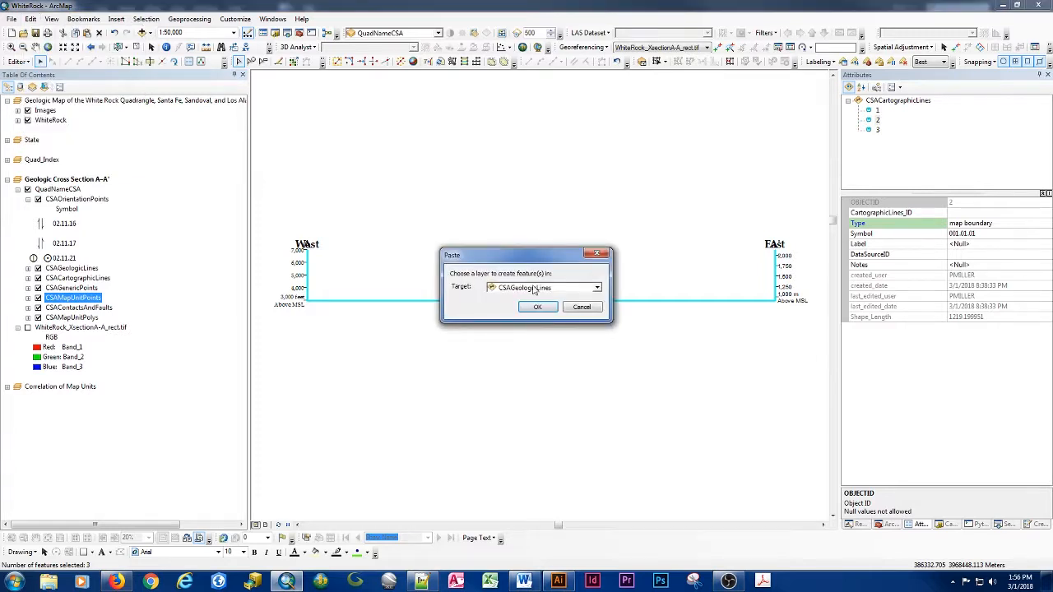
left_click(543, 287)
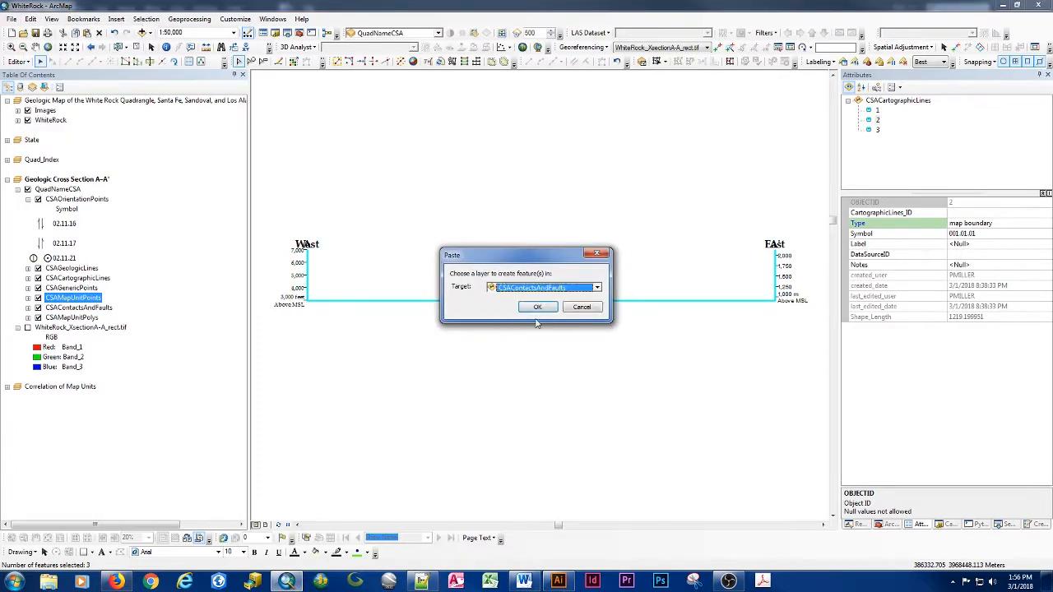
left_click(537, 307)
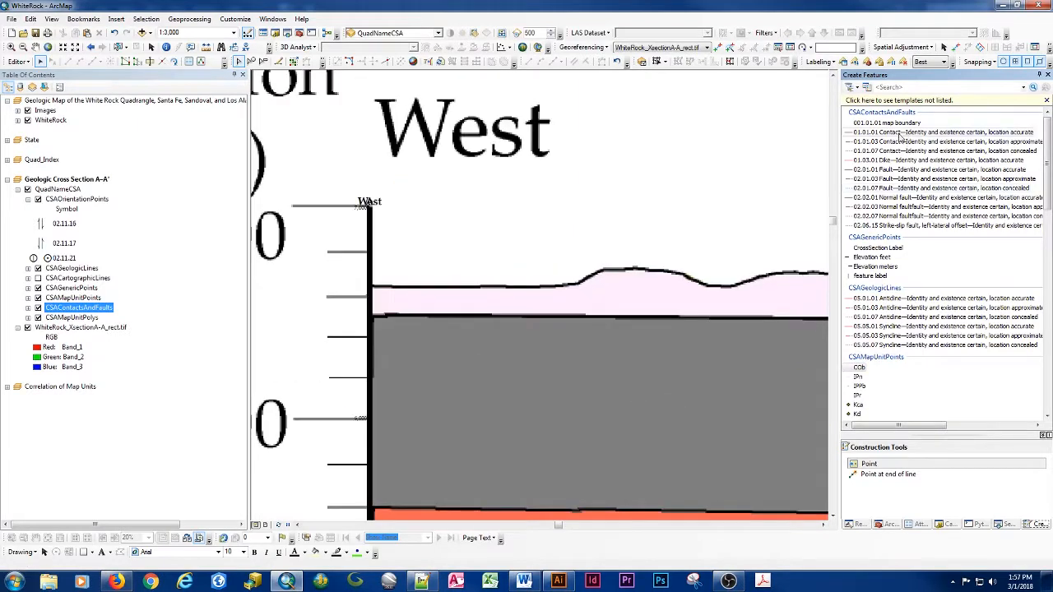
Choose the 'Contact—identity and existence certain, location accurate' template for digitizing.
left_click(941, 131)
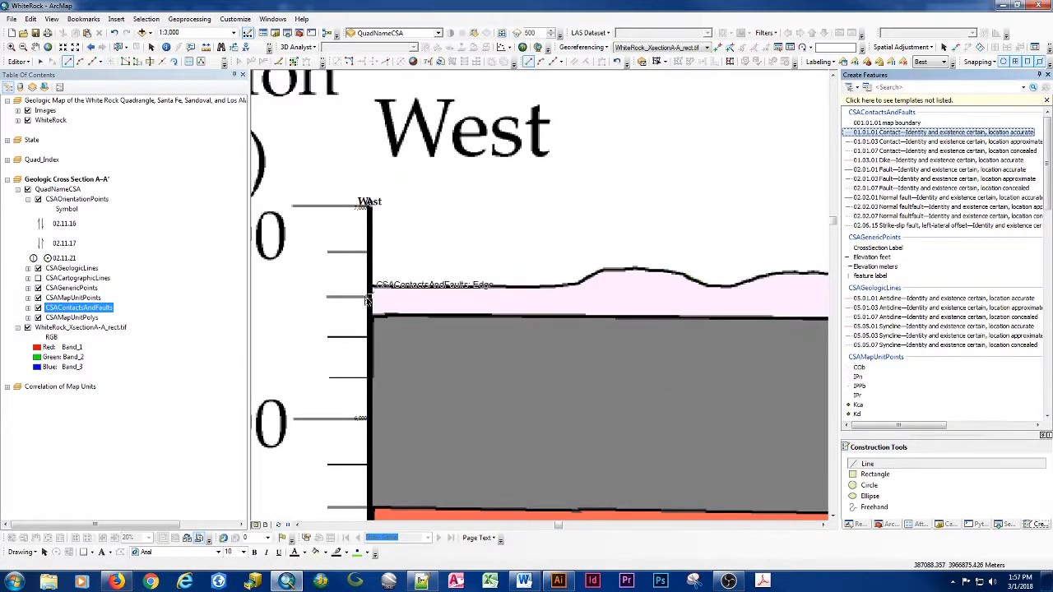